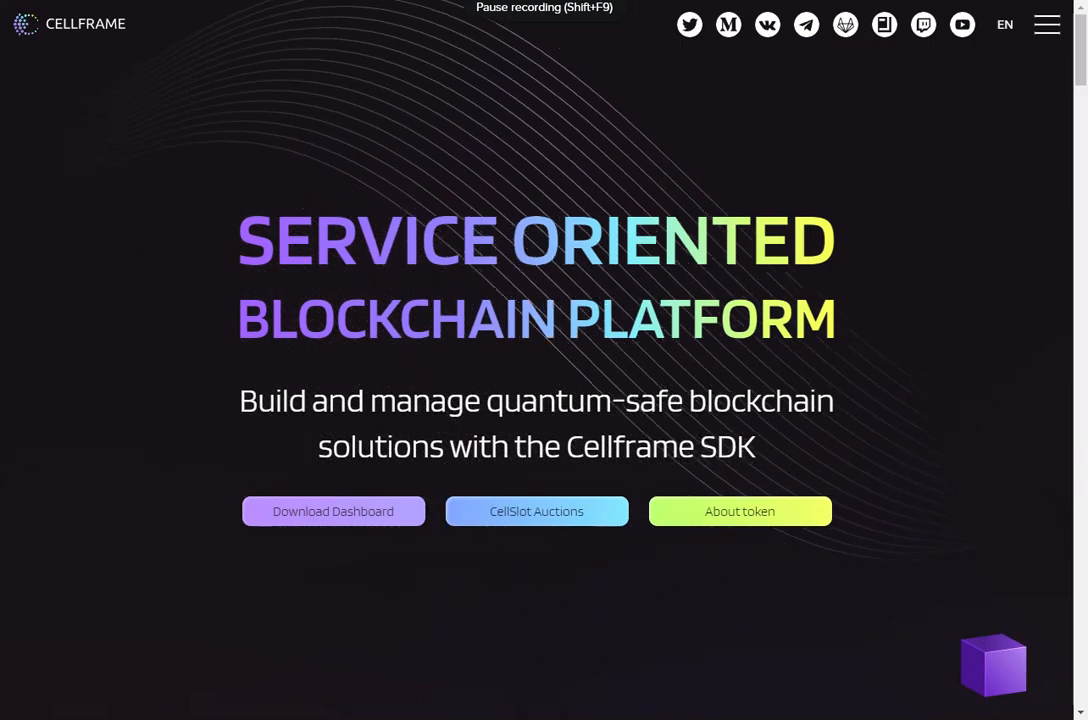
mouse_move(476, 88)
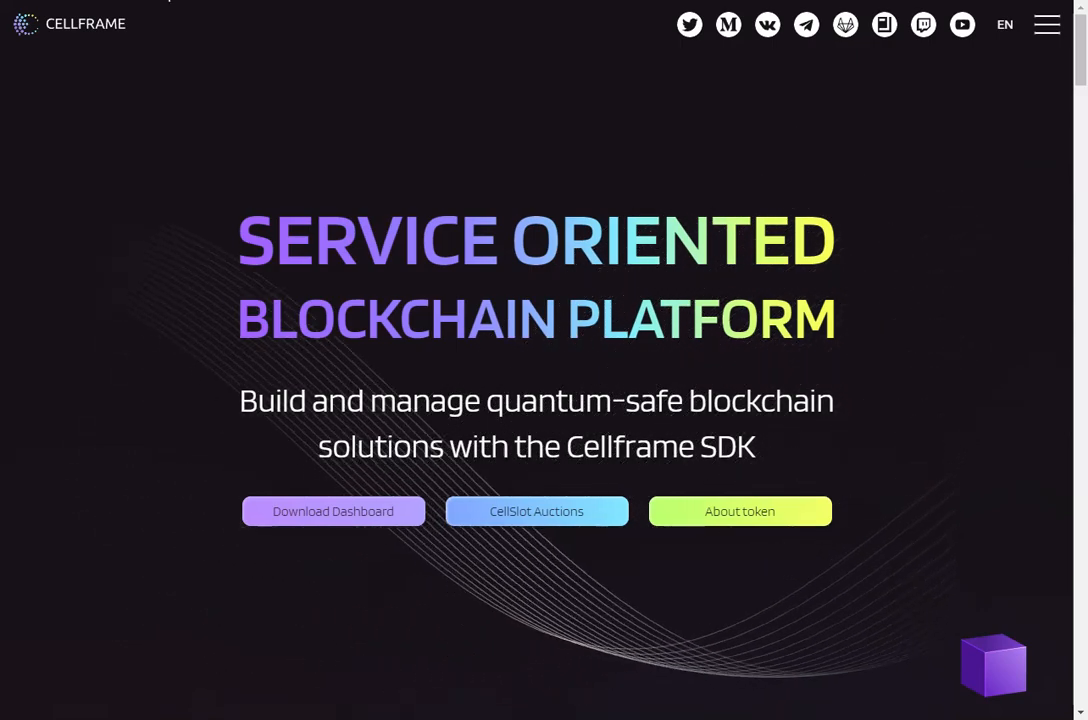
Go to the Cellframe Dashboard download section on cellframe.net
left_click(332, 512)
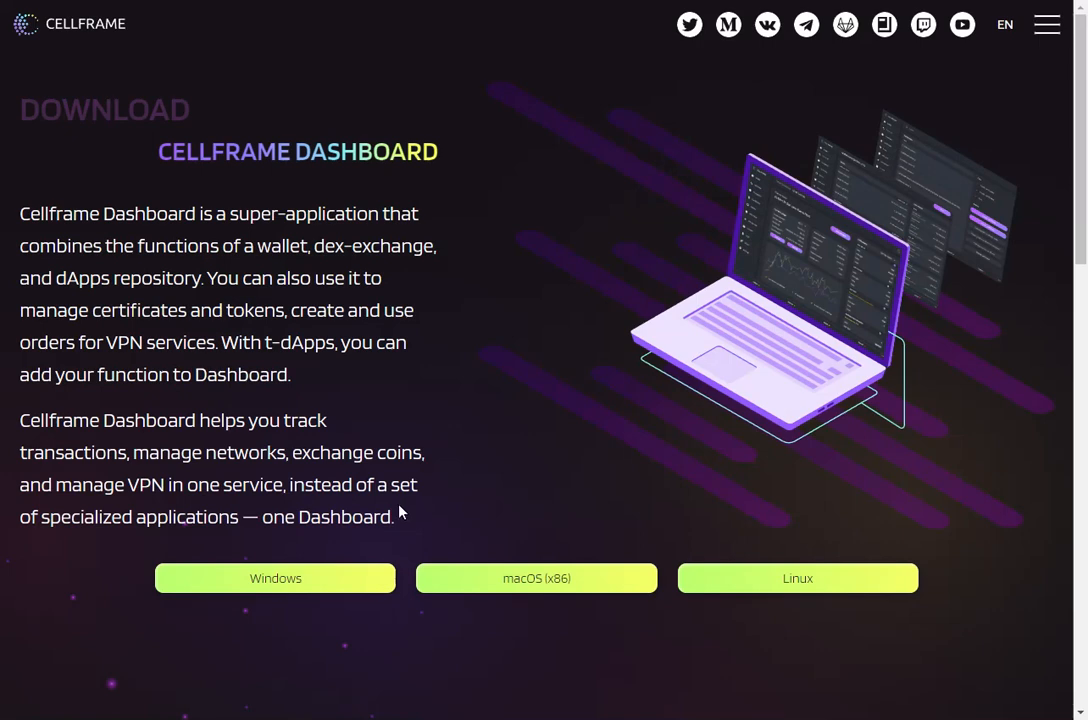
mouse_move(276, 578)
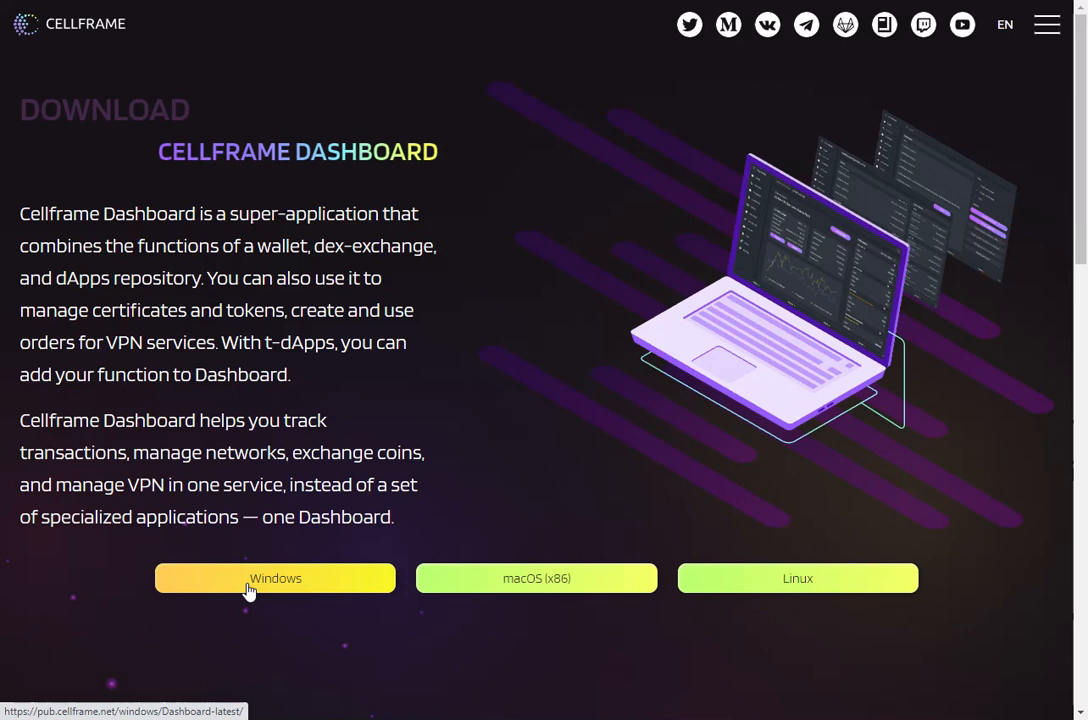
mouse_move(258, 584)
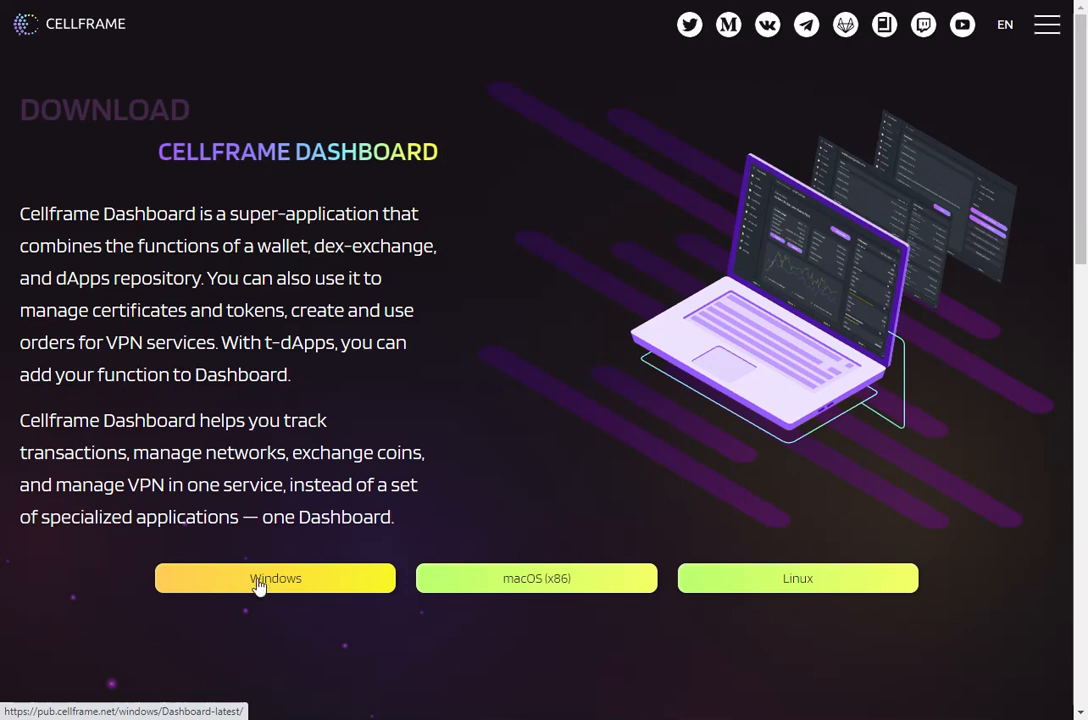
mouse_move(504, 232)
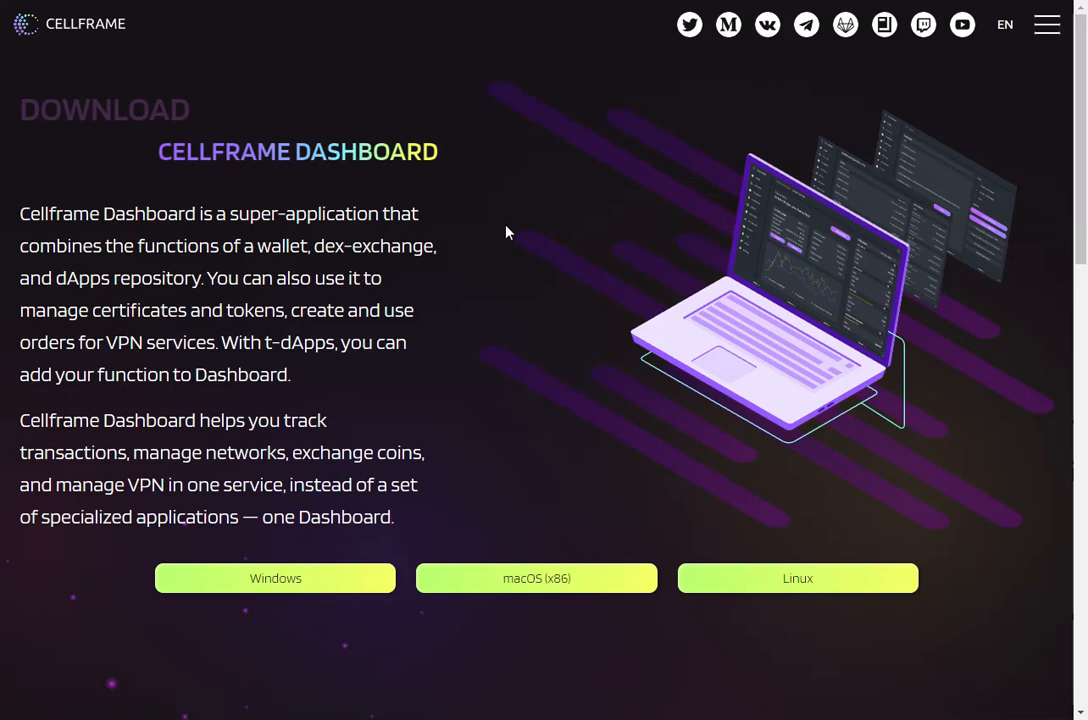
mouse_move(500, 218)
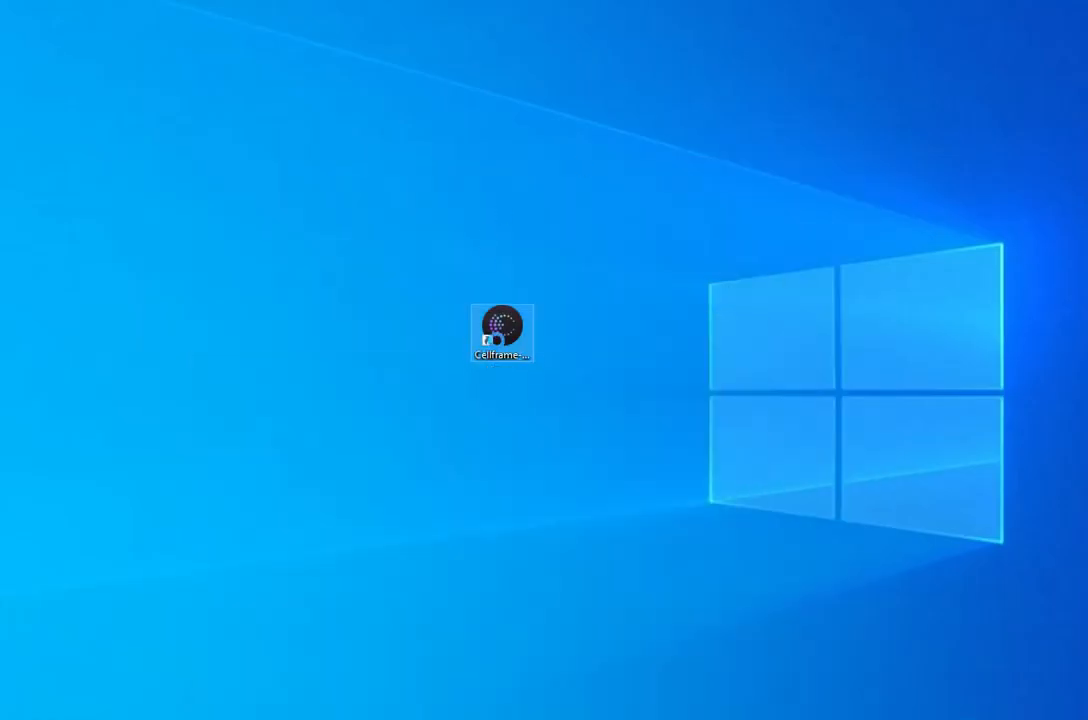
Launch Cellframe Dashboard from its desktop shortcut
double_click(502, 332)
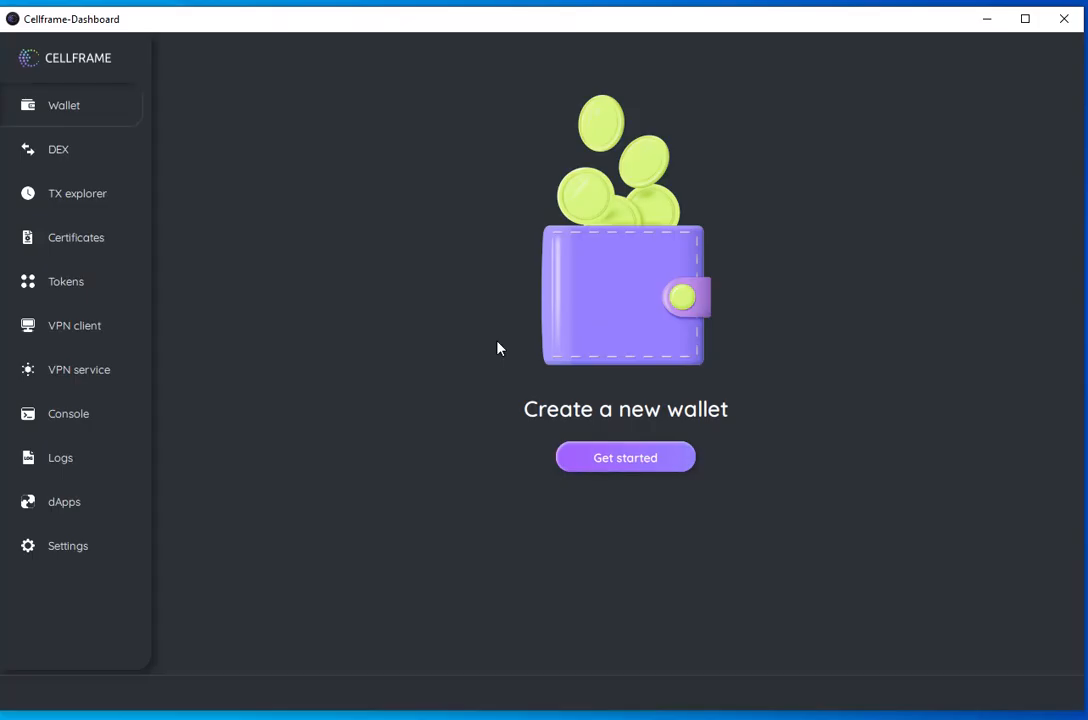
mouse_move(584, 592)
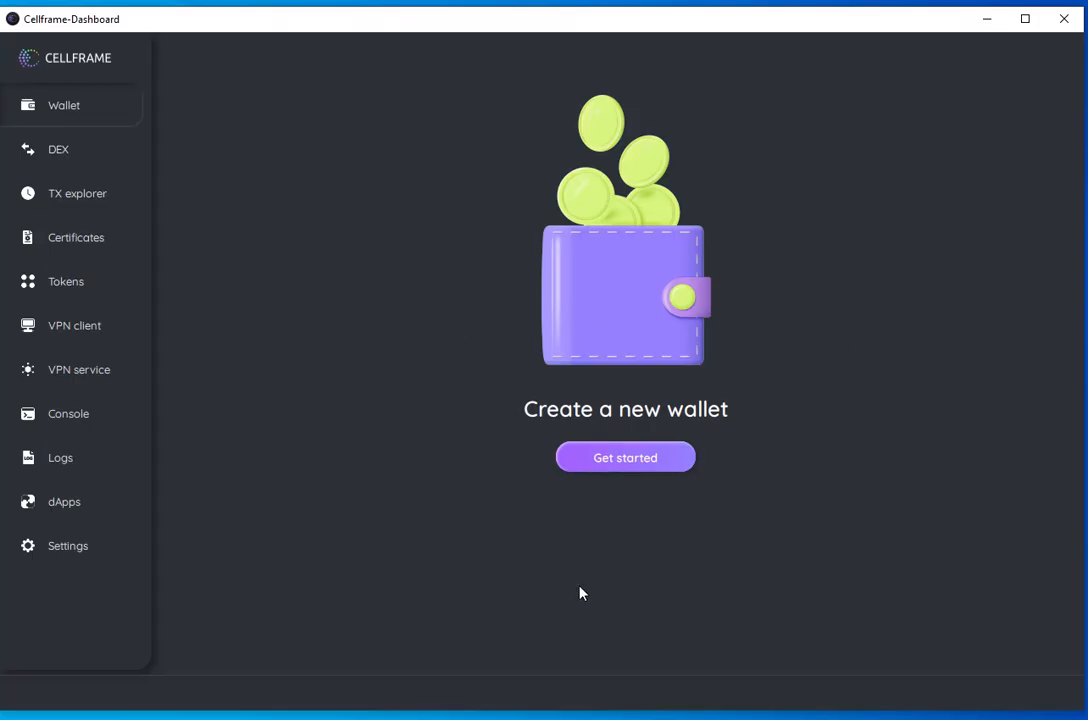
mouse_move(464, 84)
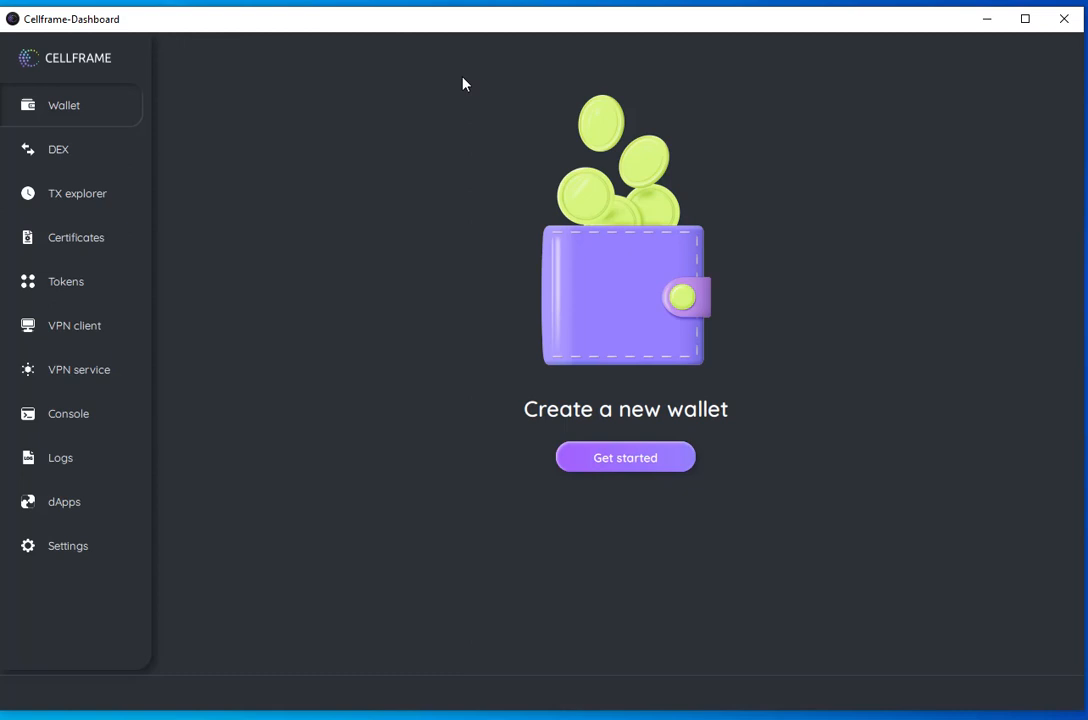
mouse_move(530, 524)
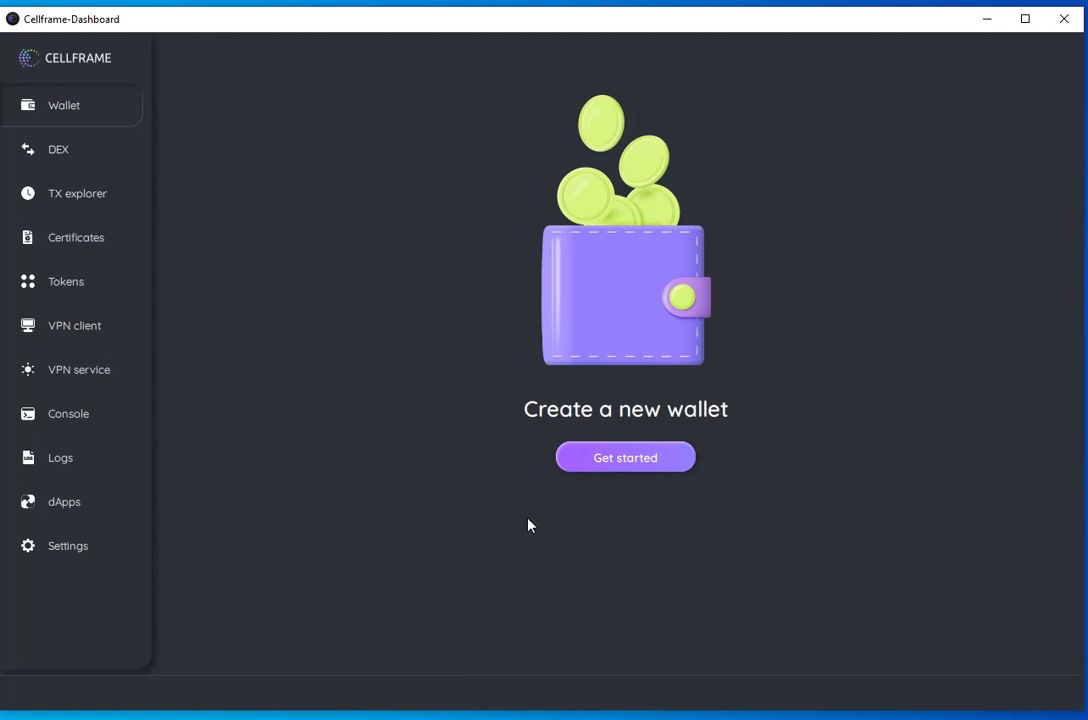
mouse_move(256, 614)
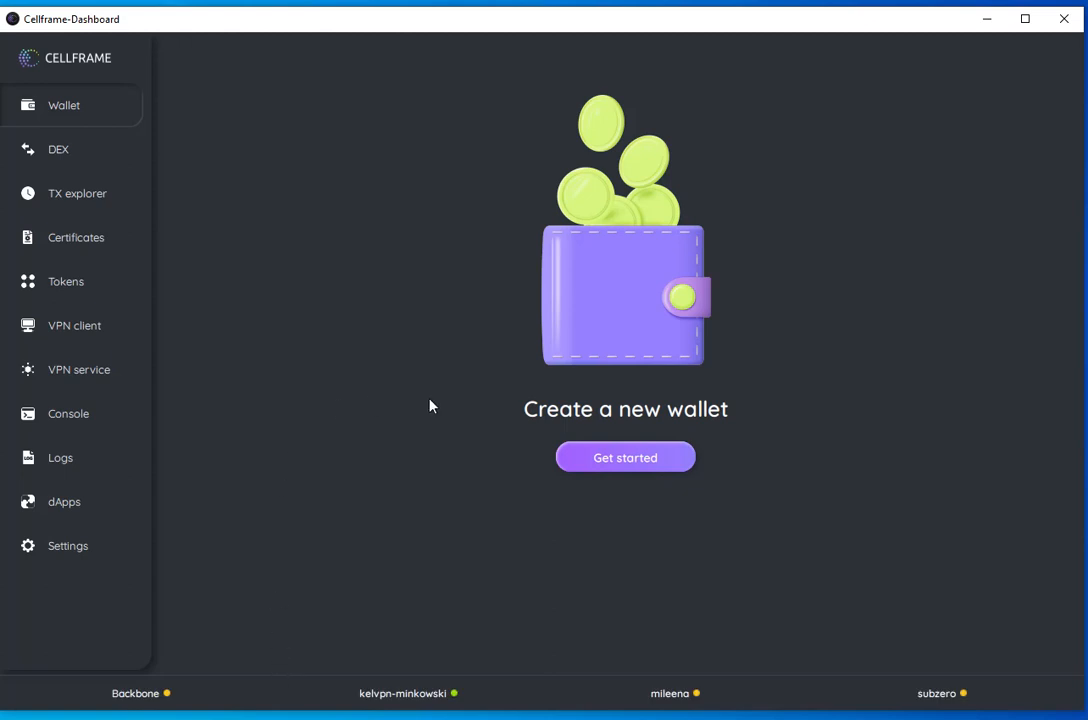
mouse_move(164, 700)
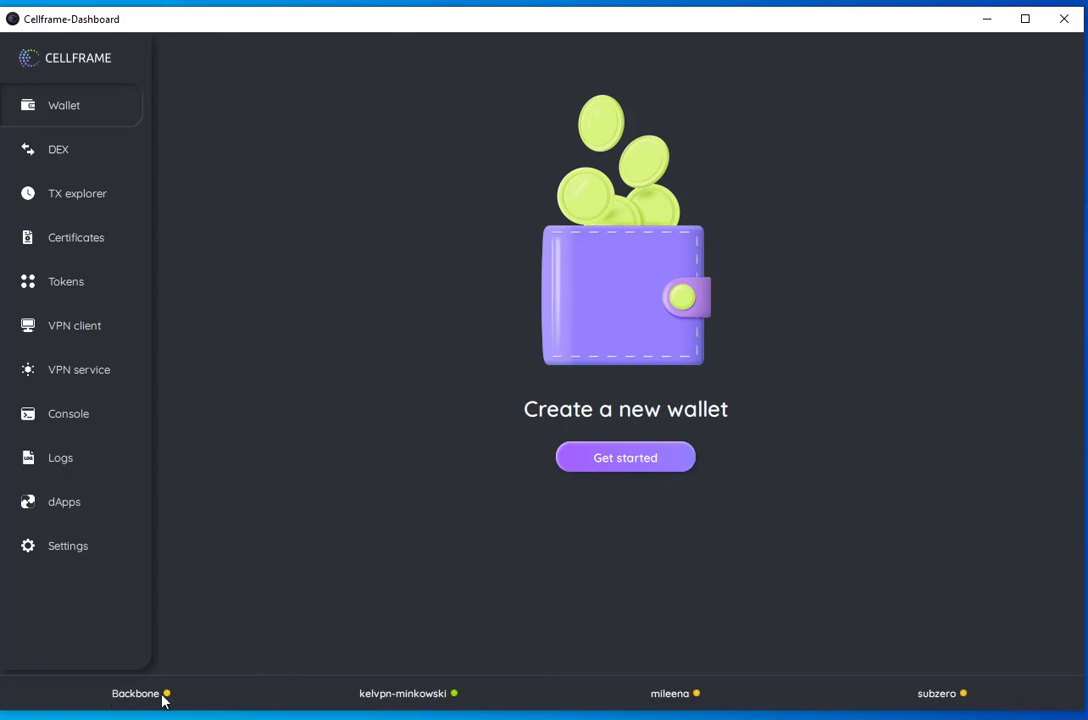
mouse_move(724, 692)
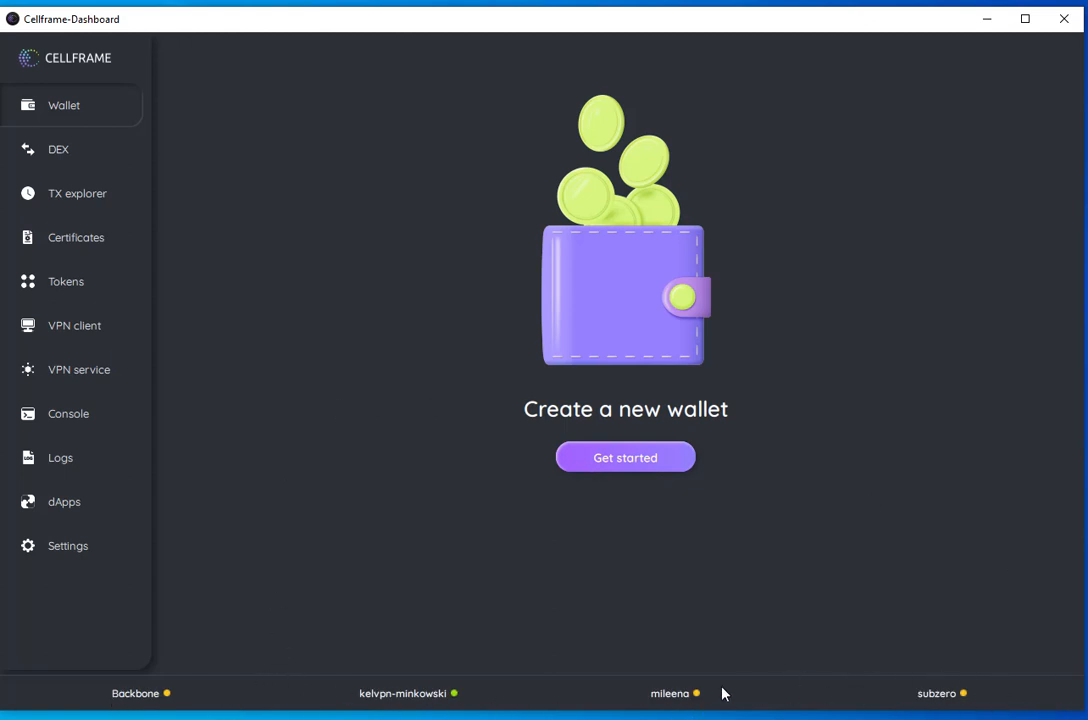
mouse_move(116, 692)
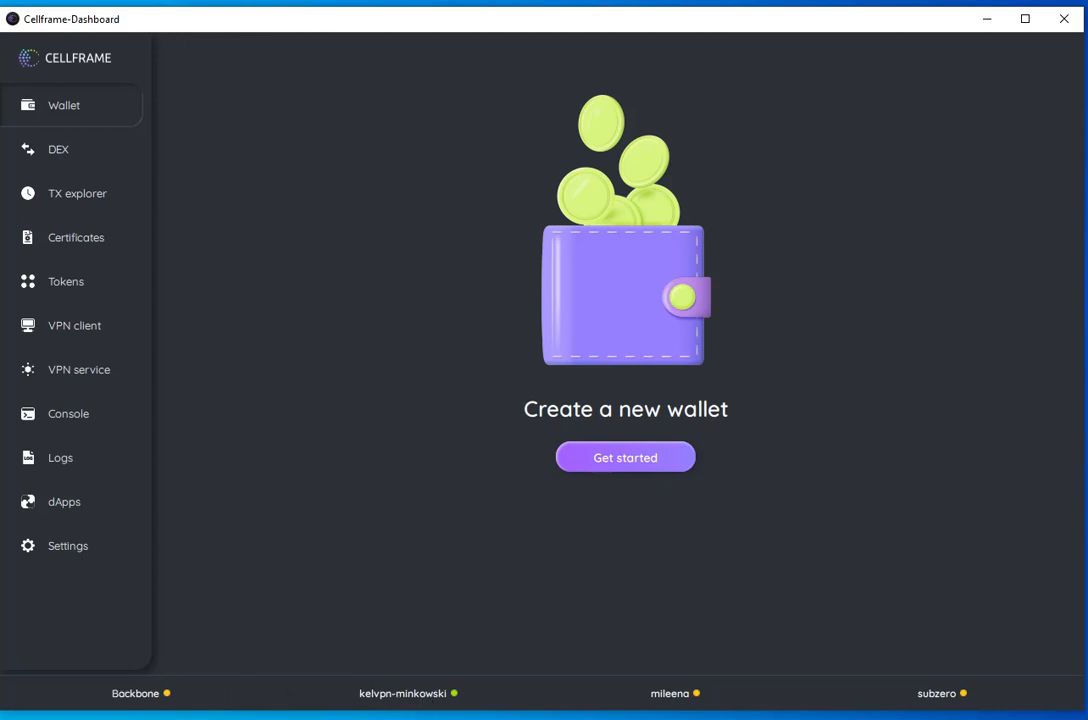
mouse_move(414, 698)
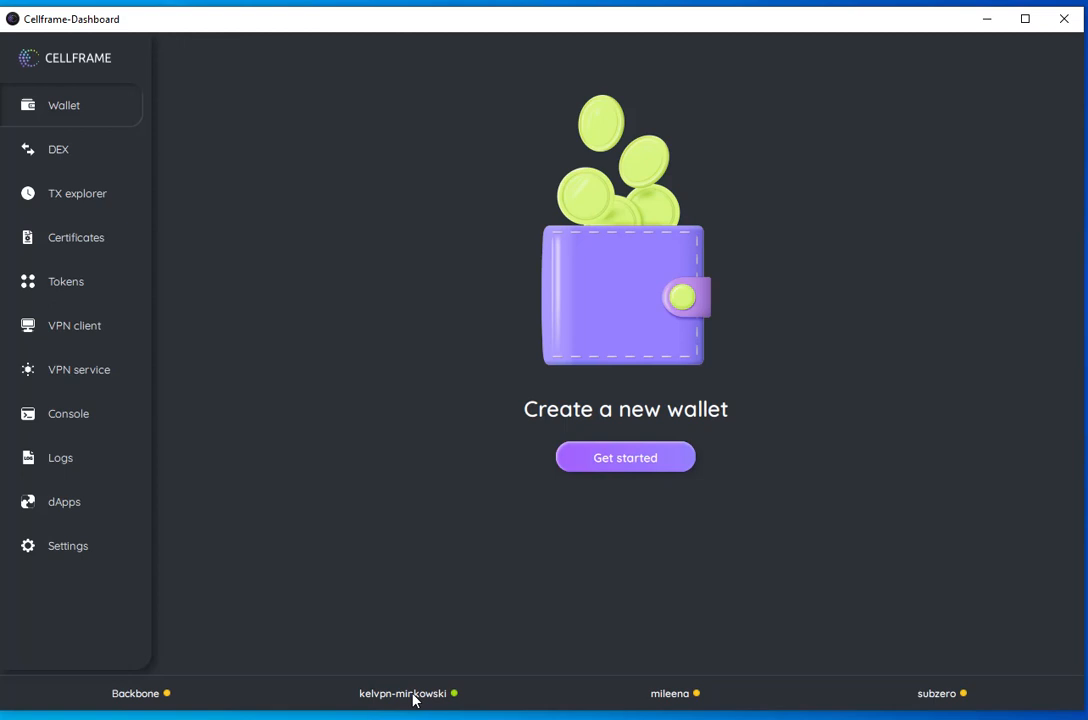
mouse_move(928, 694)
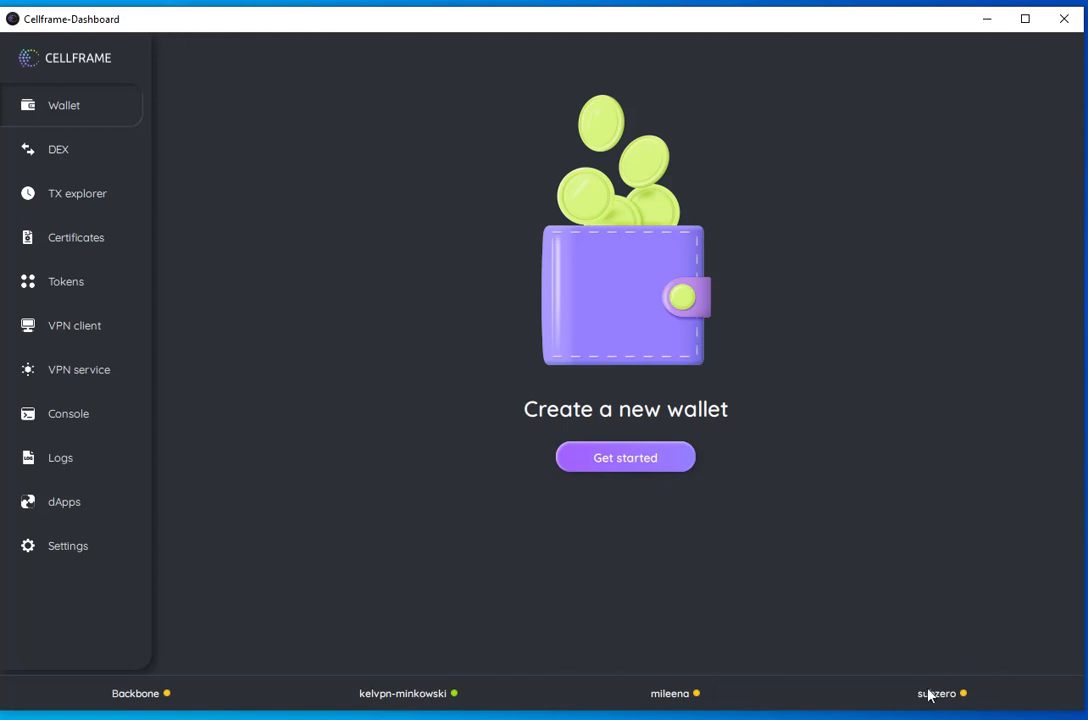
mouse_move(144, 700)
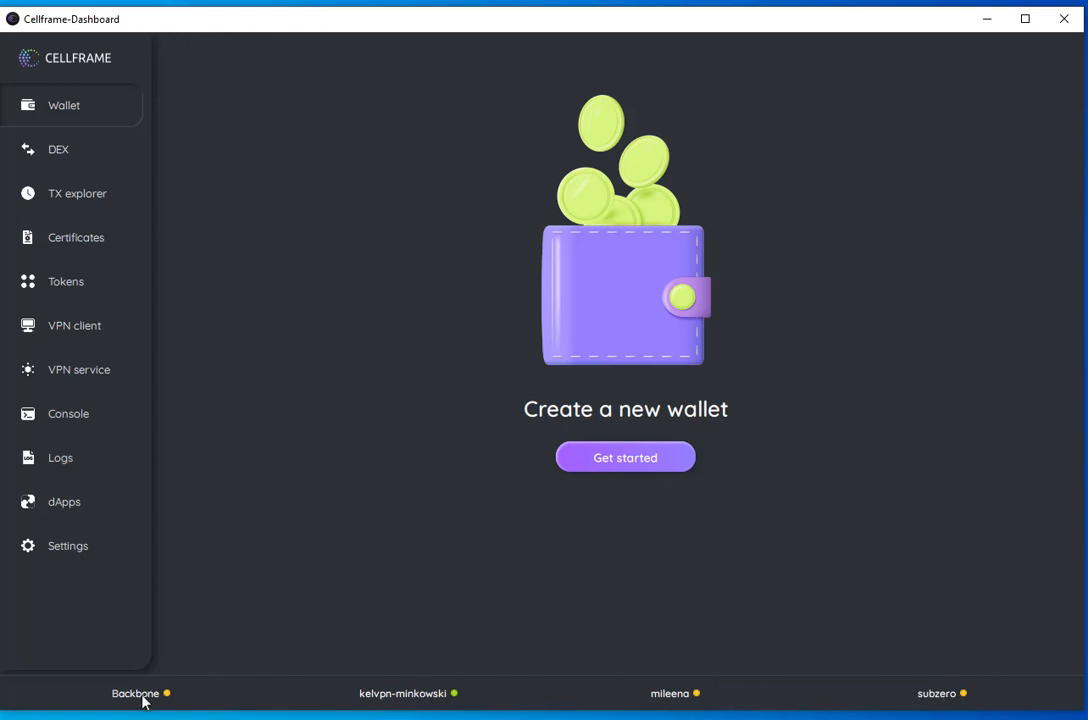
mouse_move(484, 604)
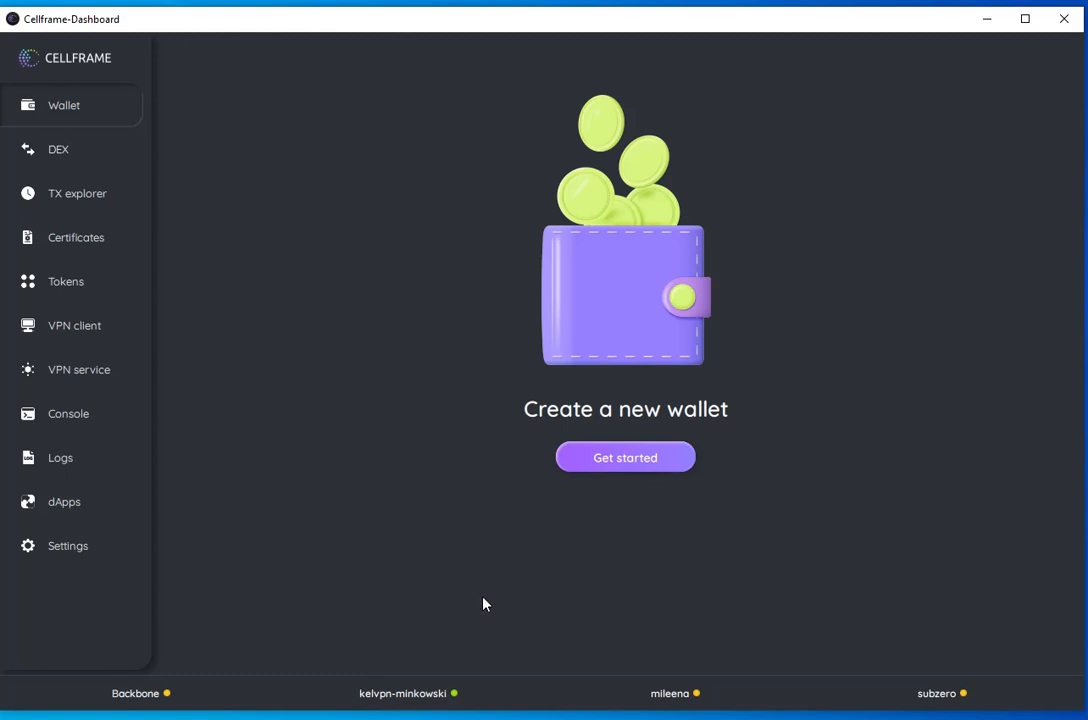
Review the kelvpn-minkowski network status and switch it offline
left_click(404, 692)
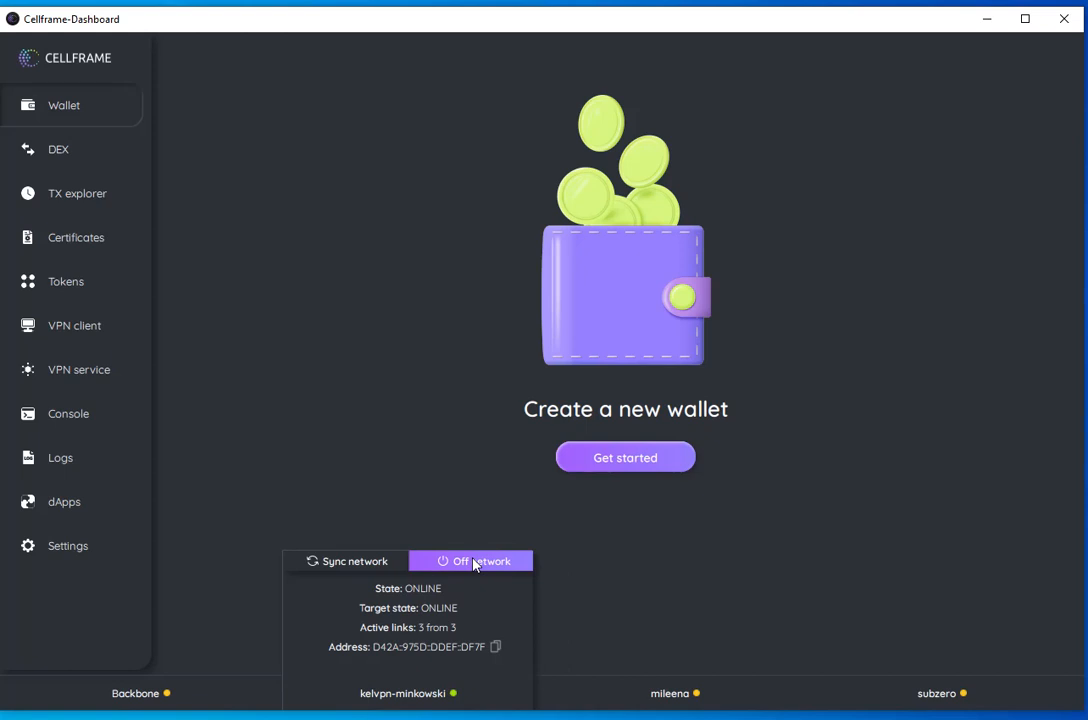
mouse_move(436, 640)
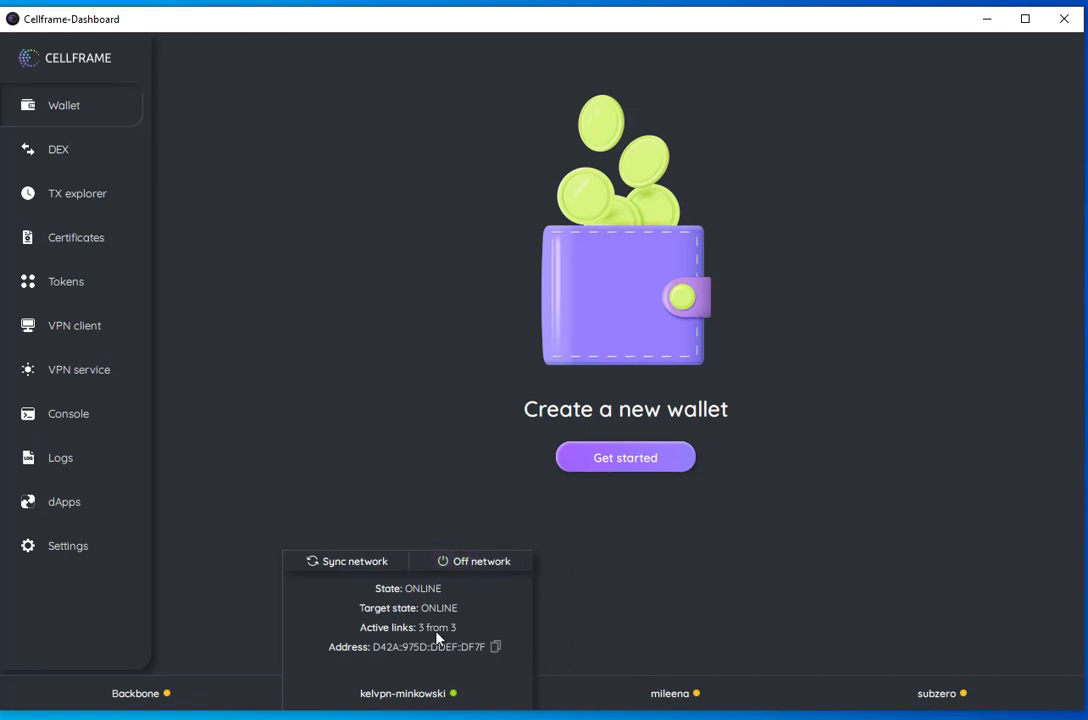
mouse_move(424, 596)
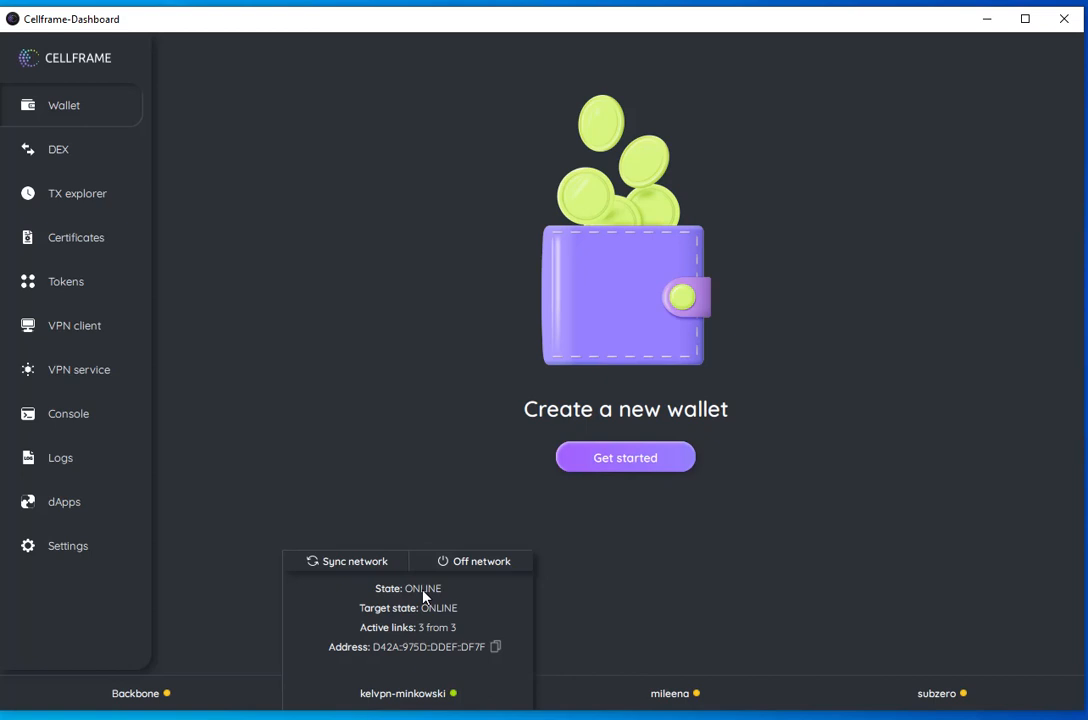
mouse_move(434, 494)
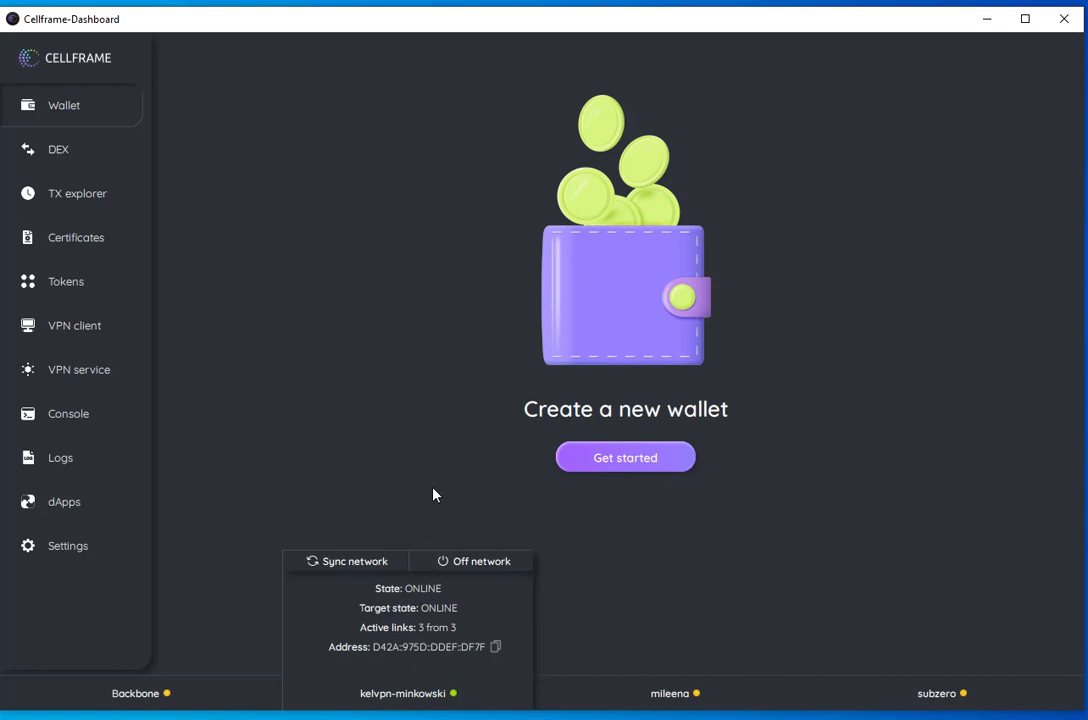
left_click(480, 560)
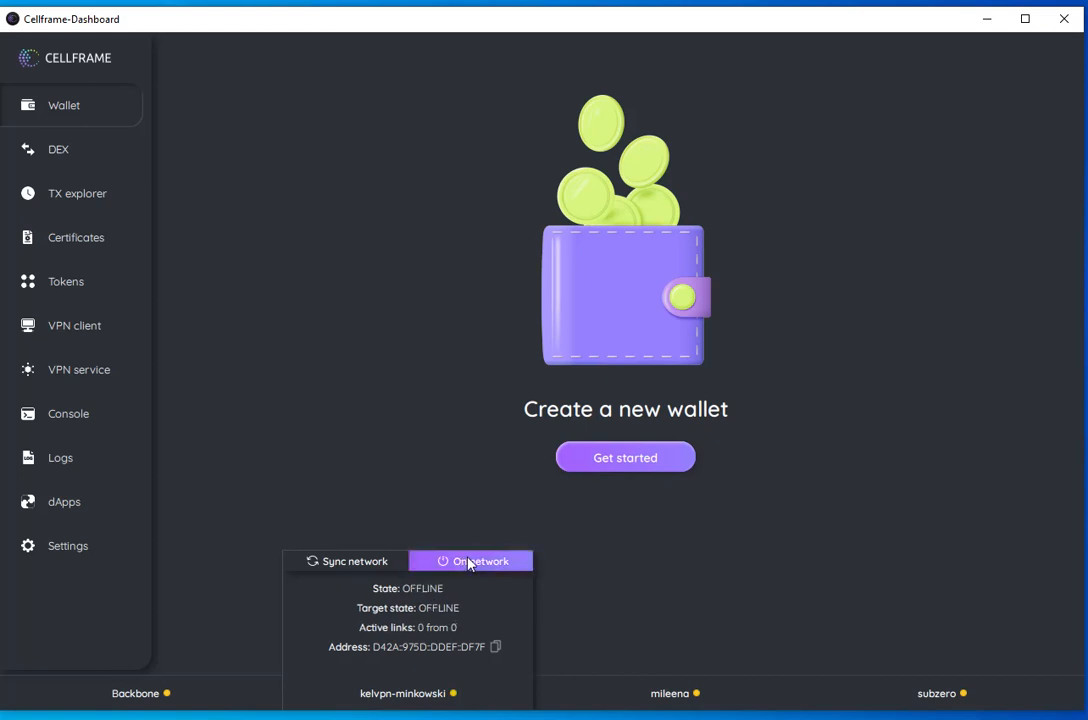
left_click(480, 560)
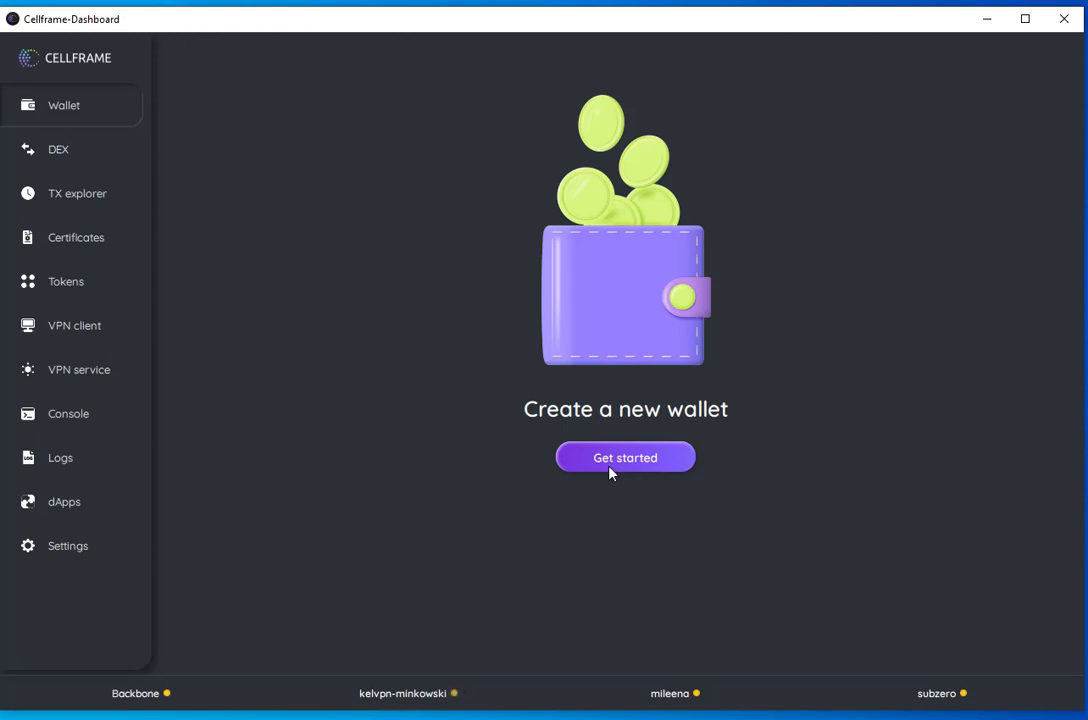
Start a new wallet named CellTest2 and review the signature type choices
left_click(624, 456)
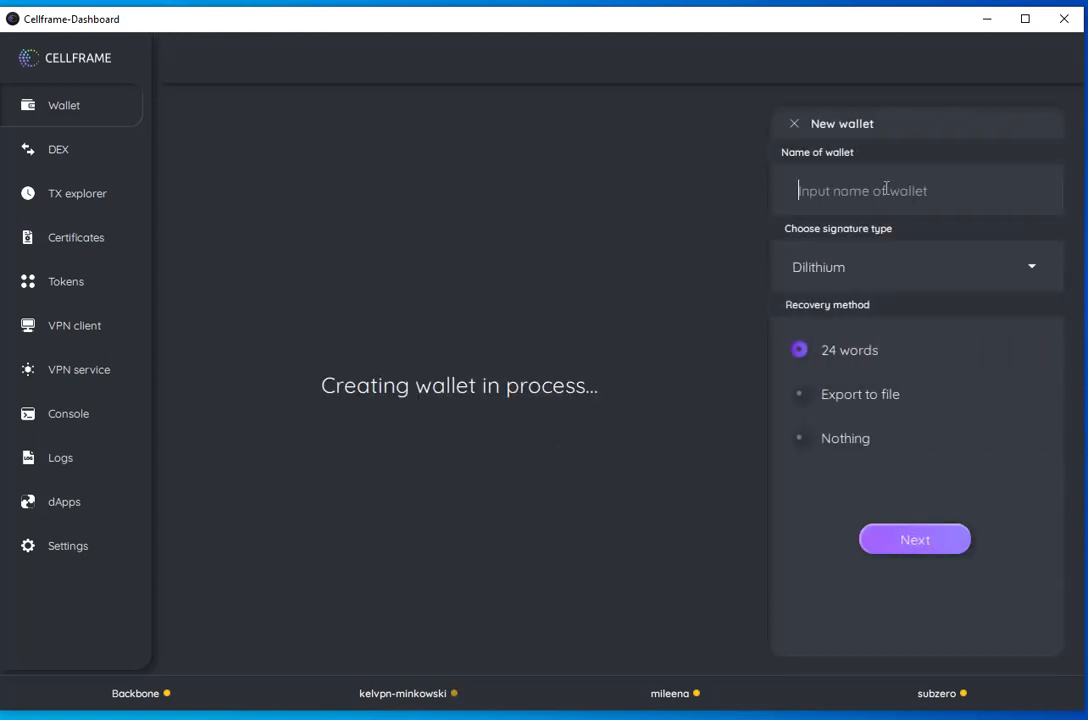
type("Ce")
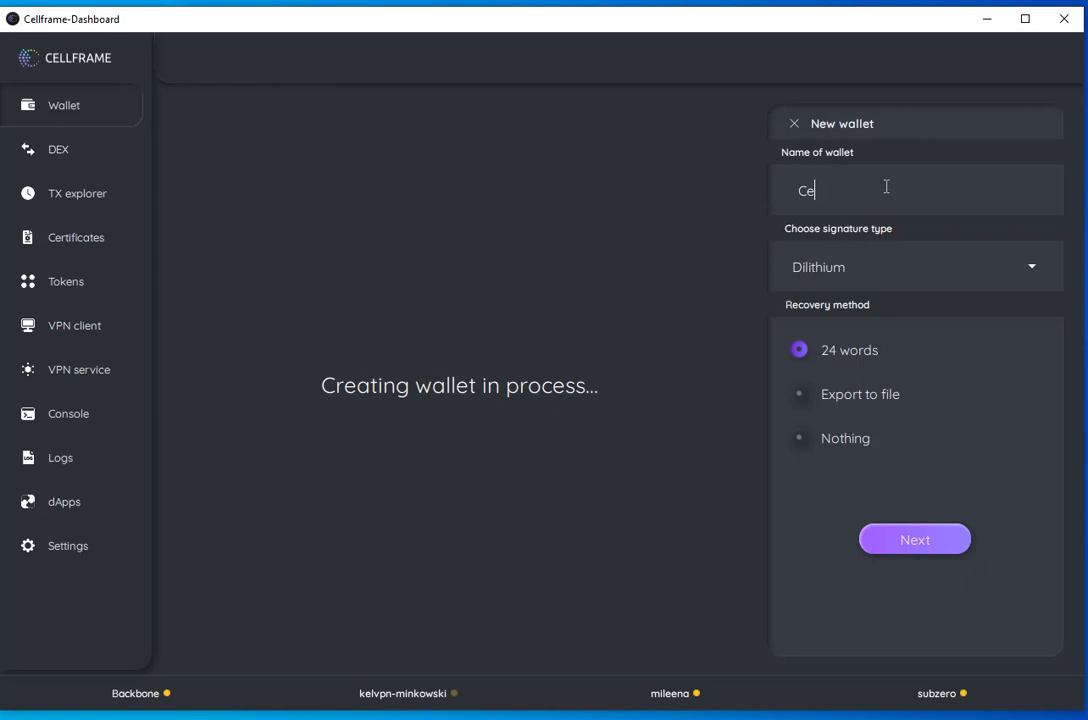
type("llTest2")
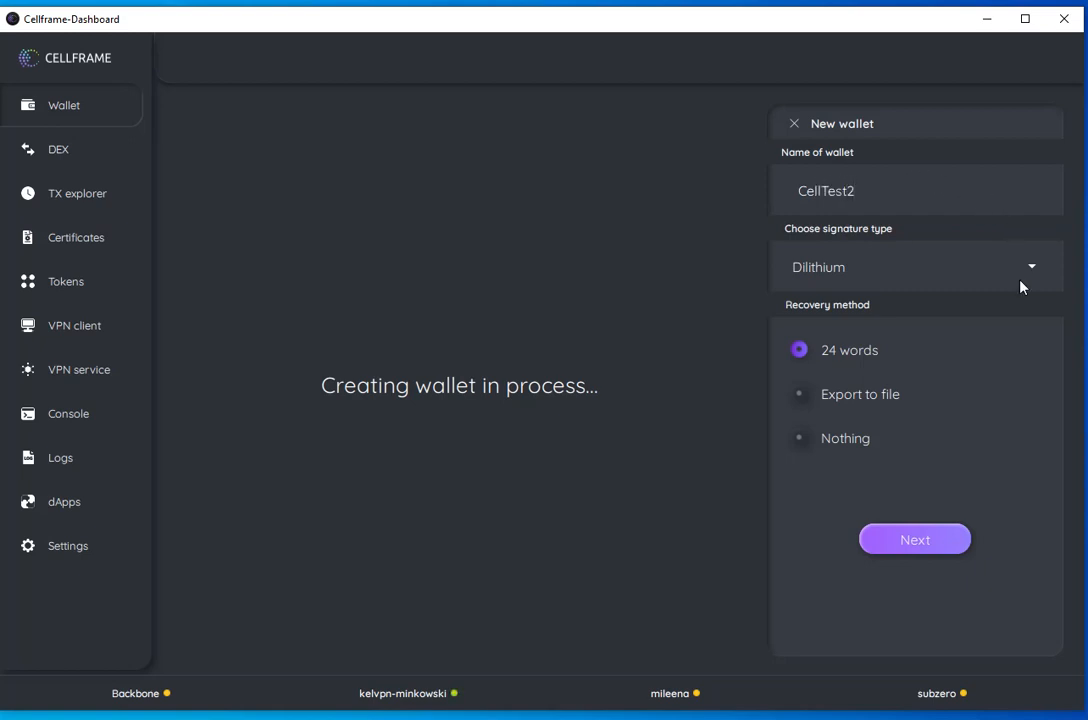
left_click(910, 268)
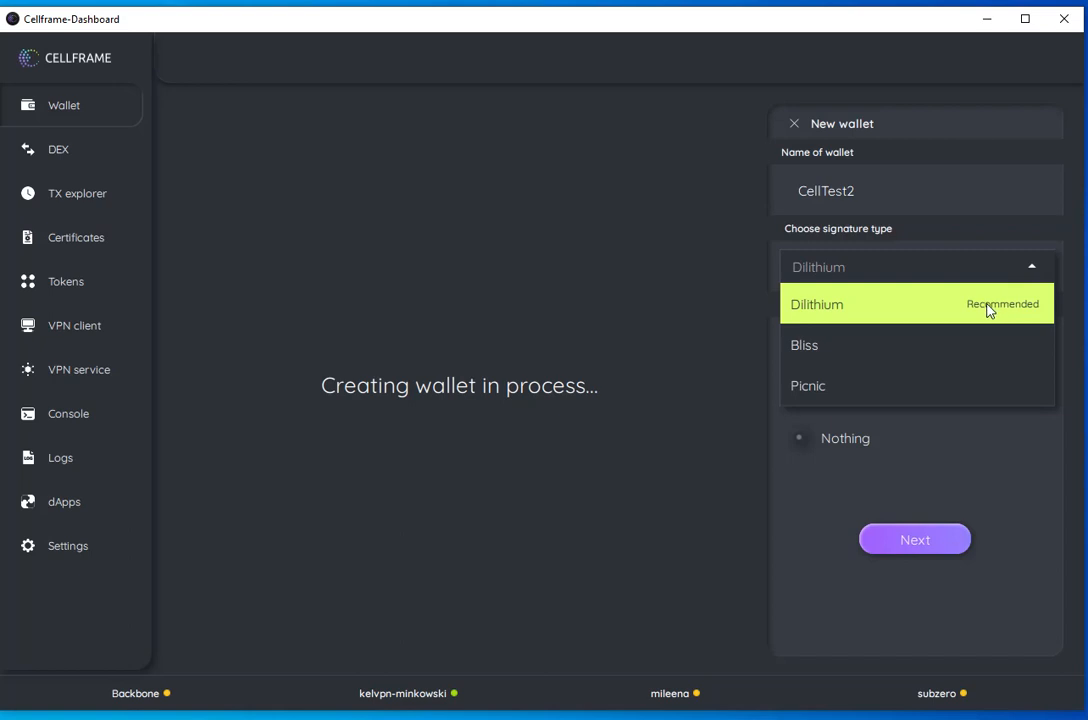
mouse_move(984, 306)
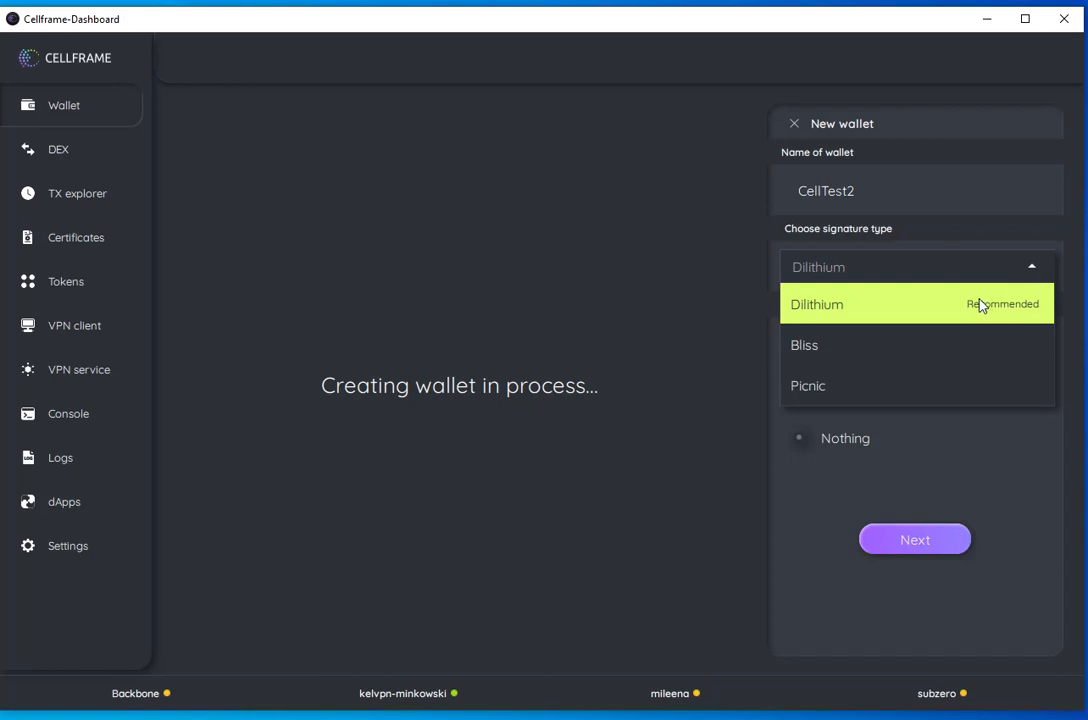
mouse_move(894, 304)
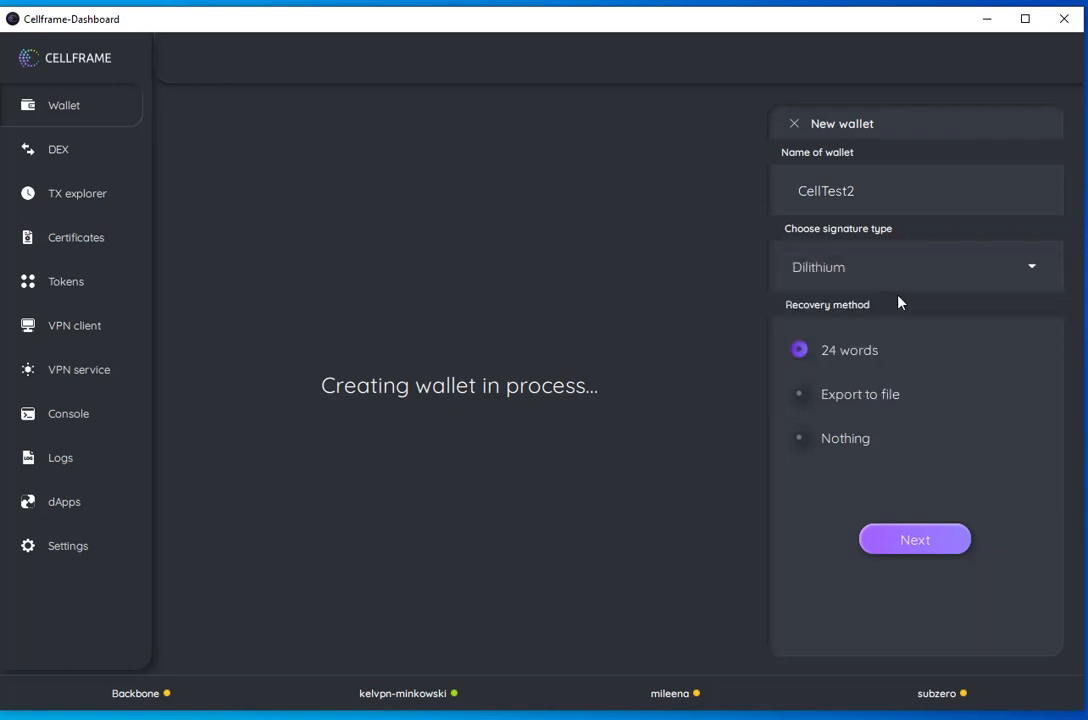
mouse_move(900, 272)
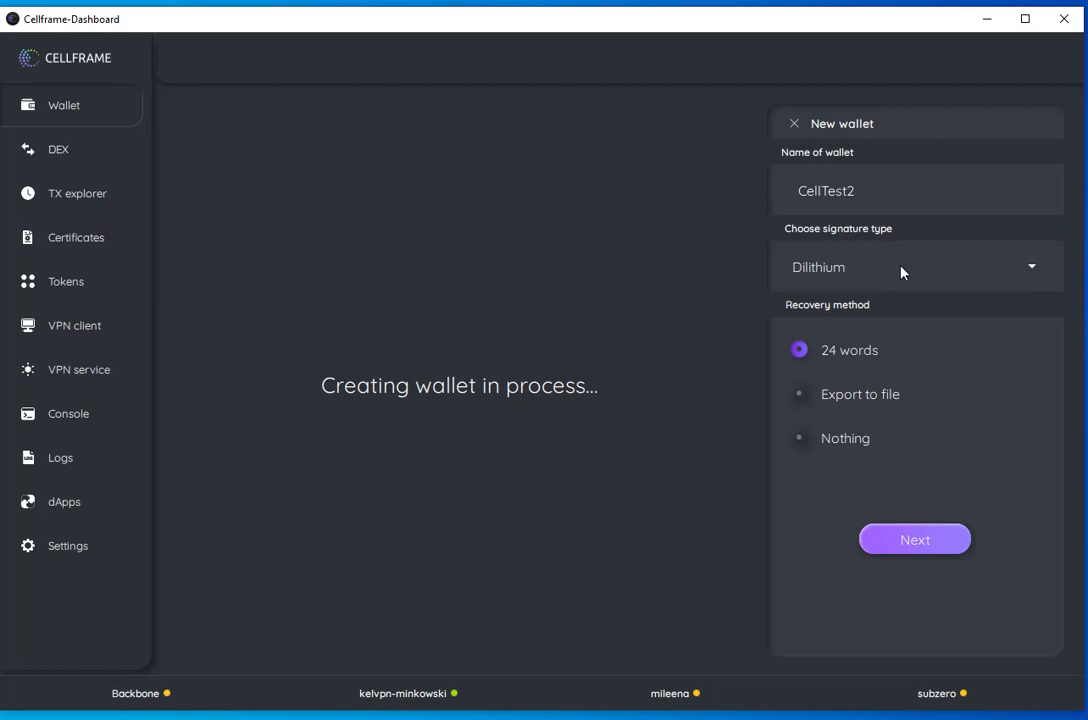
mouse_move(808, 304)
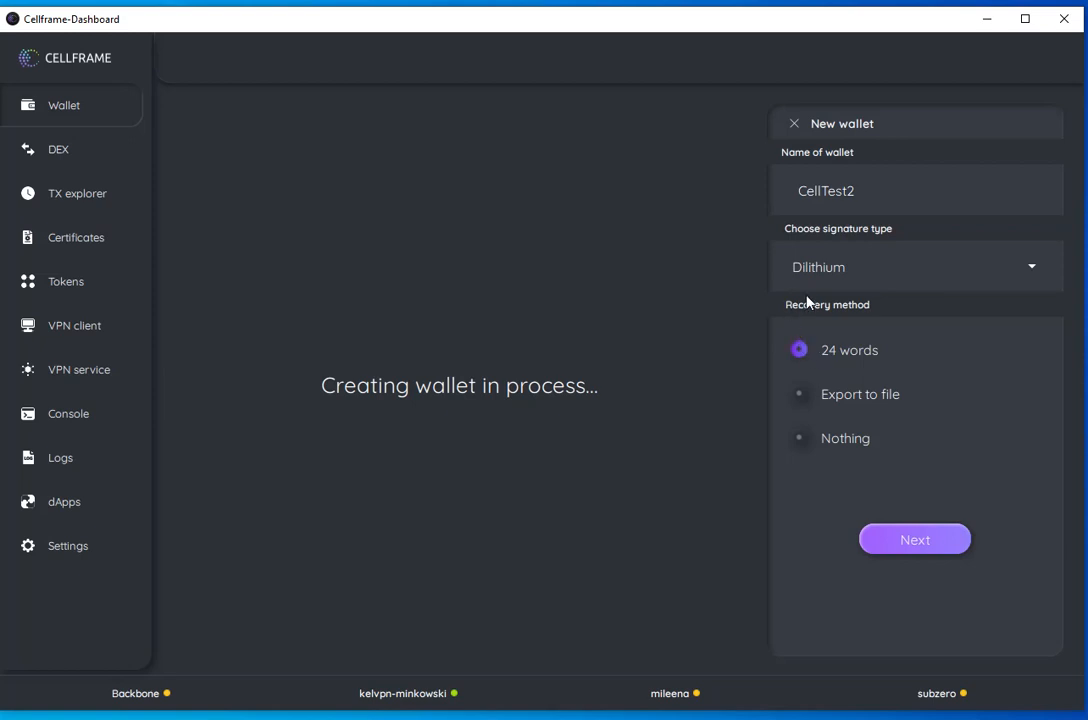
mouse_move(936, 240)
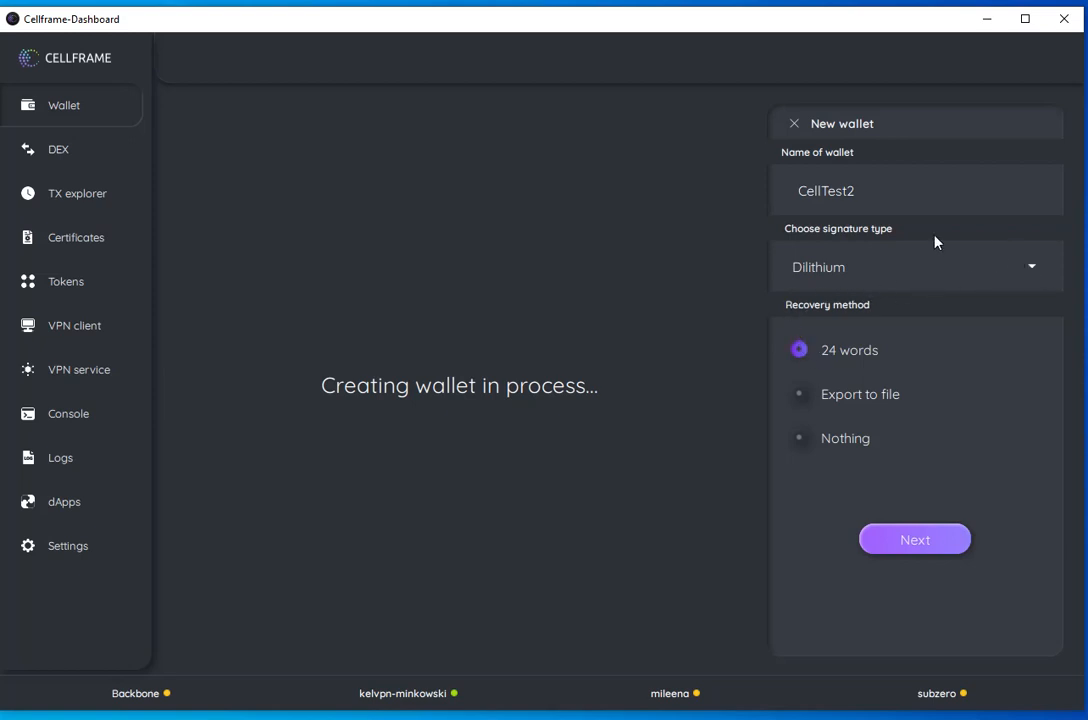
mouse_move(784, 292)
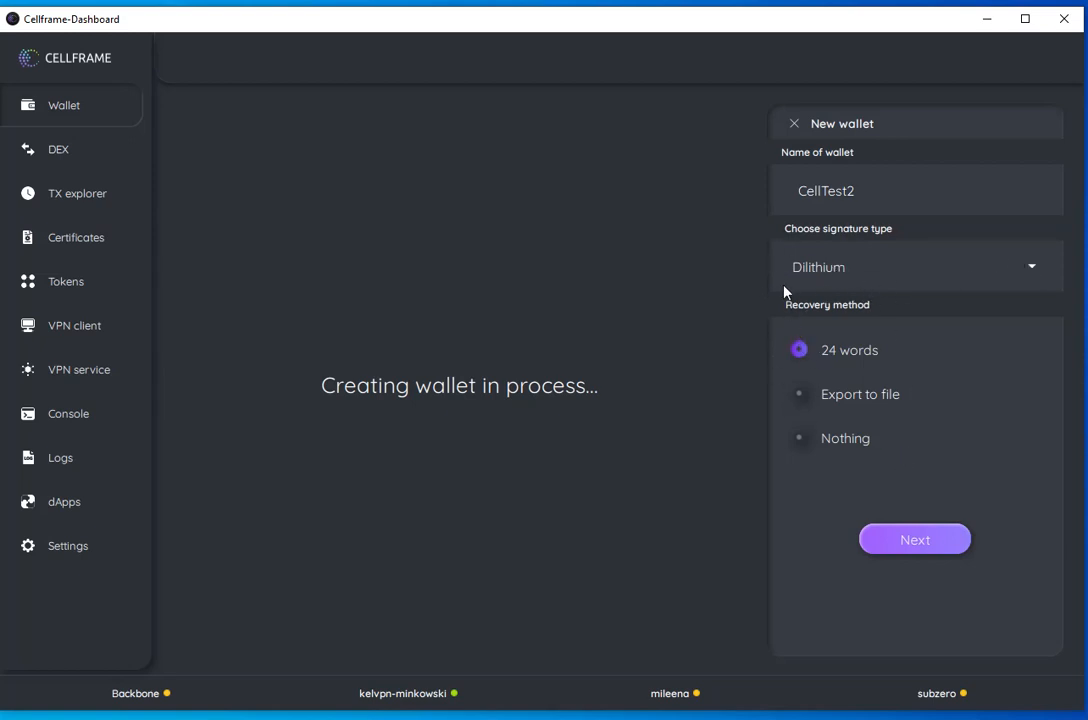
Choose CellTest2's recovery method and proceed to saving the backup file
left_click(800, 394)
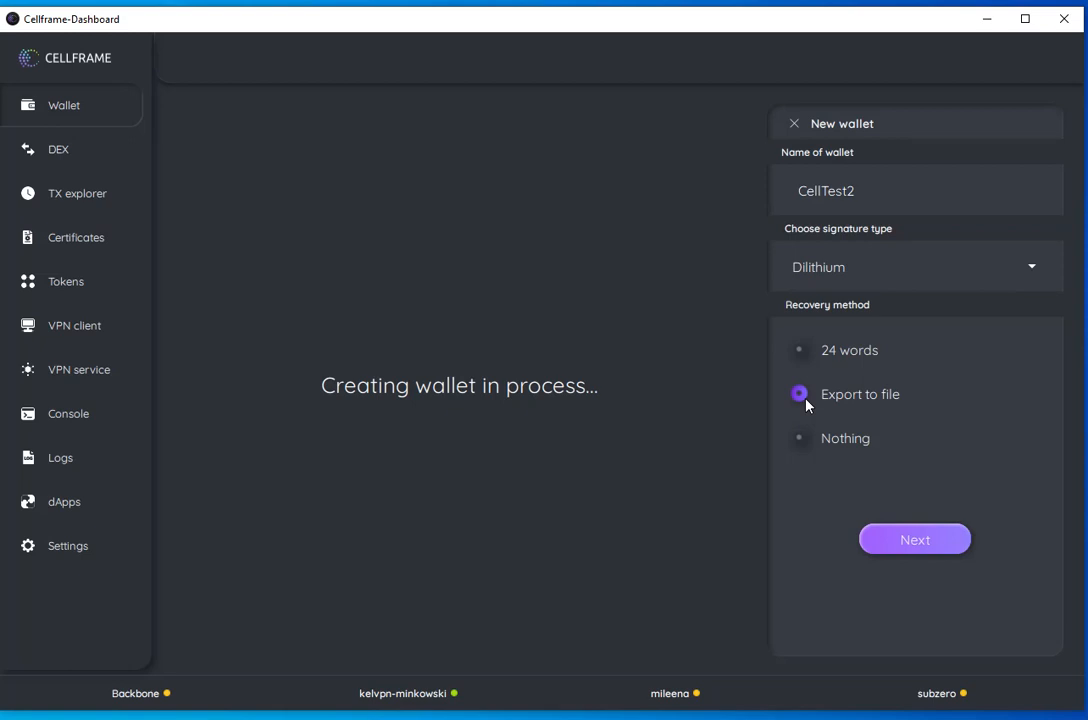
left_click(800, 350)
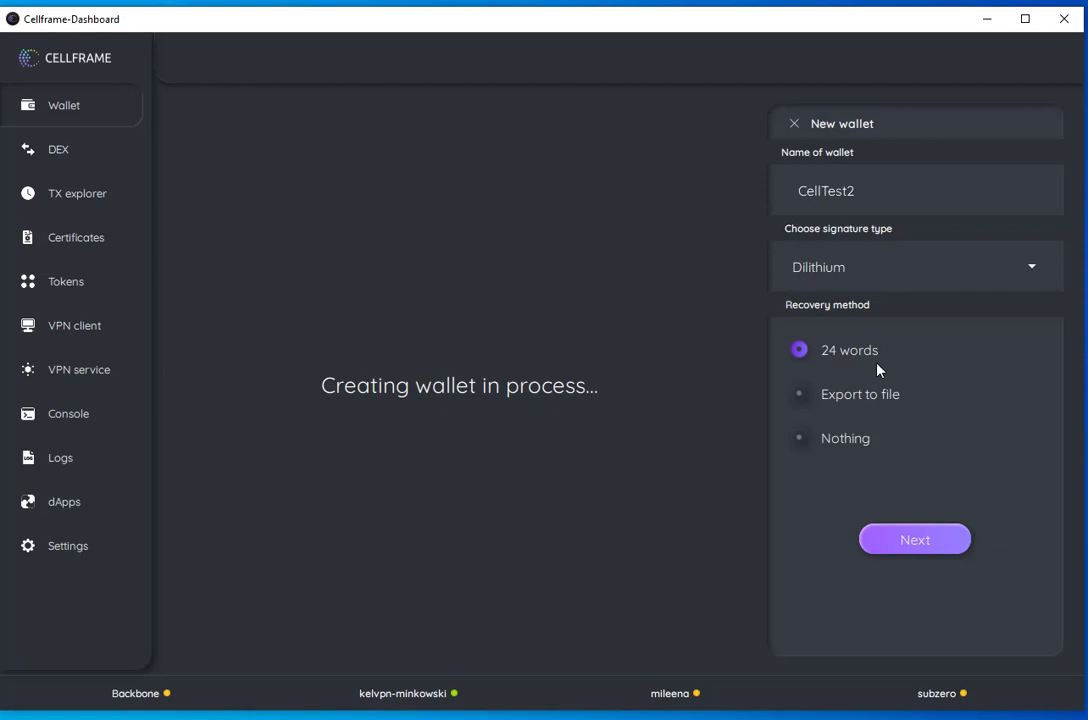
mouse_move(868, 370)
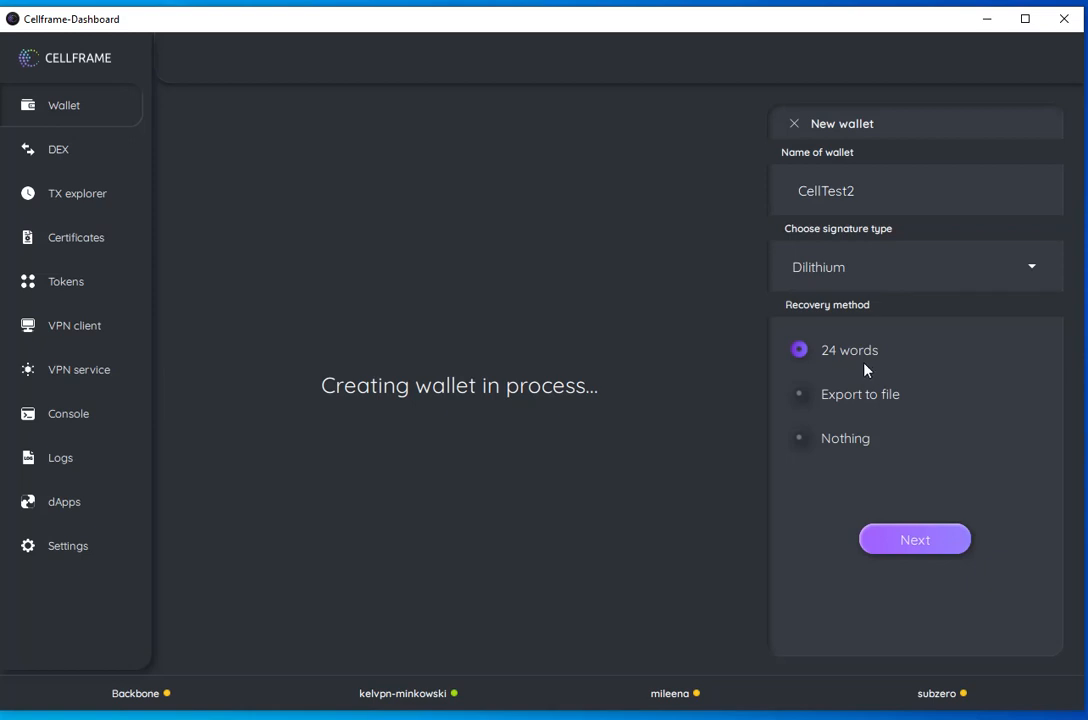
mouse_move(862, 358)
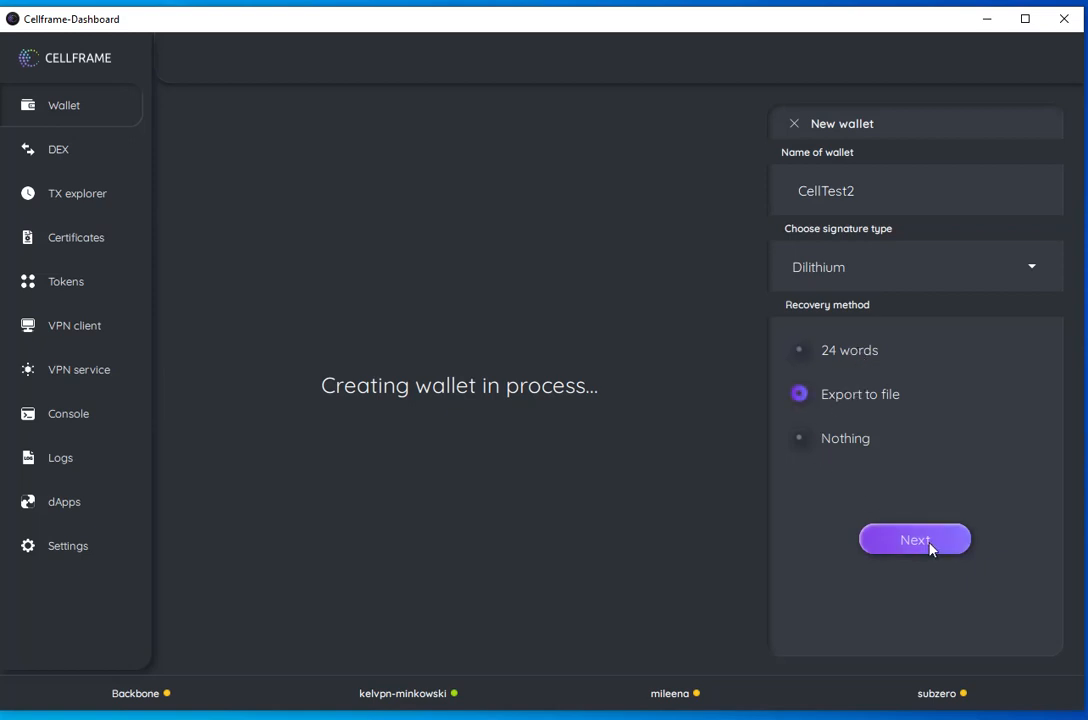
left_click(912, 540)
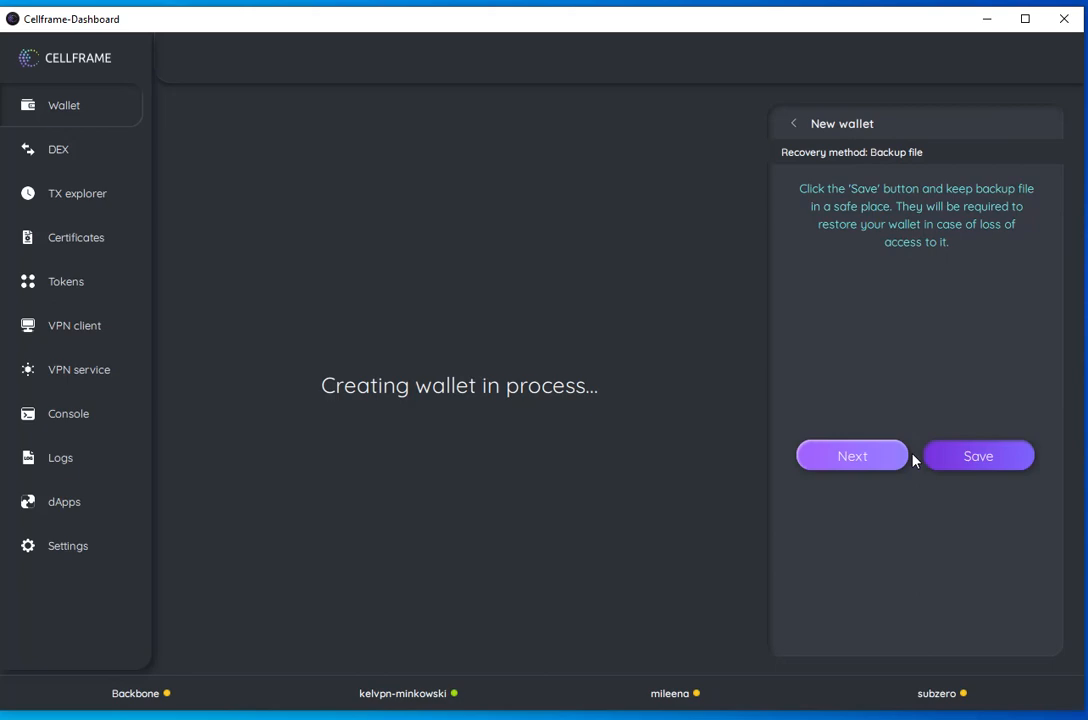
left_click(976, 456)
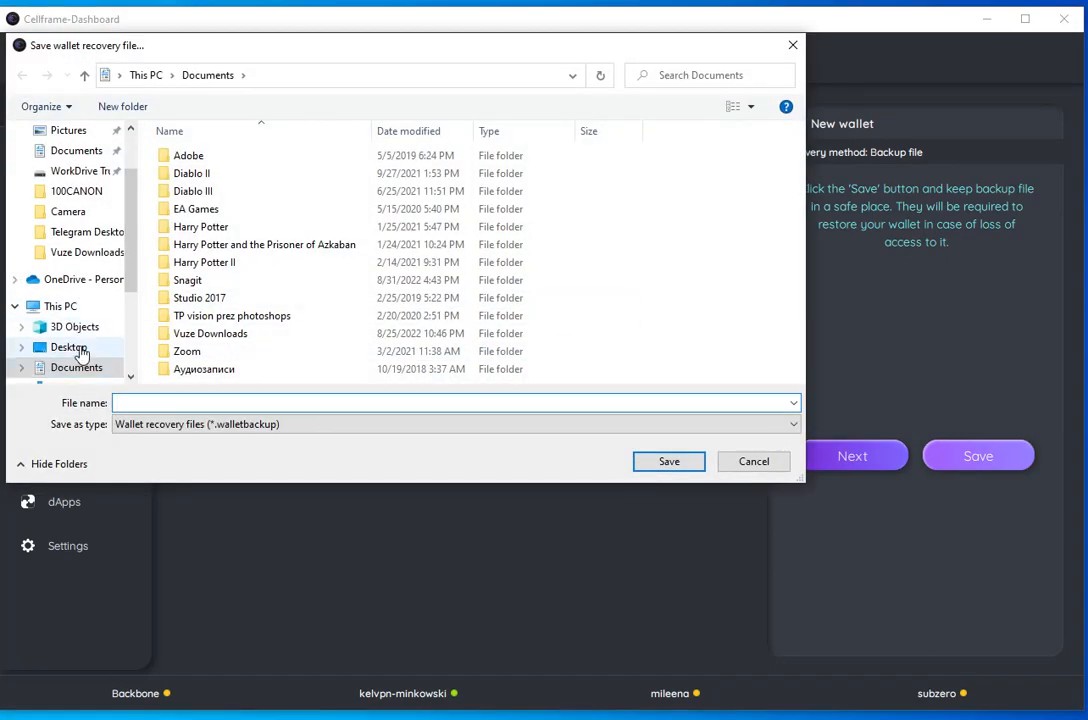
Save the backup as Celltest2 on the Desktop and complete wallet creation
left_click(68, 348)
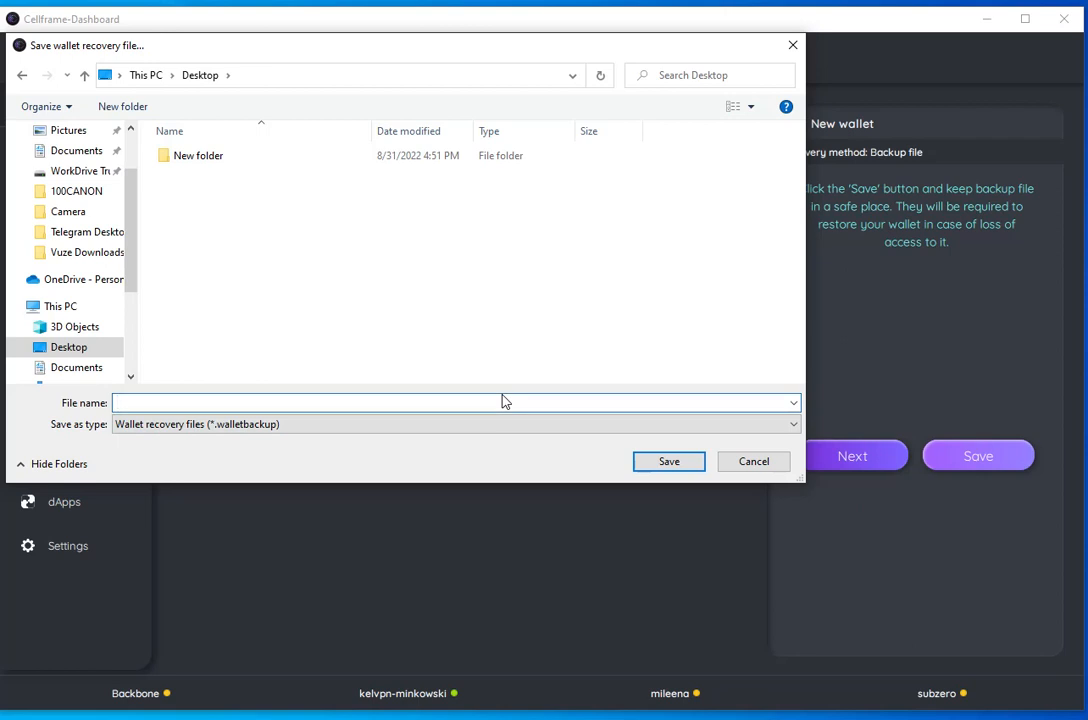
type("Celltest2")
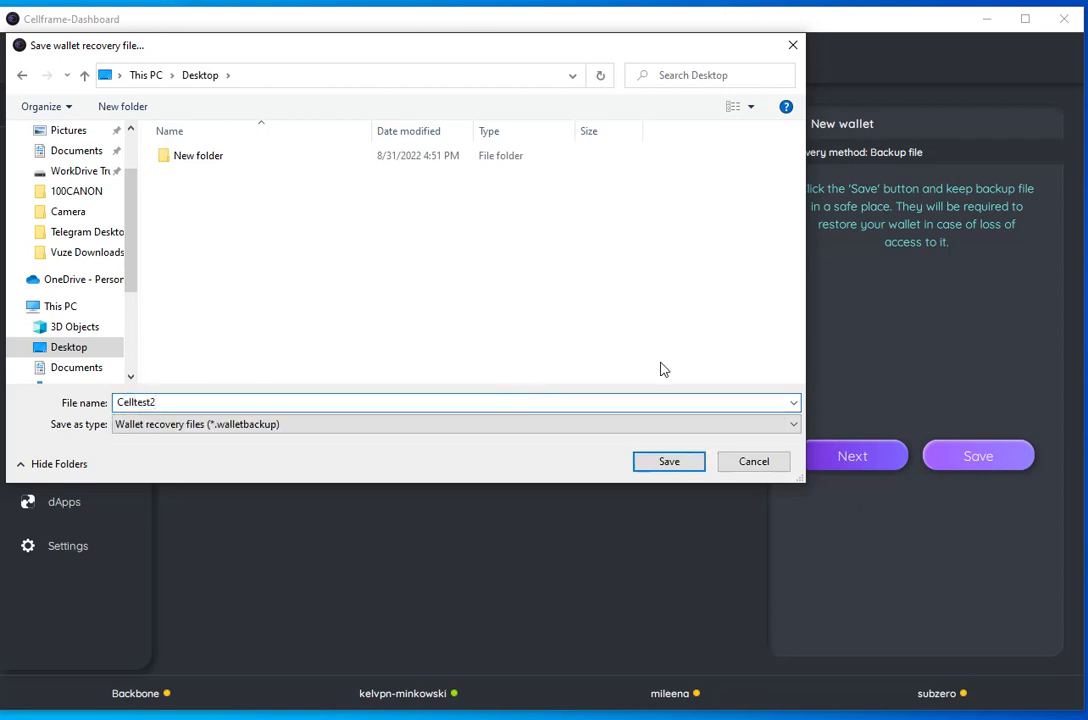
left_click(668, 460)
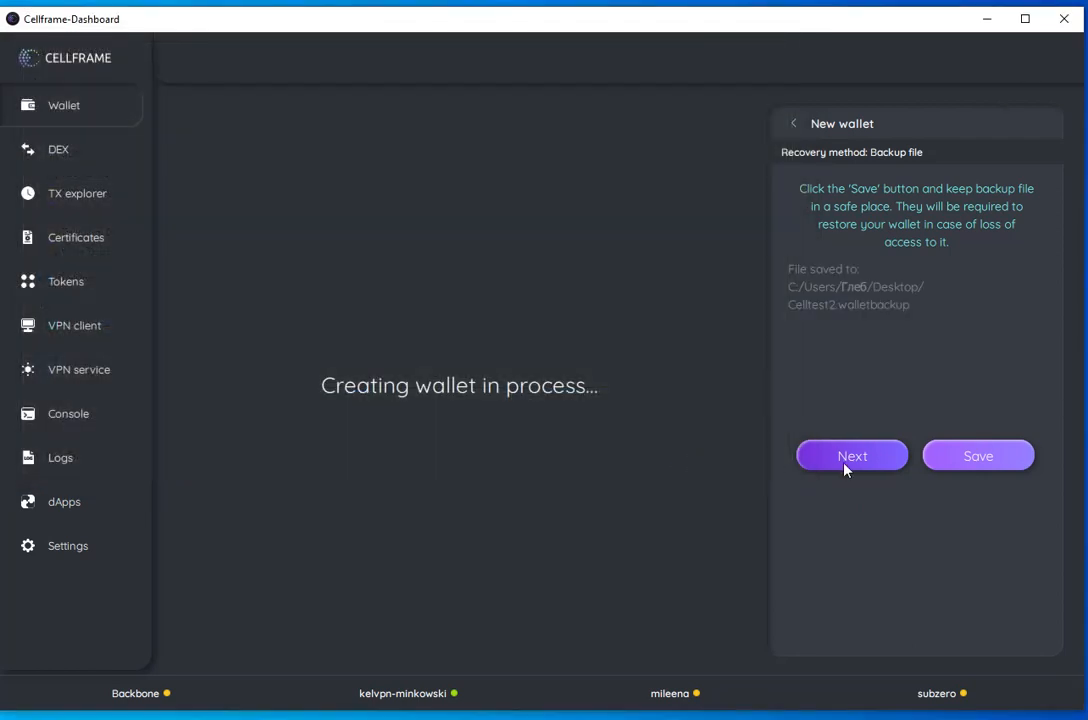
left_click(852, 456)
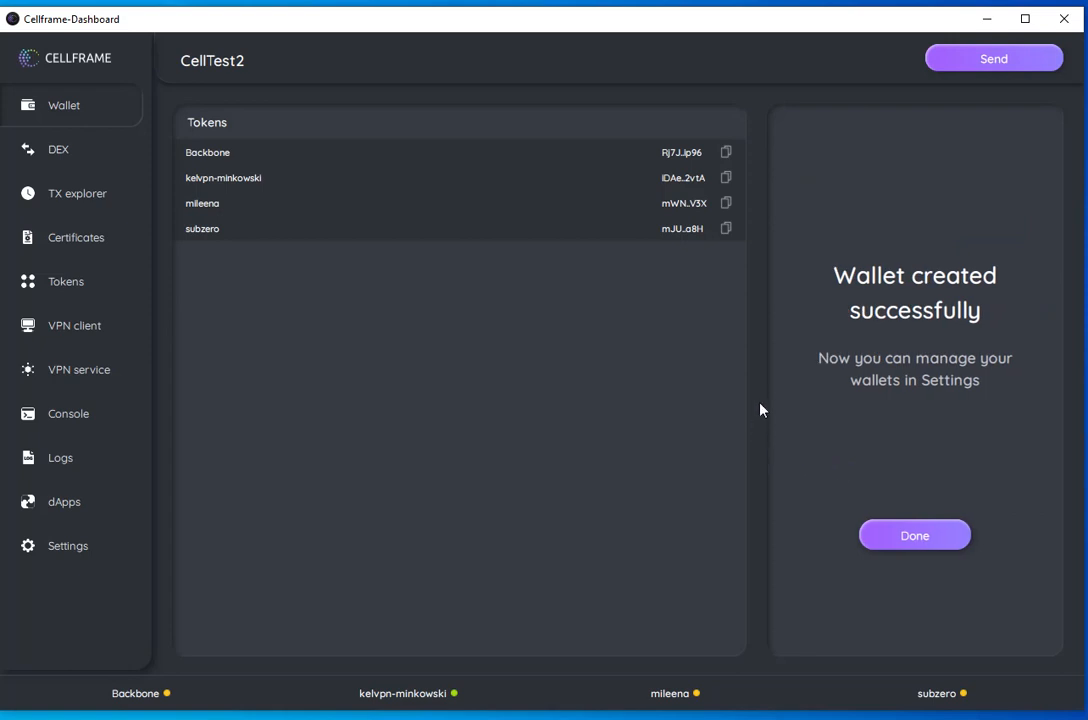
mouse_move(710, 350)
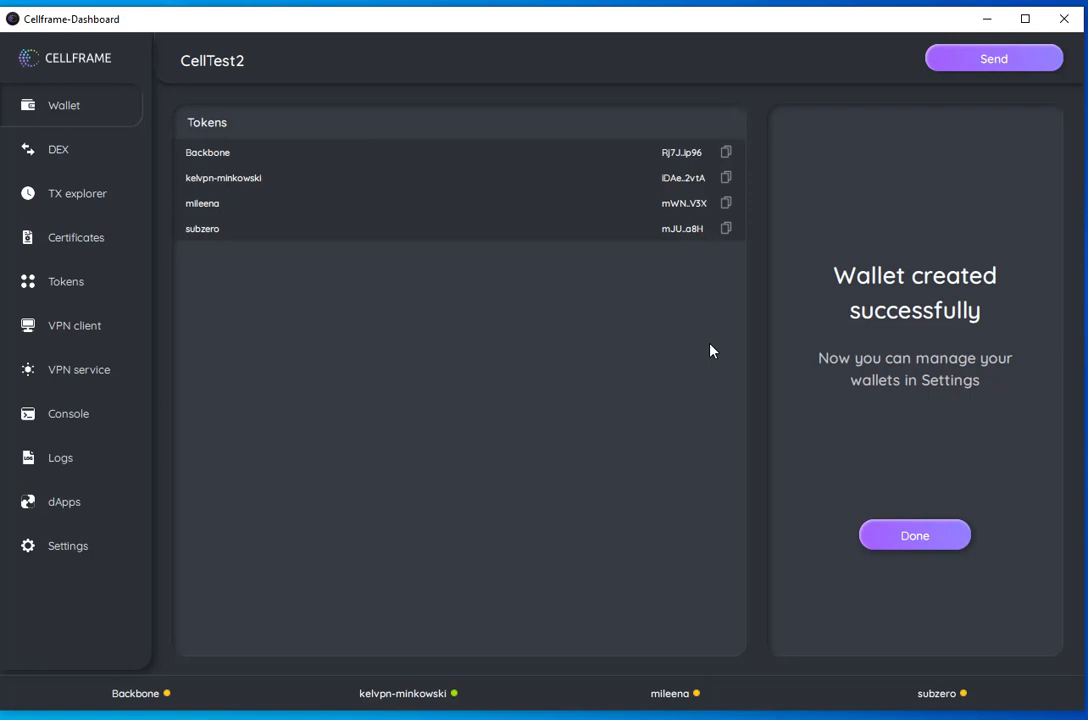
mouse_move(736, 244)
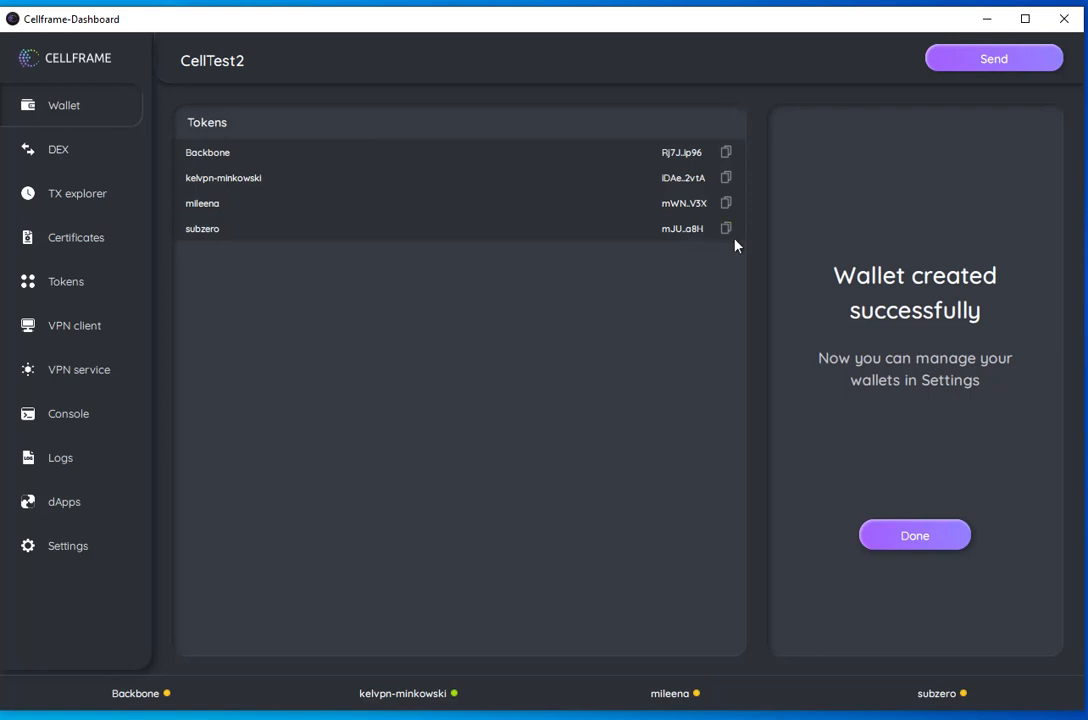
mouse_move(480, 108)
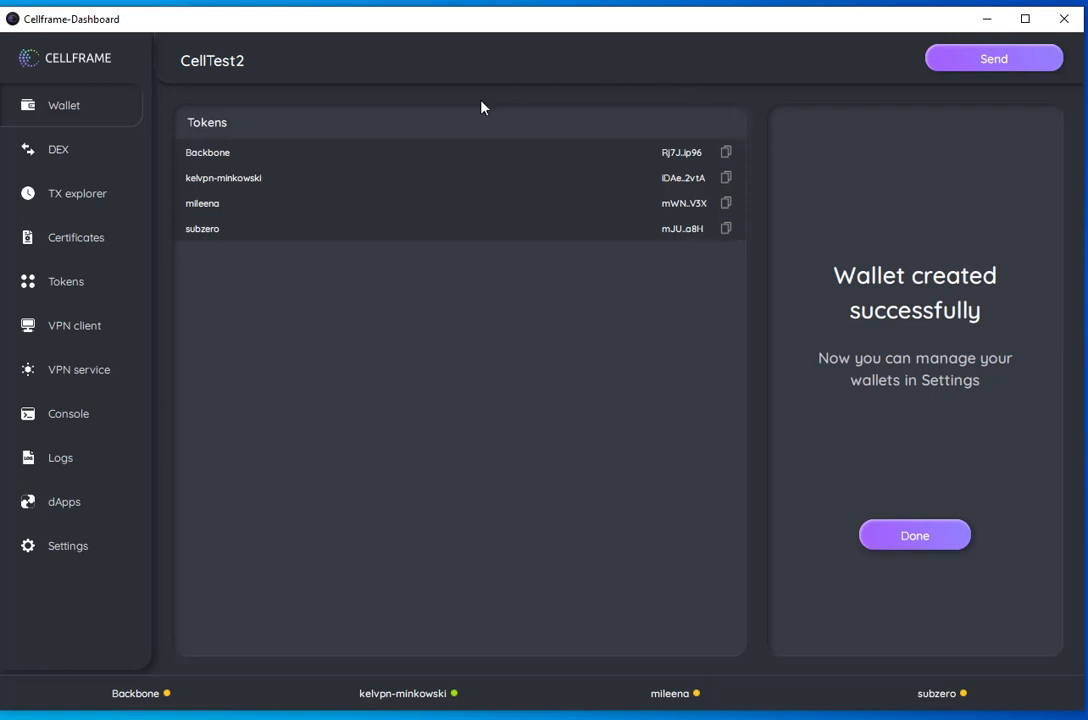
mouse_move(468, 224)
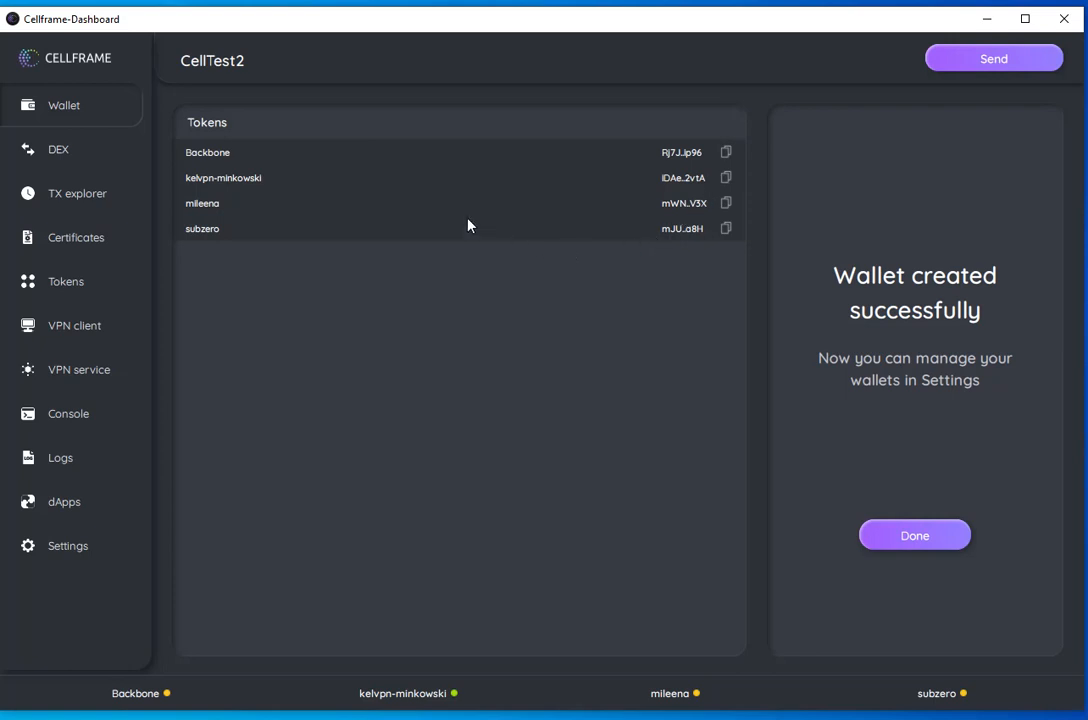
mouse_move(728, 180)
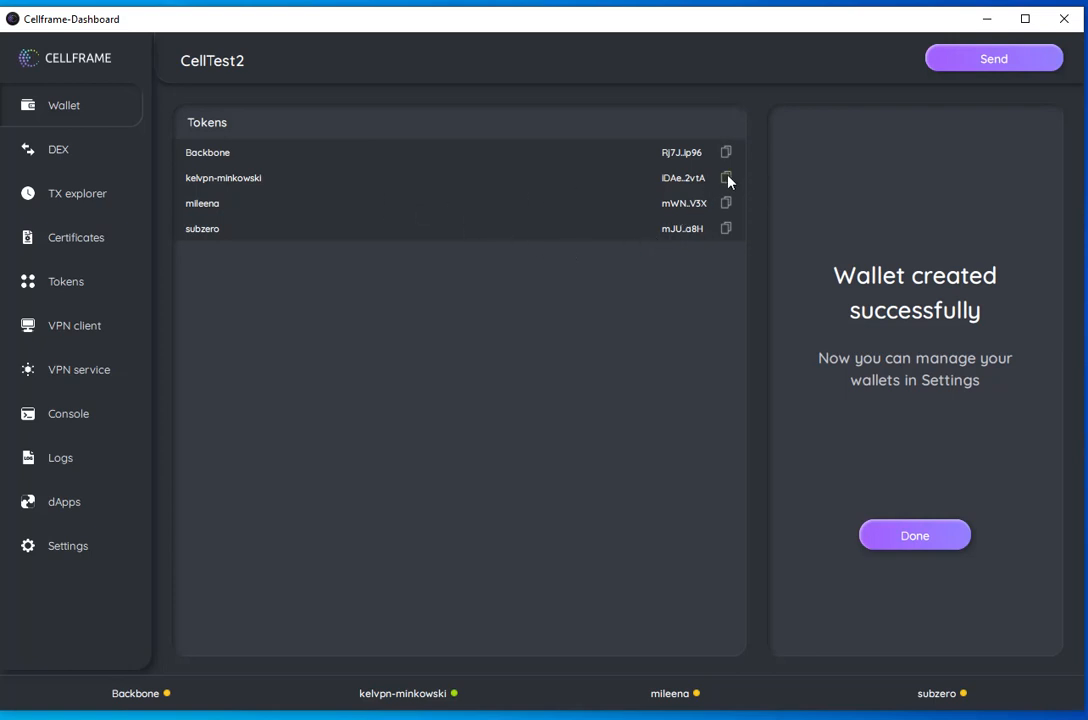
mouse_move(332, 138)
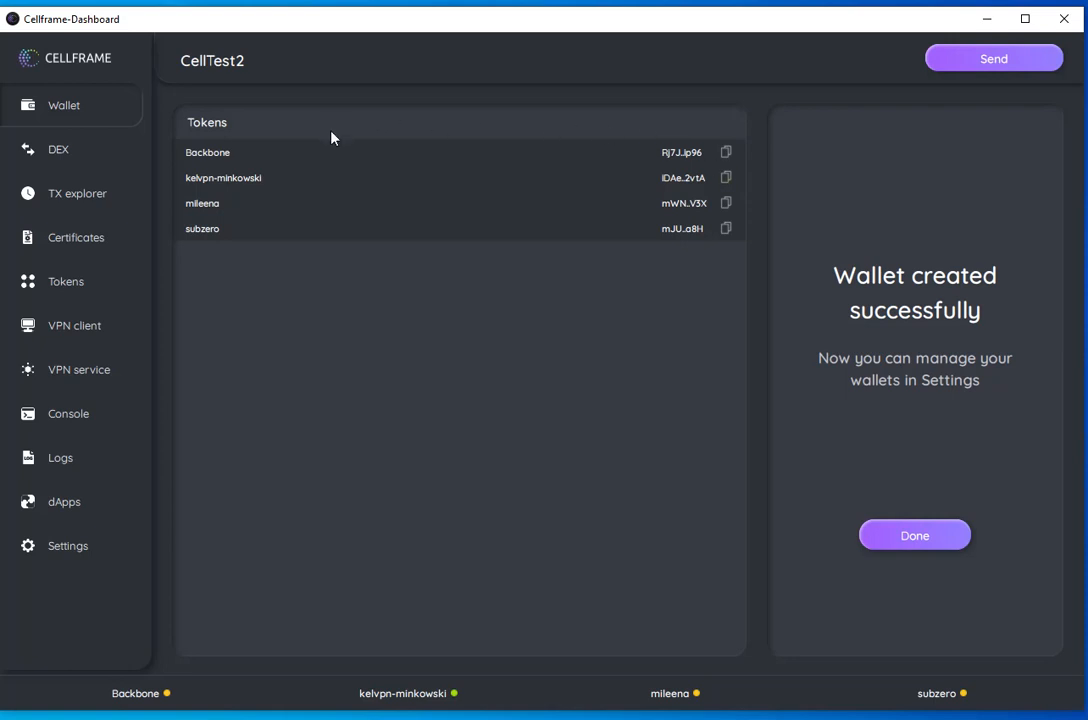
mouse_move(552, 302)
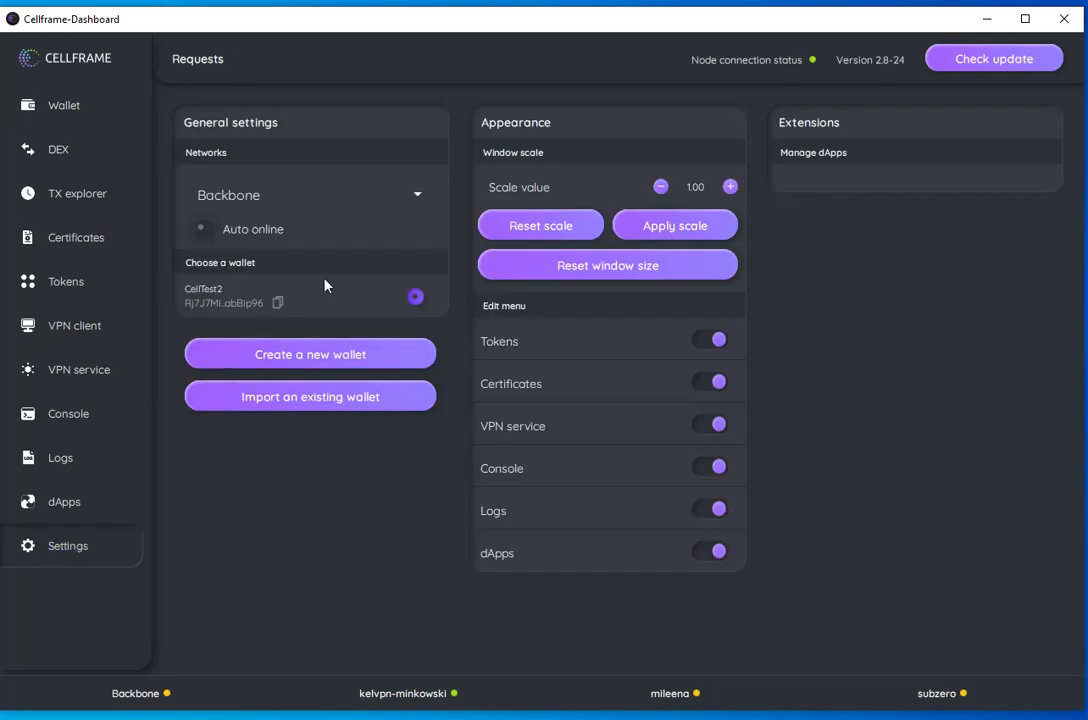
mouse_move(132, 338)
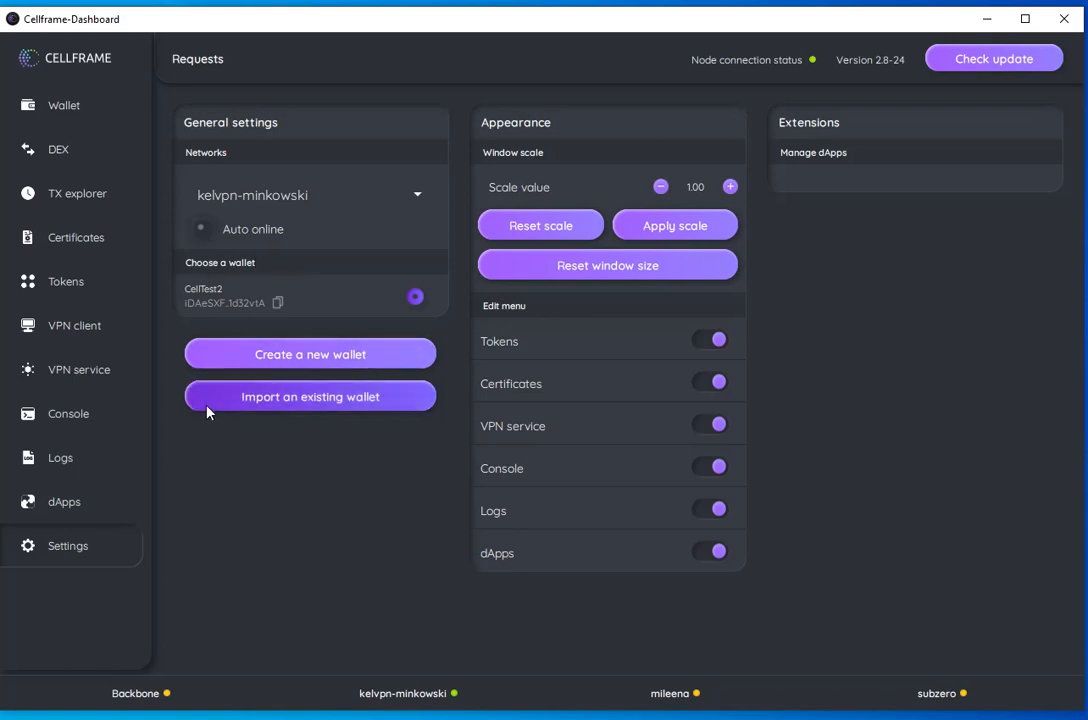
mouse_move(438, 198)
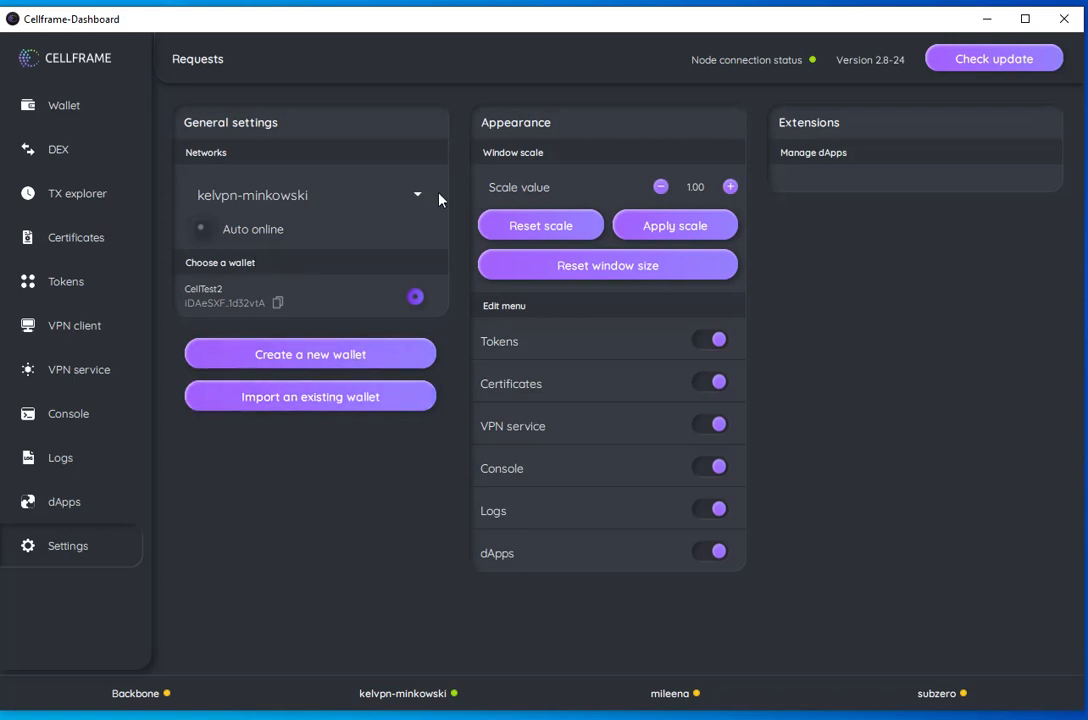
mouse_move(404, 204)
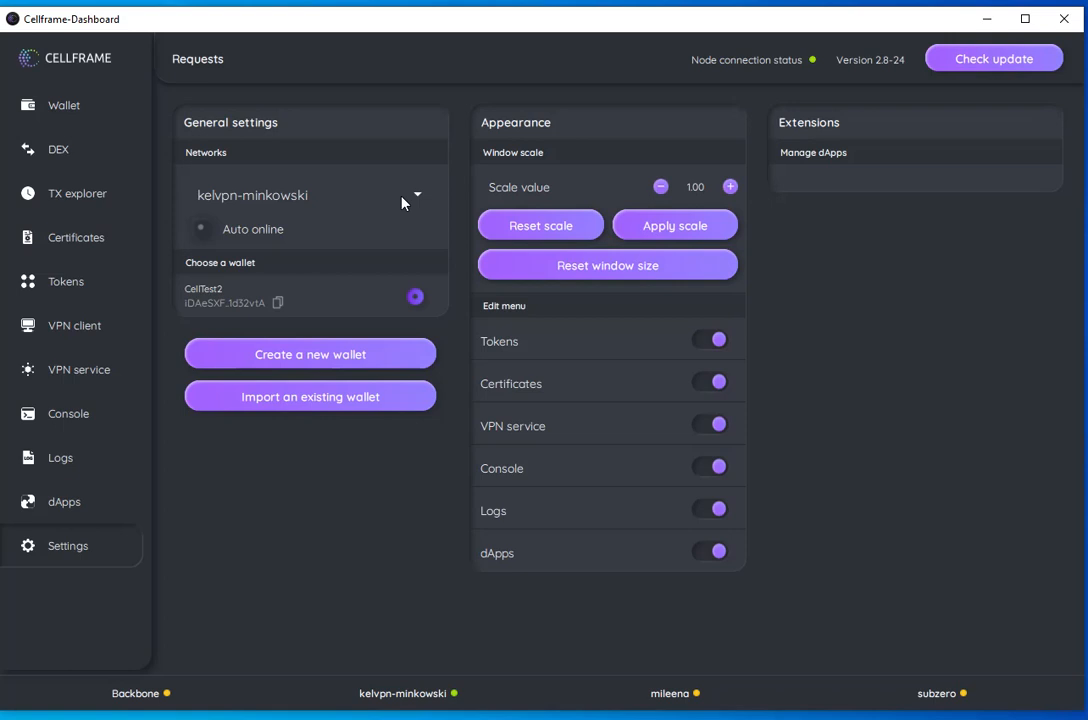
mouse_move(384, 192)
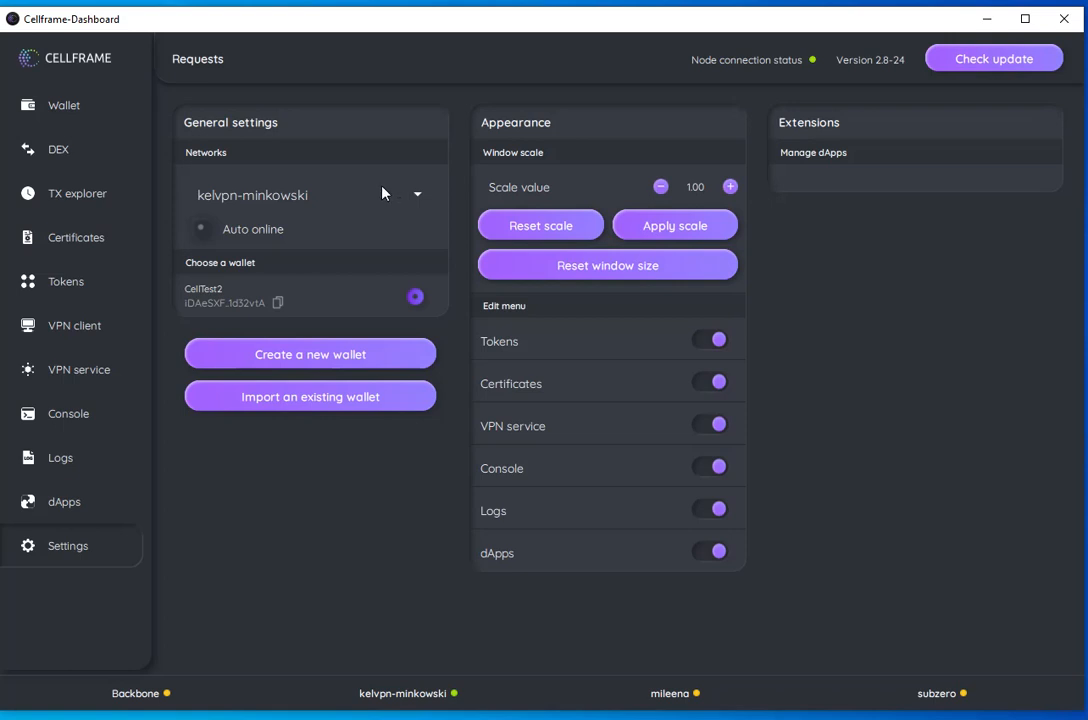
mouse_move(310, 396)
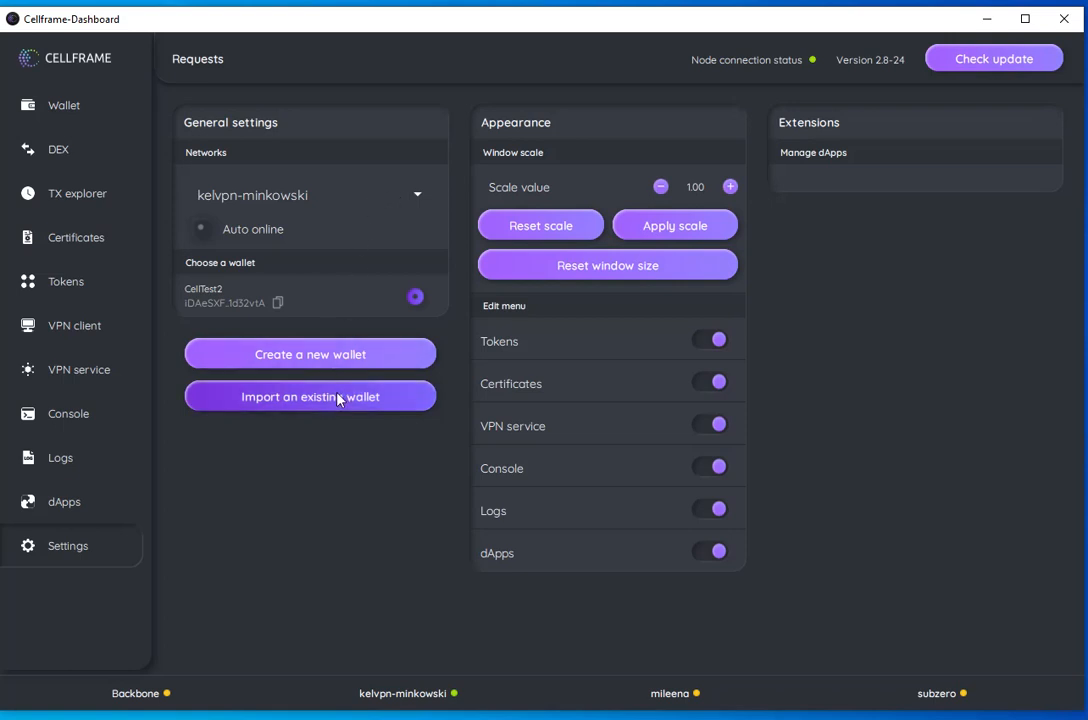
mouse_move(324, 396)
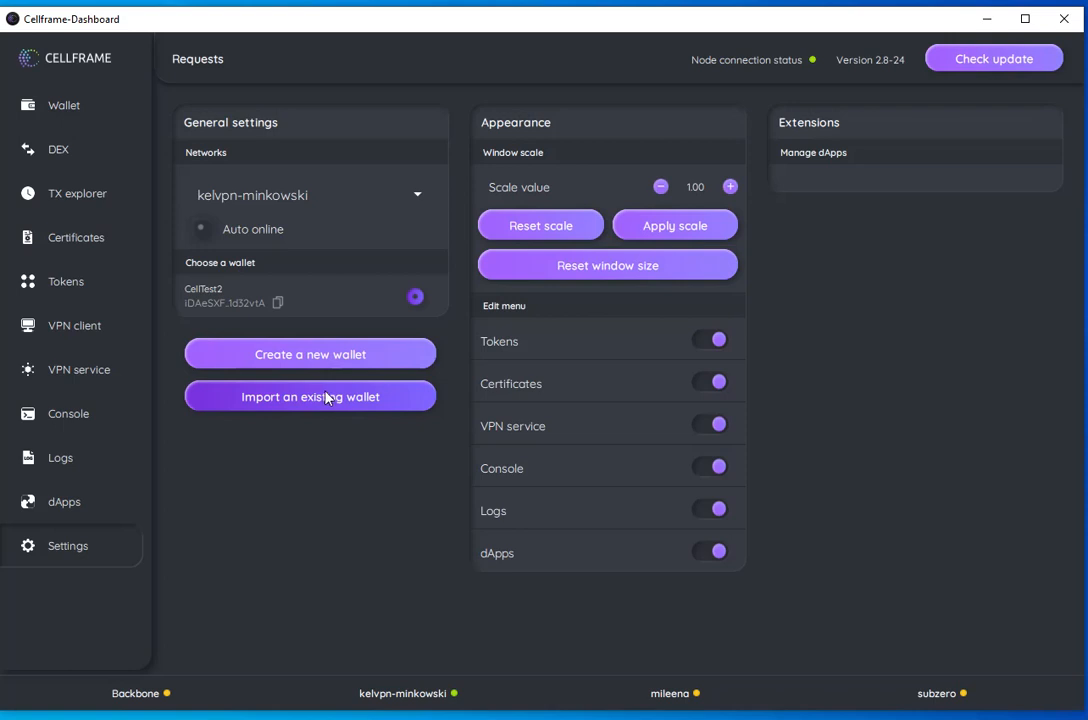
Start importing an existing wallet from Settings
left_click(308, 396)
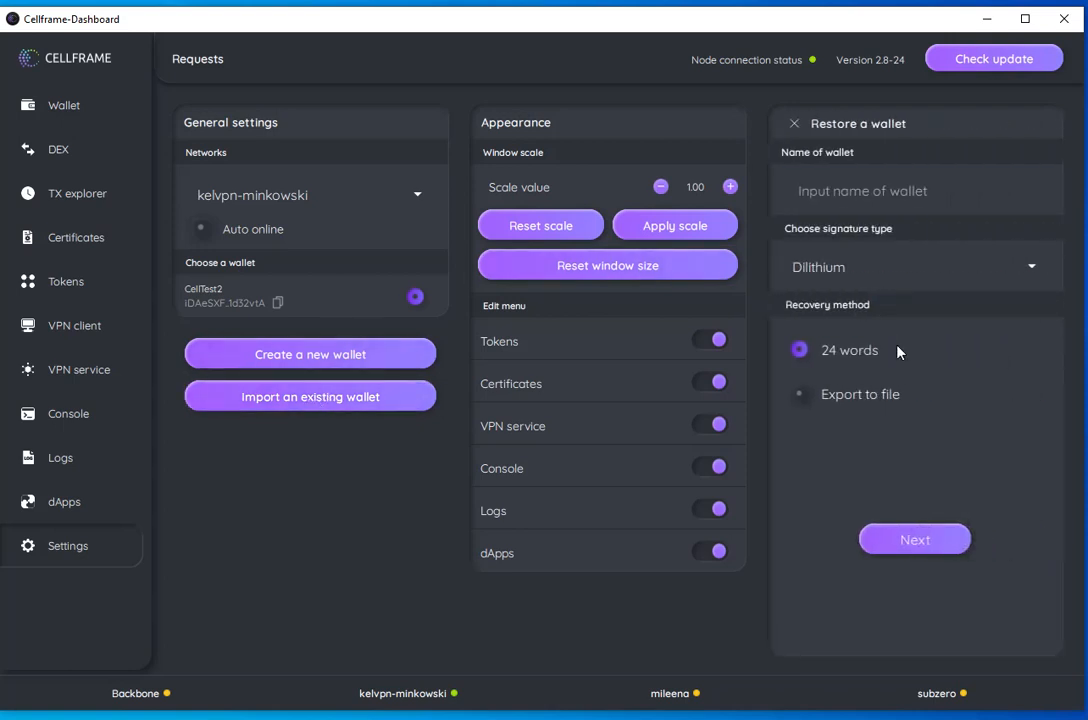
mouse_move(914, 540)
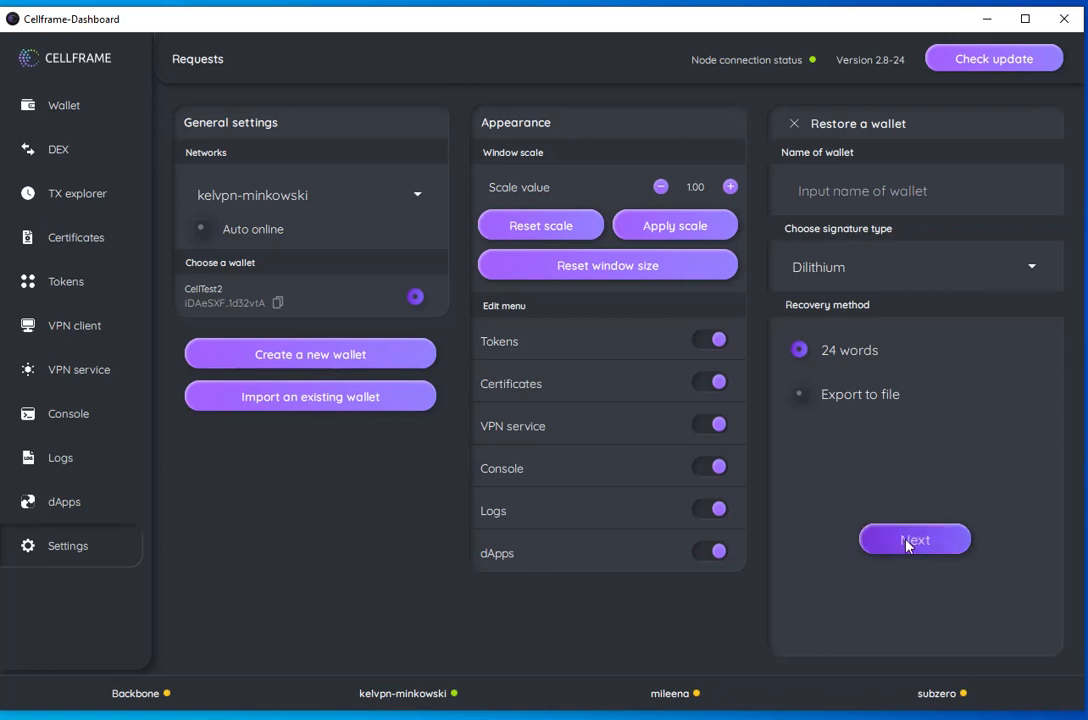
Name the restored wallet CellTest and paste in its saved 24 recovery words
left_click(914, 540)
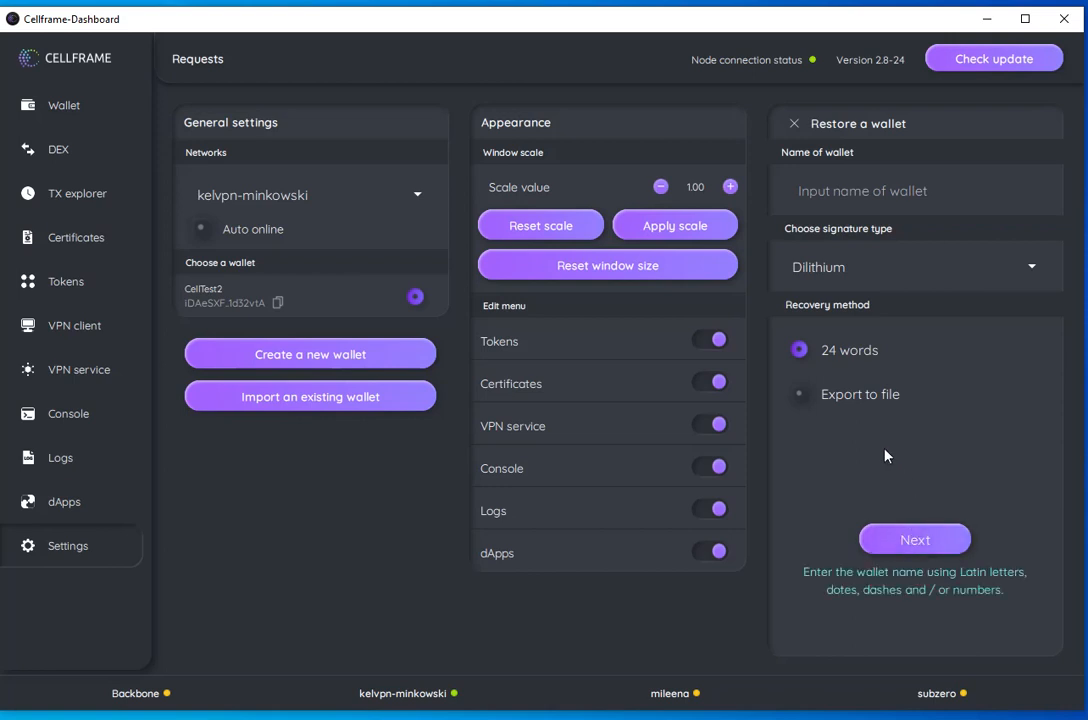
type("c")
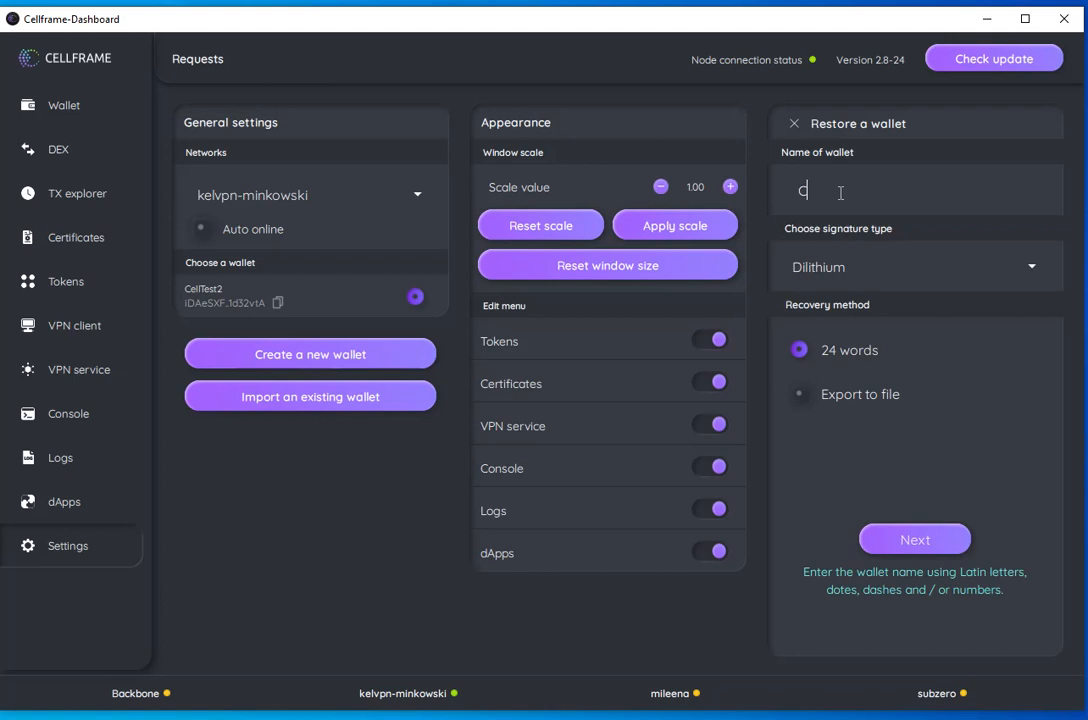
type("ellFrame")
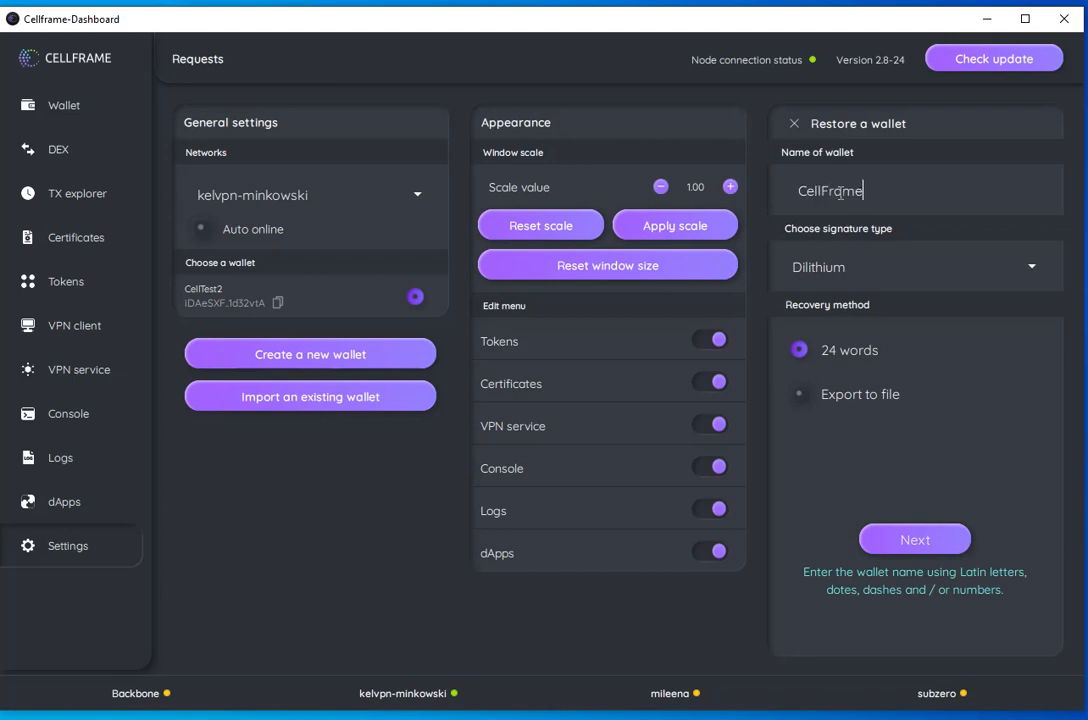
type("CellTest")
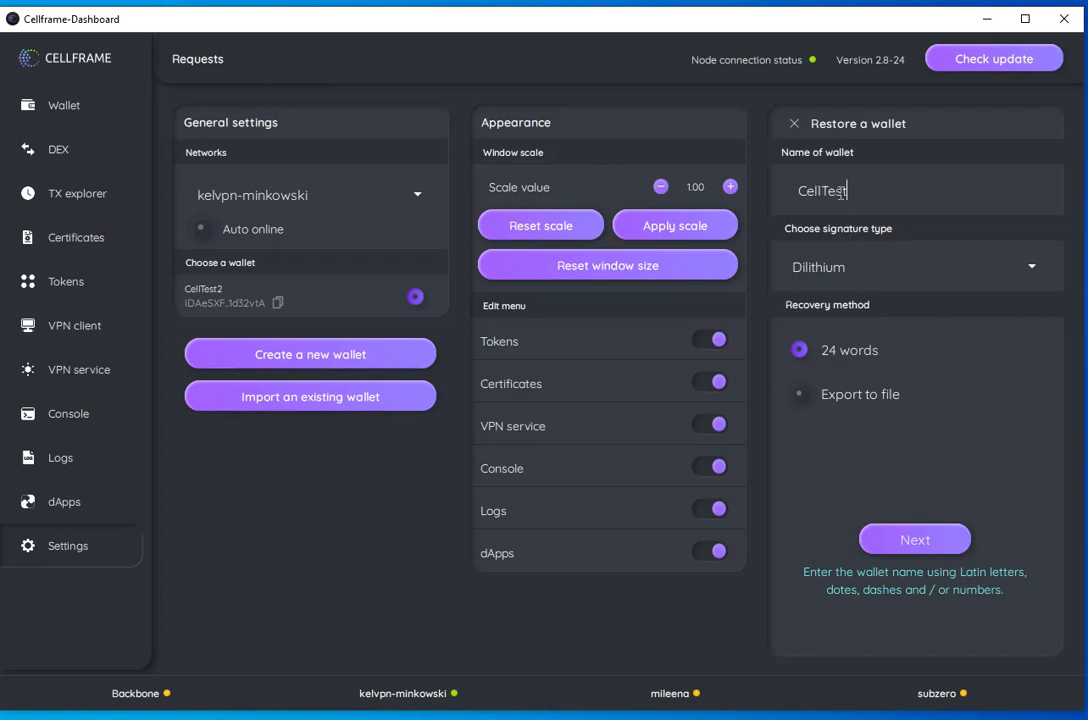
left_click(794, 124)
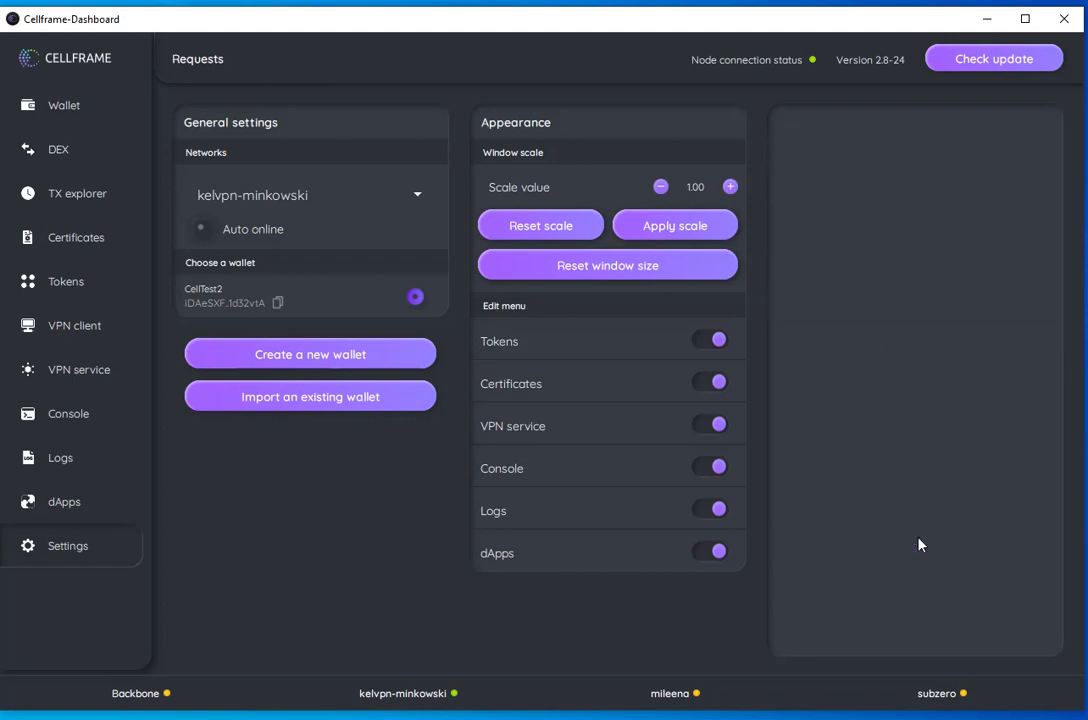
left_click(310, 354)
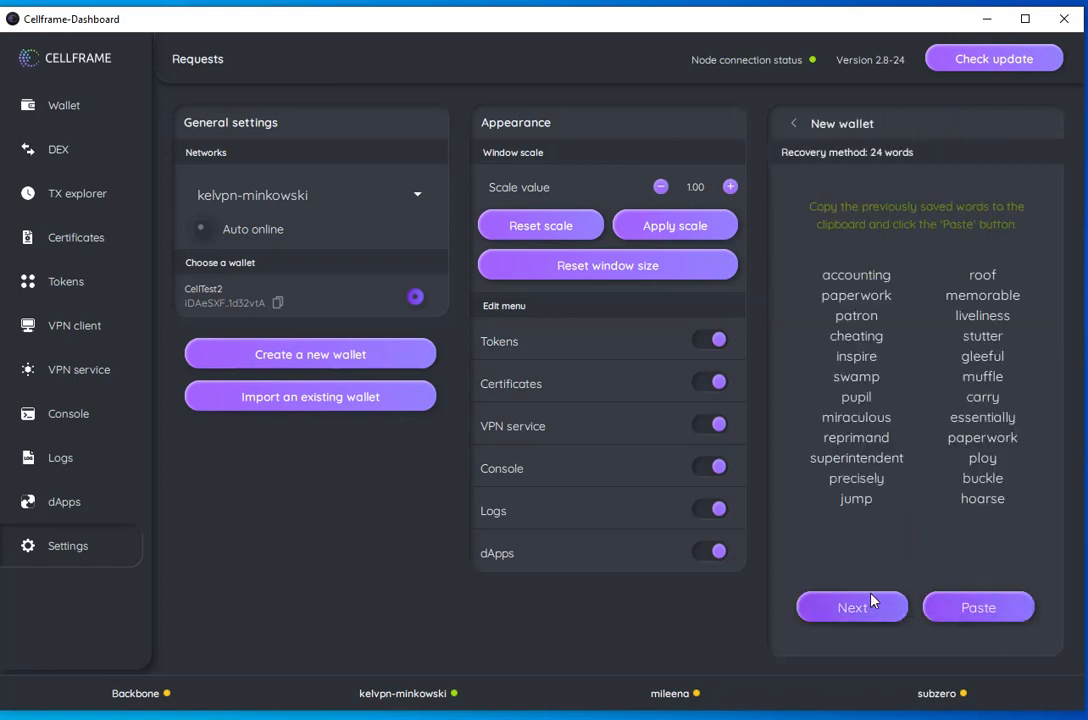
Finish restoring CellTest and select it in the Settings wallet list
left_click(852, 608)
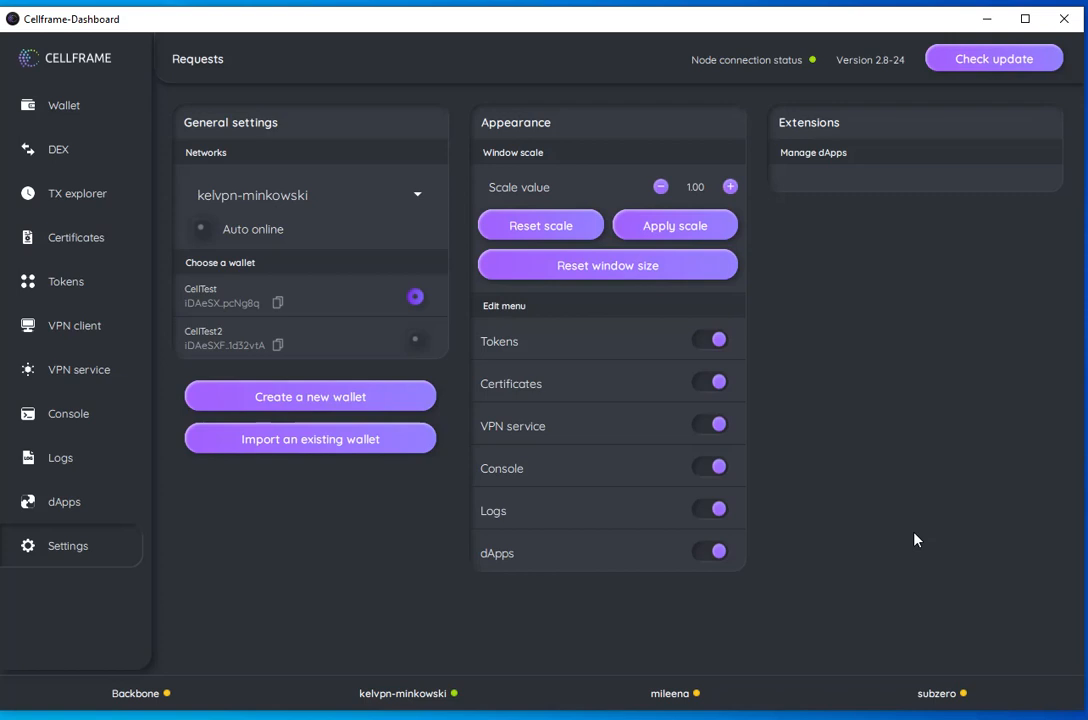
mouse_move(828, 468)
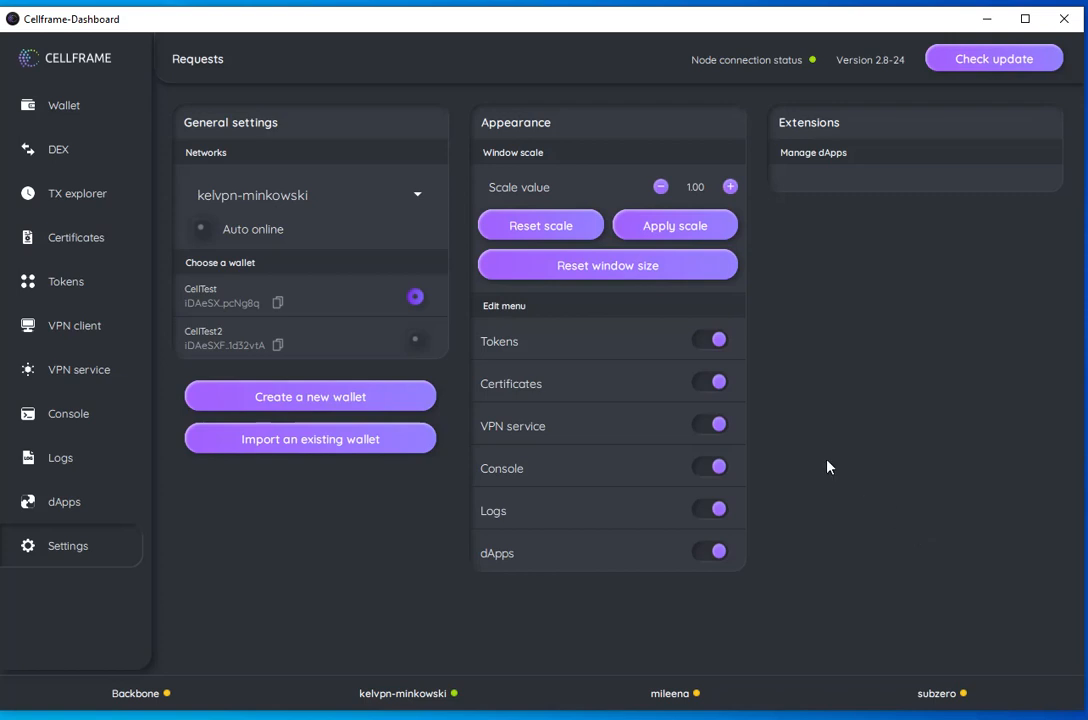
mouse_move(228, 284)
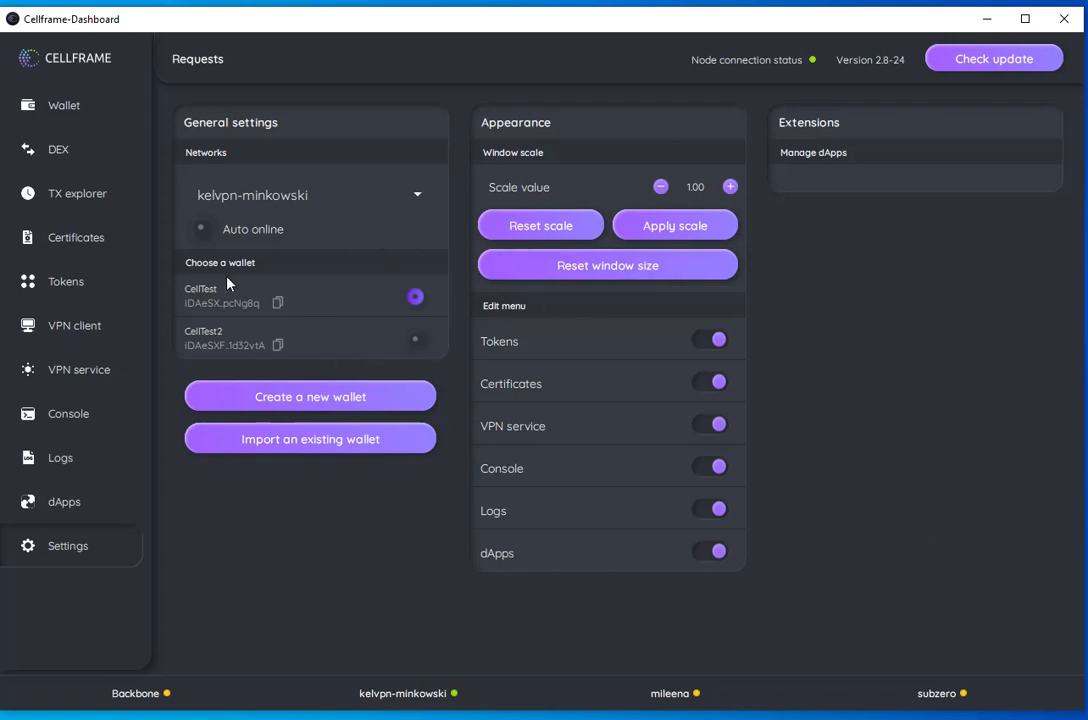
mouse_move(440, 340)
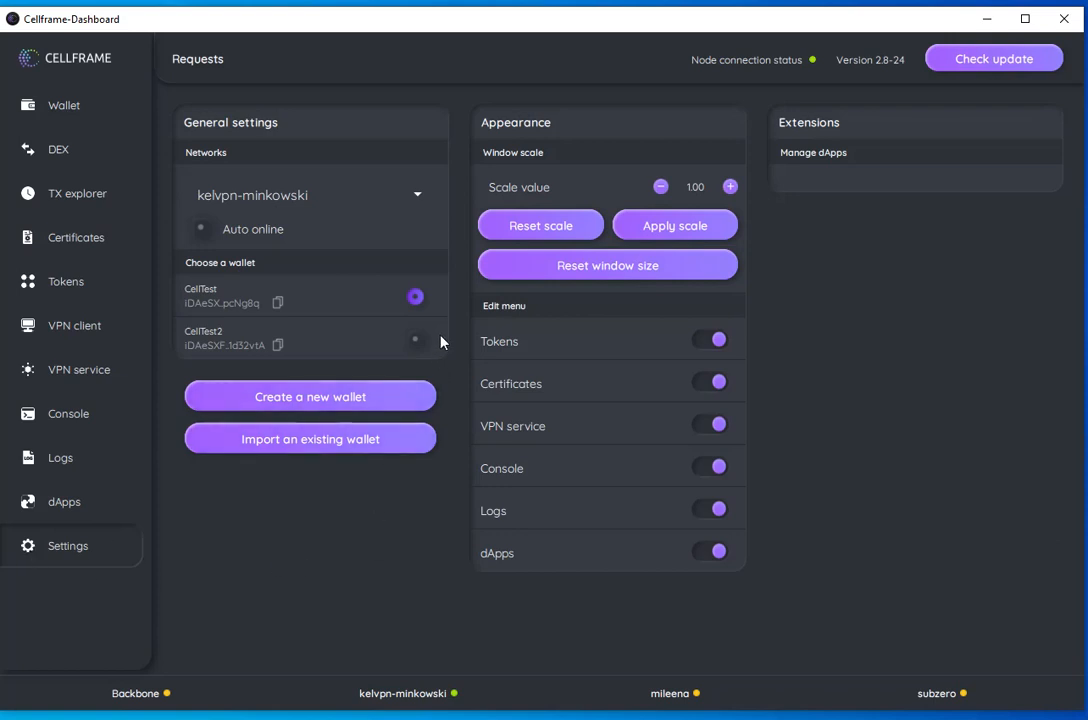
left_click(416, 340)
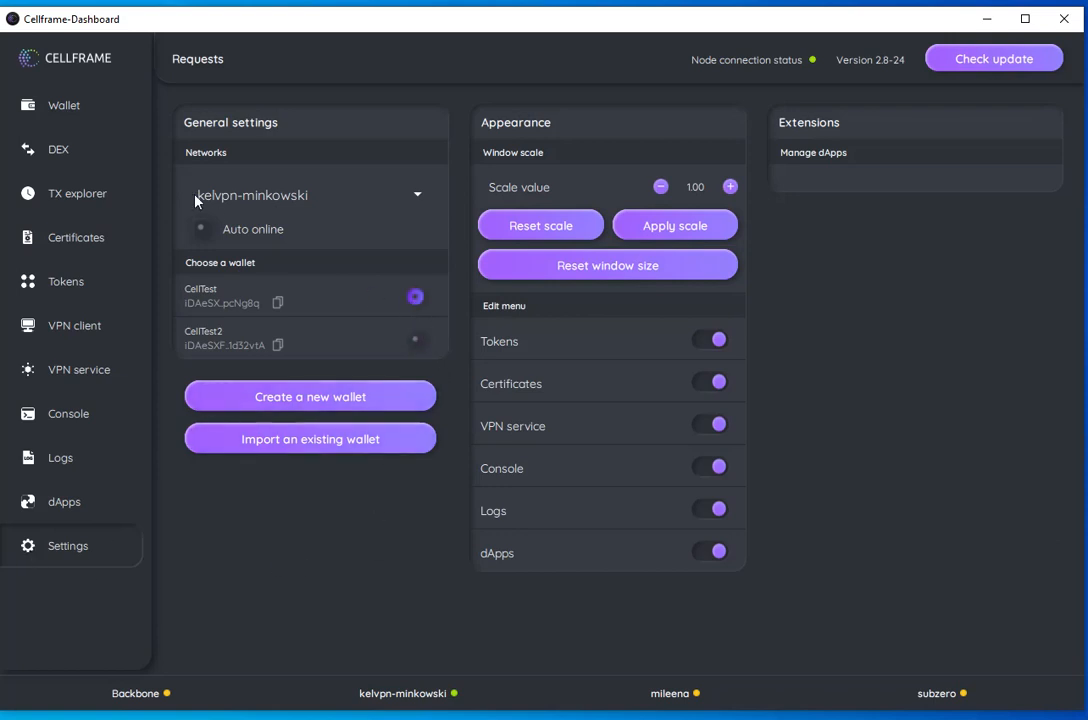
View CellTest's balances showing 100000.0 tKEL on kelvpn-minkowski
left_click(64, 104)
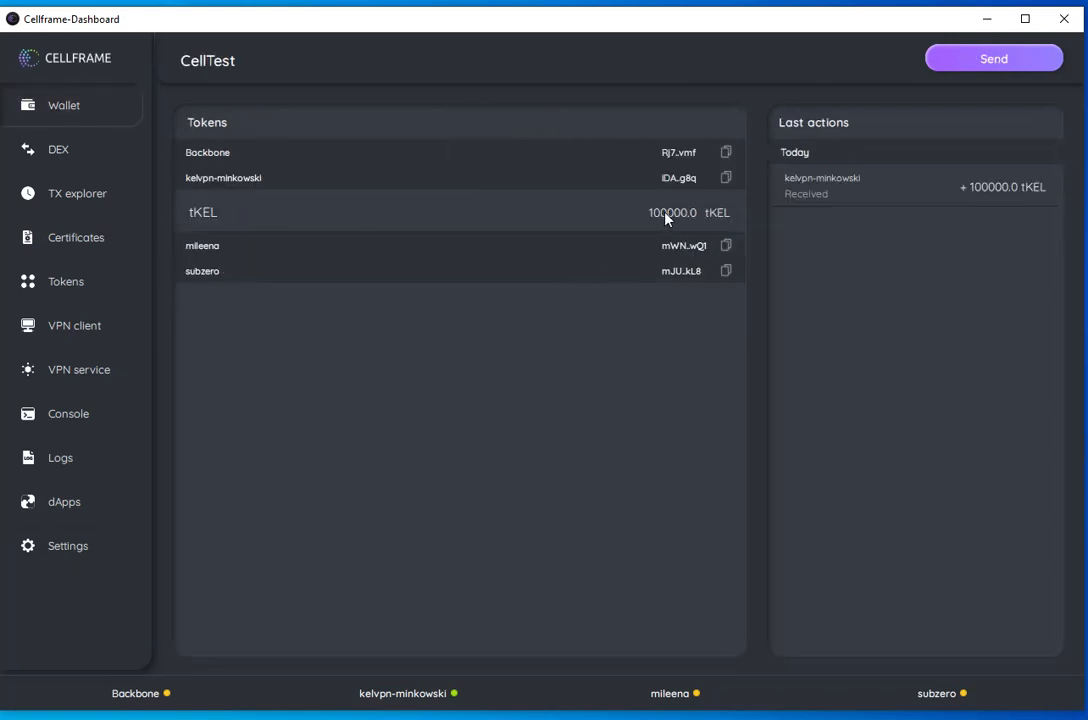
mouse_move(720, 224)
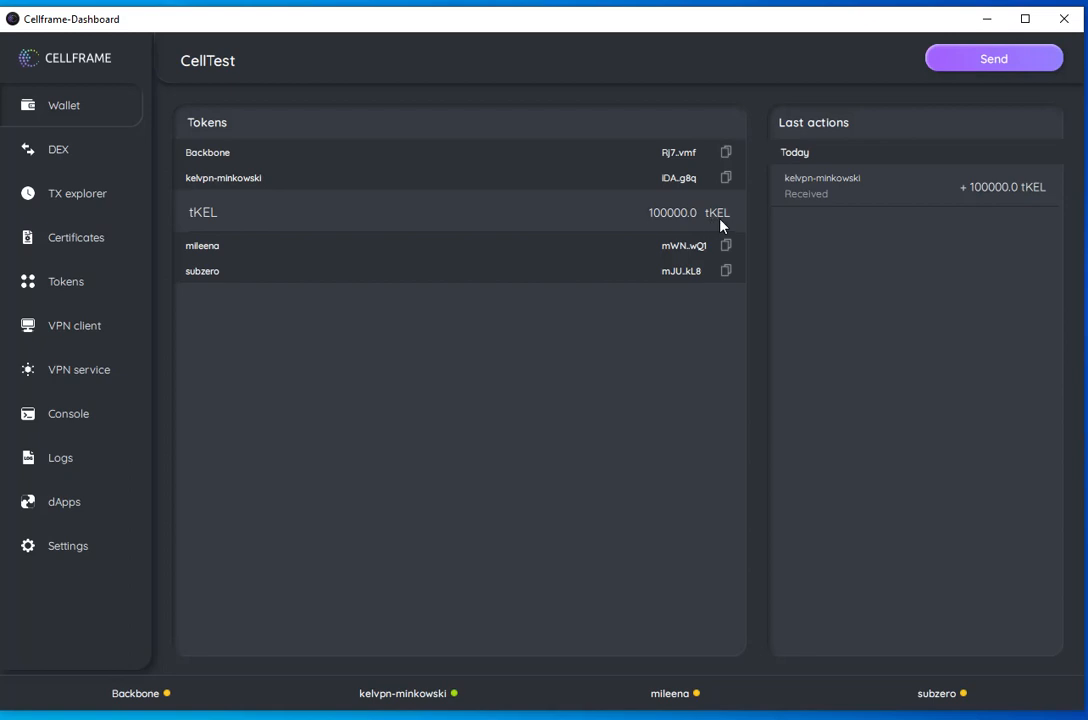
mouse_move(576, 340)
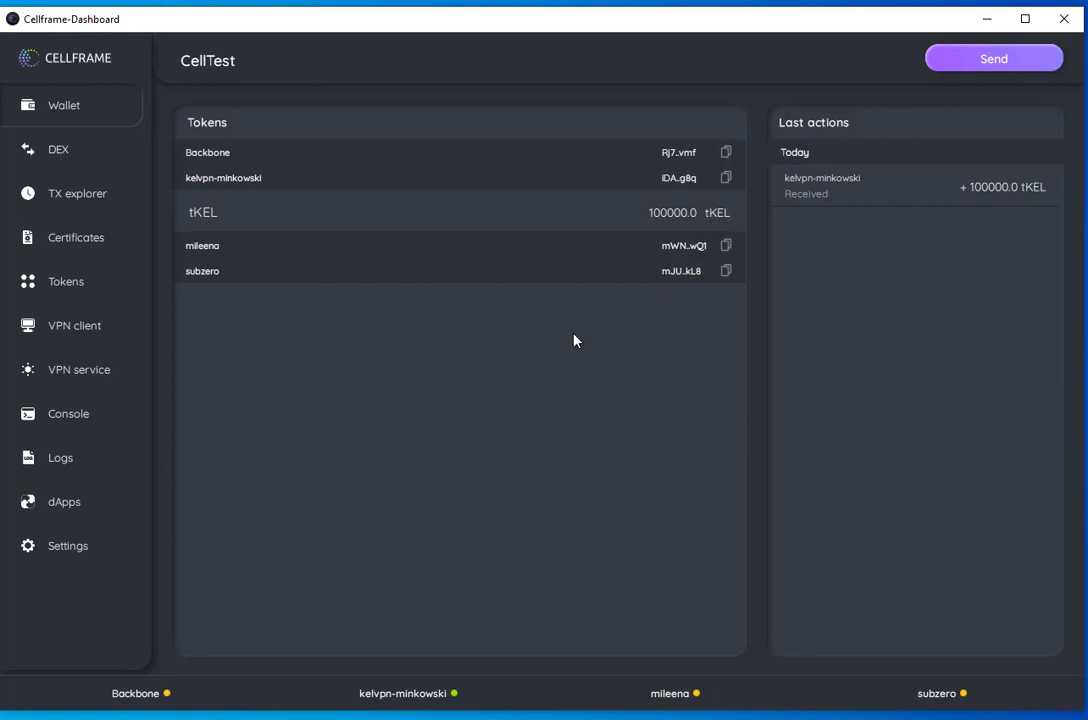
mouse_move(548, 348)
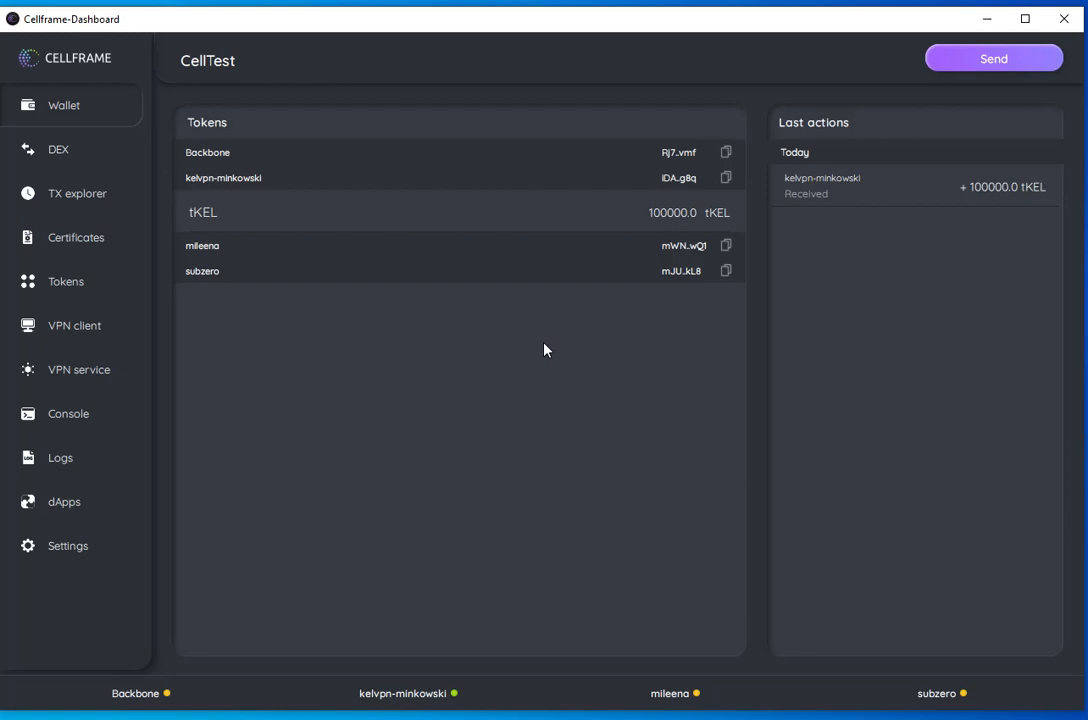
mouse_move(596, 278)
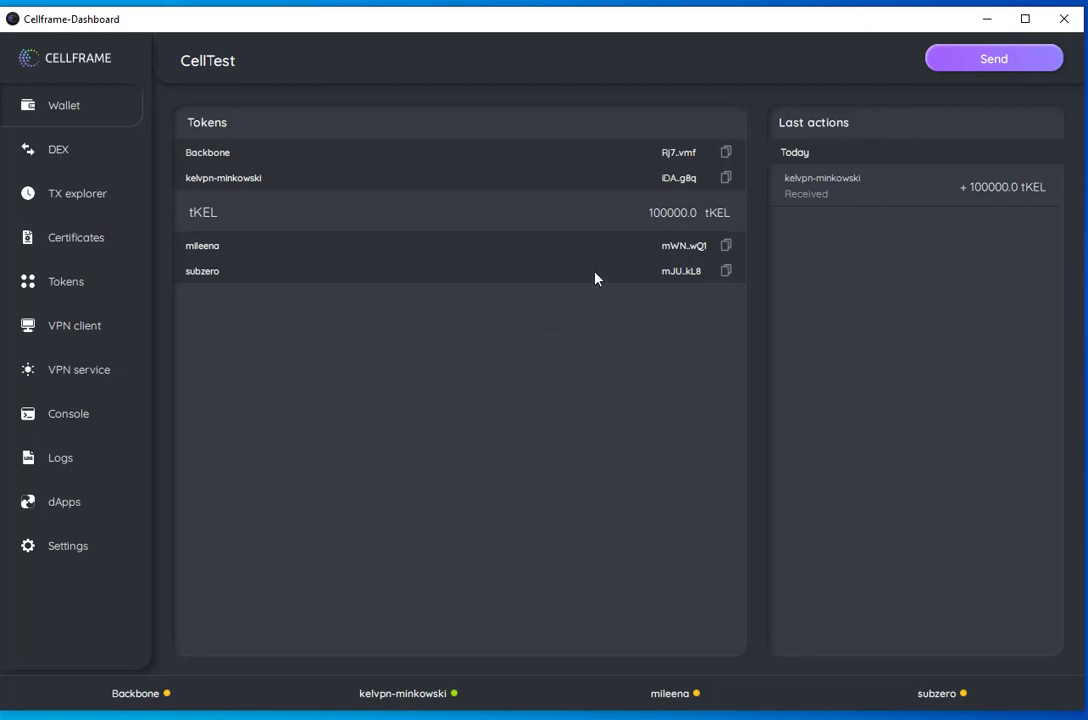
mouse_move(676, 538)
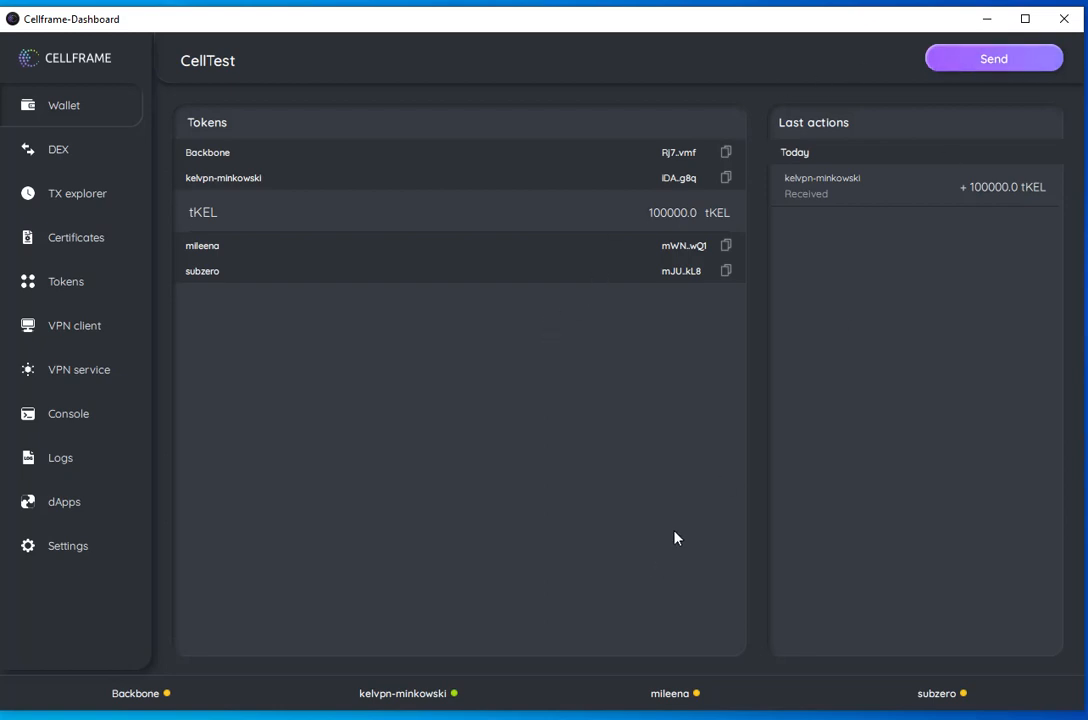
Select CellTest2 in Settings to check its empty wallet, then reselect CellTest as active
left_click(68, 544)
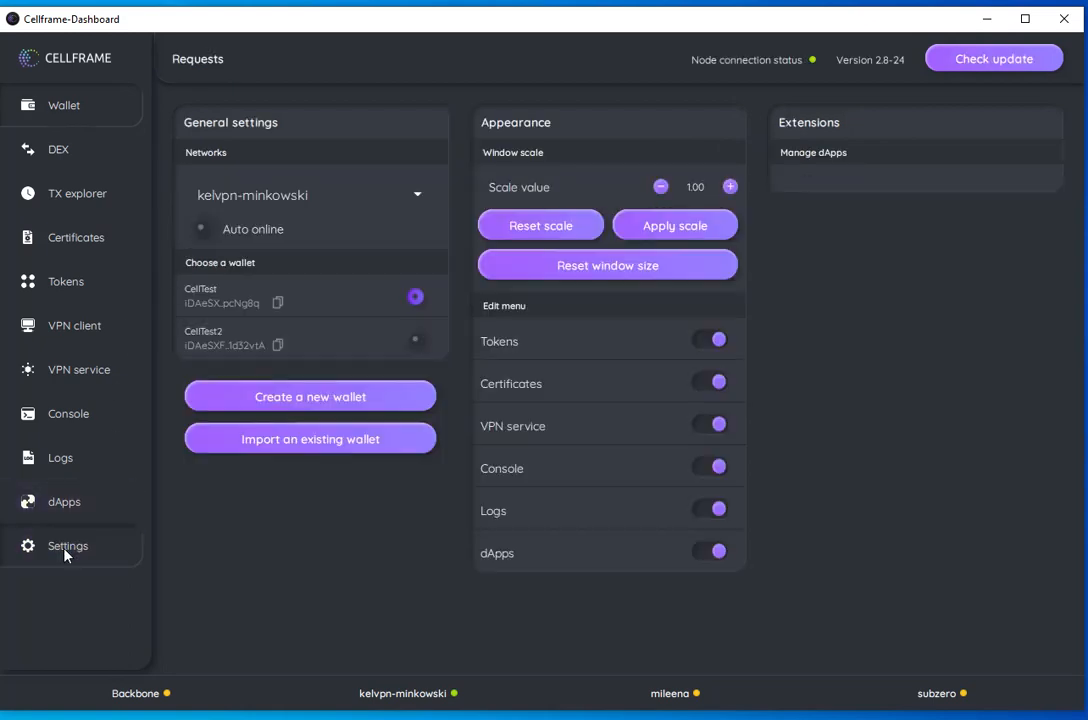
mouse_move(268, 350)
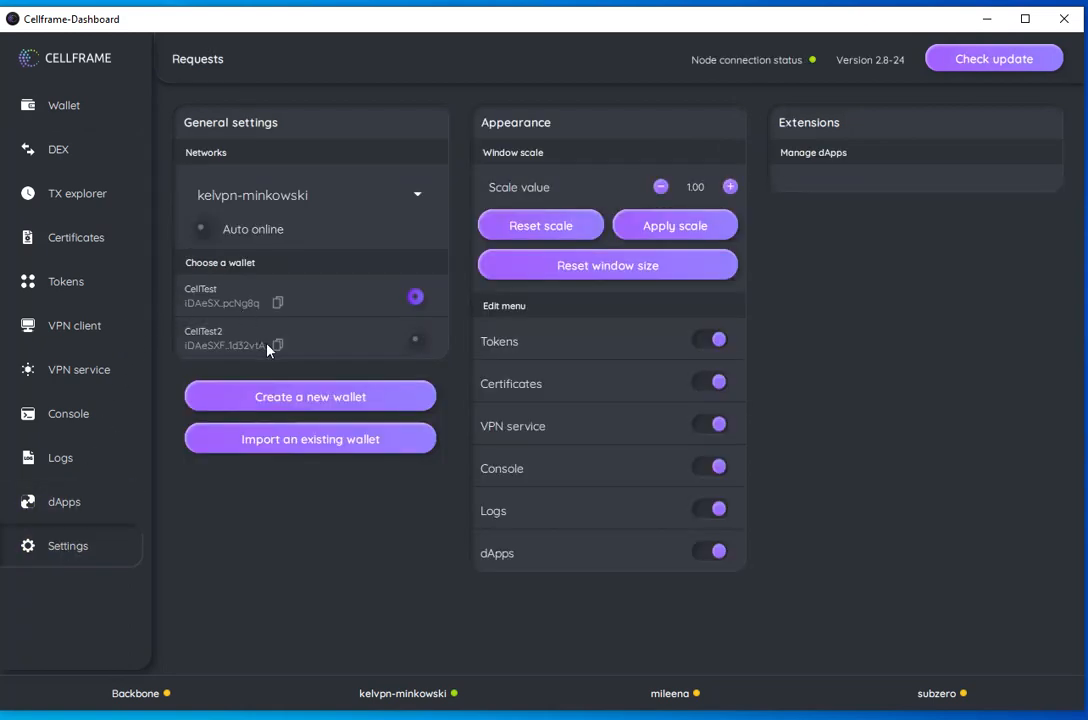
left_click(416, 340)
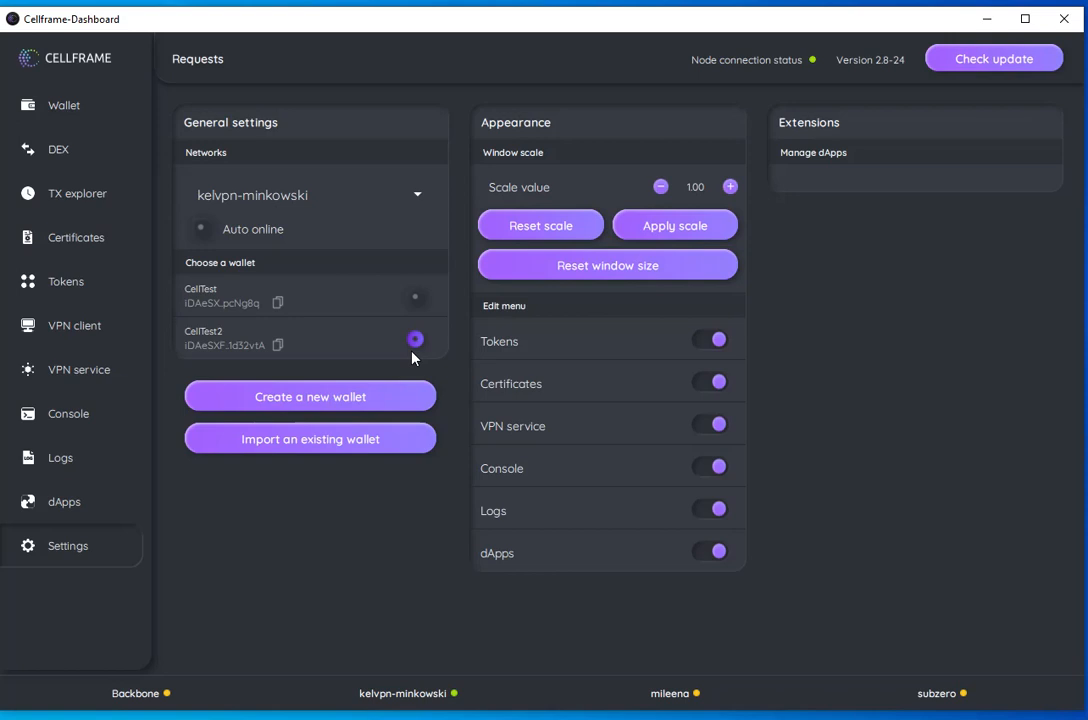
mouse_move(284, 314)
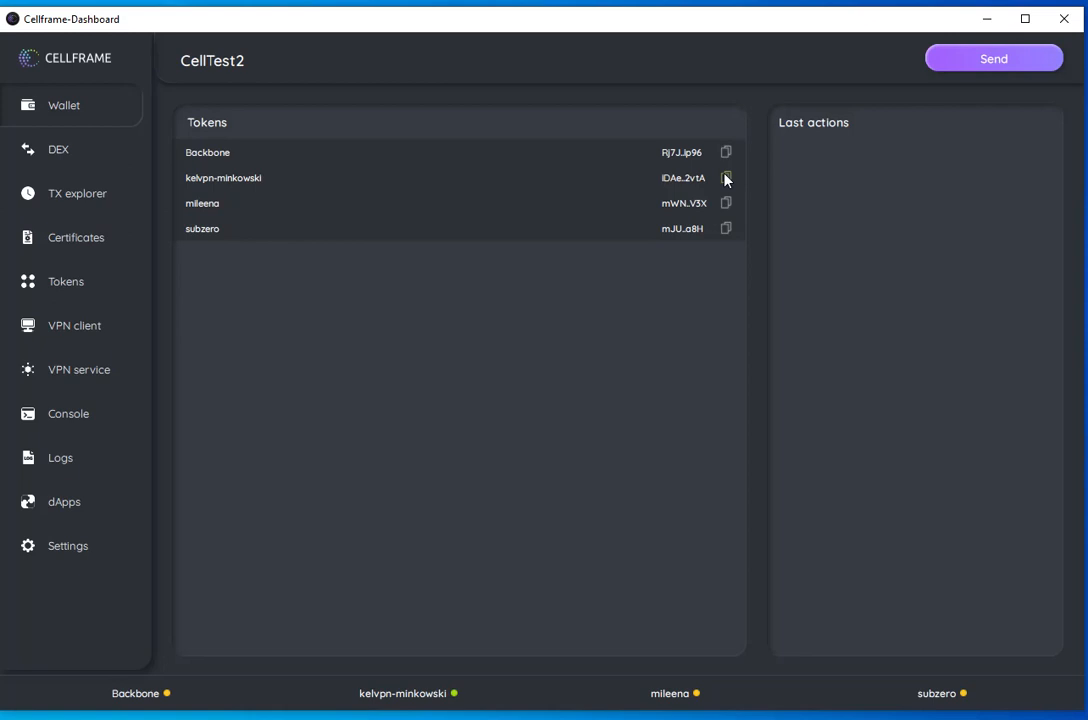
mouse_move(646, 332)
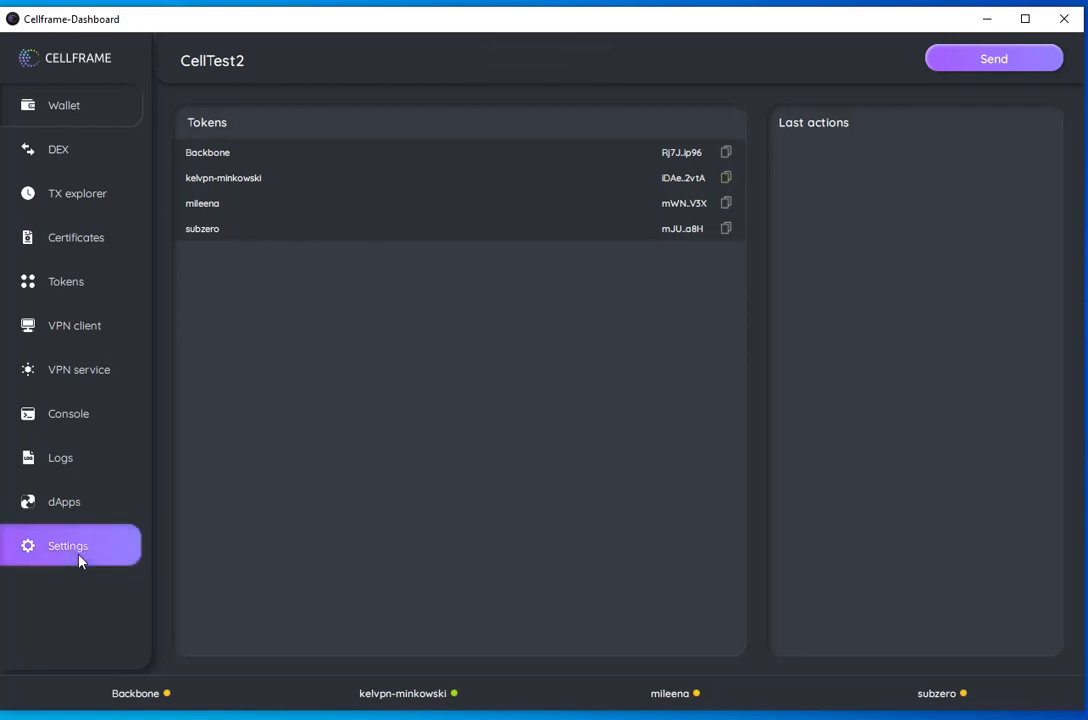
left_click(68, 544)
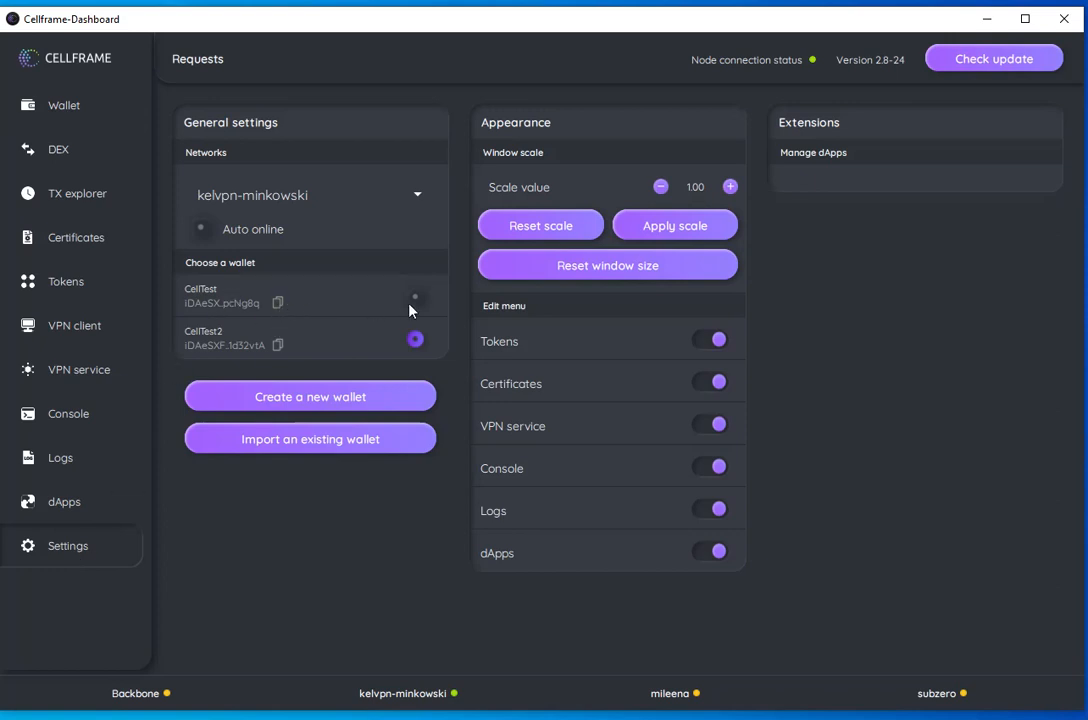
left_click(416, 296)
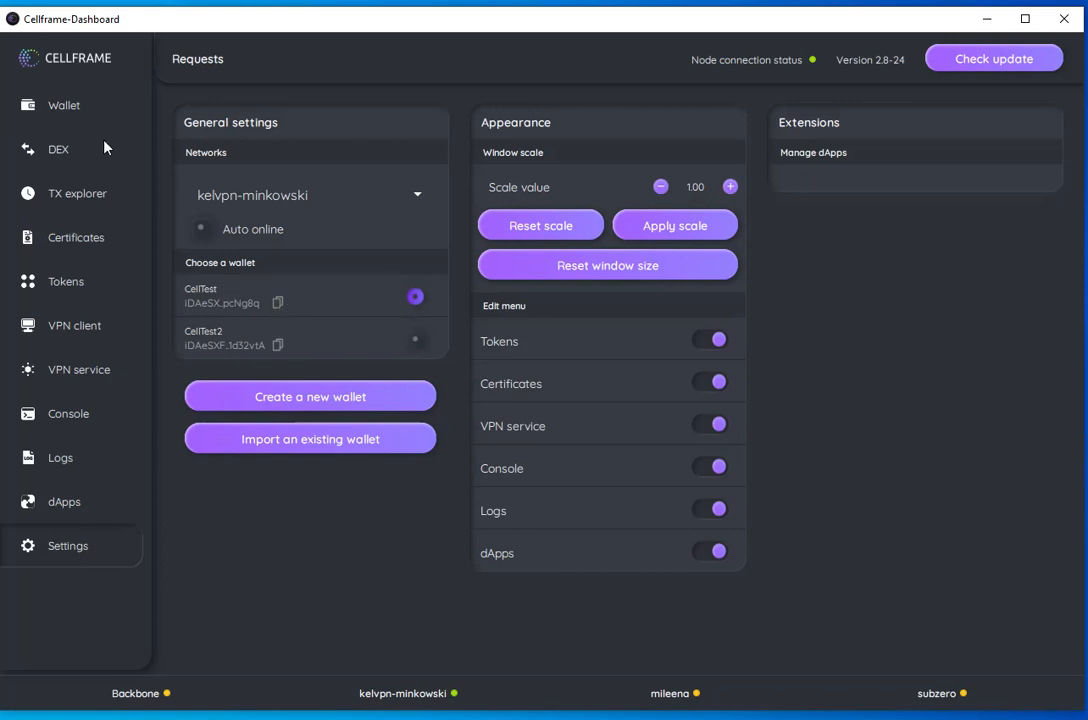
Start a new payment from the CellTest wallet on the kelvpn-minkowski network
left_click(64, 104)
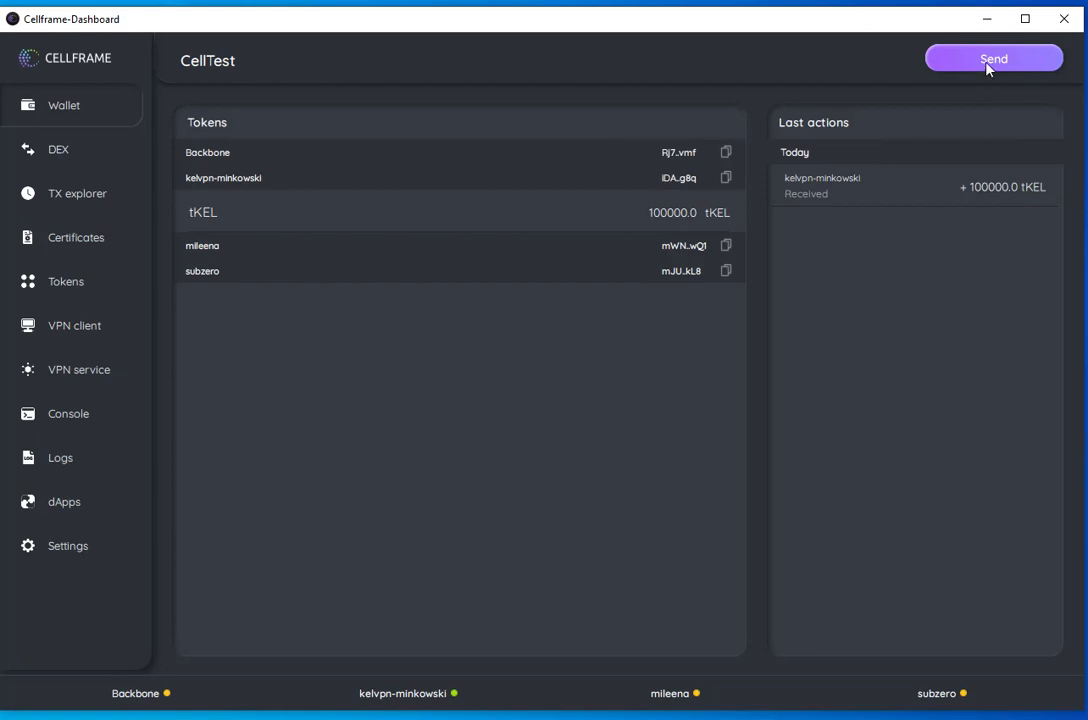
left_click(992, 58)
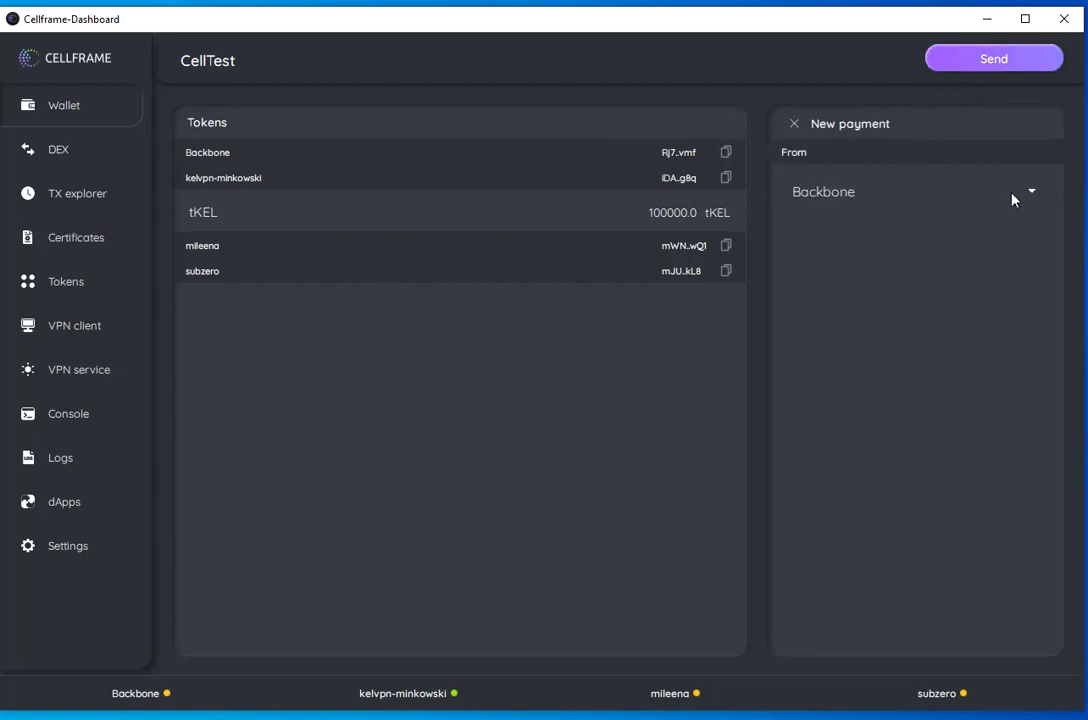
left_click(1032, 192)
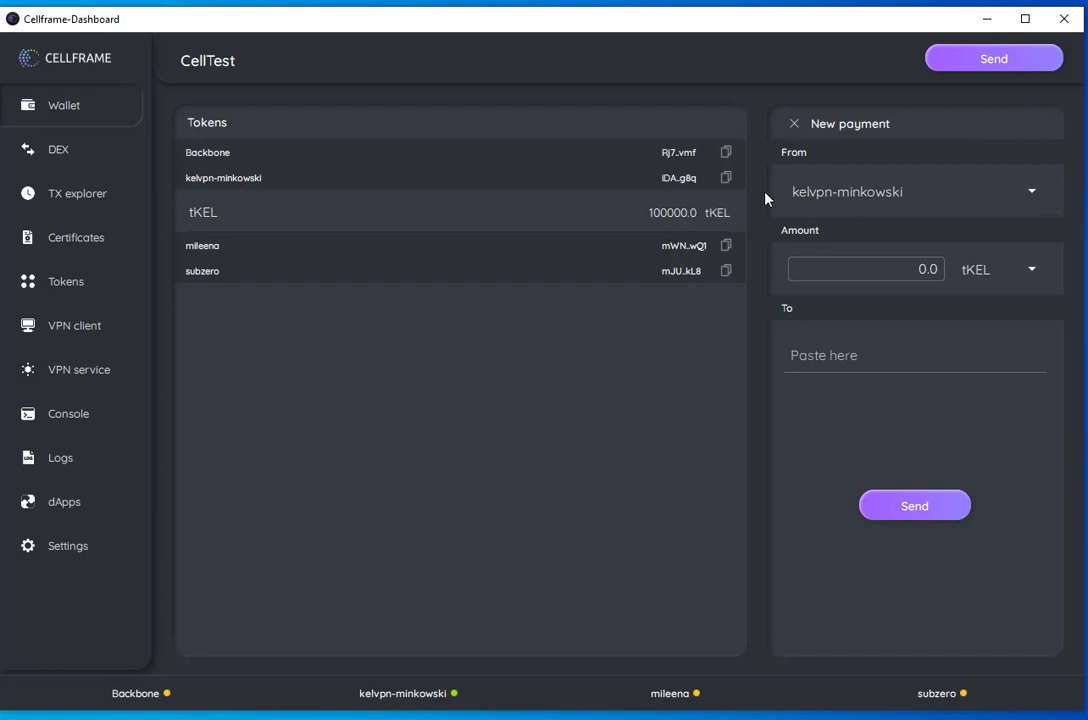
mouse_move(856, 204)
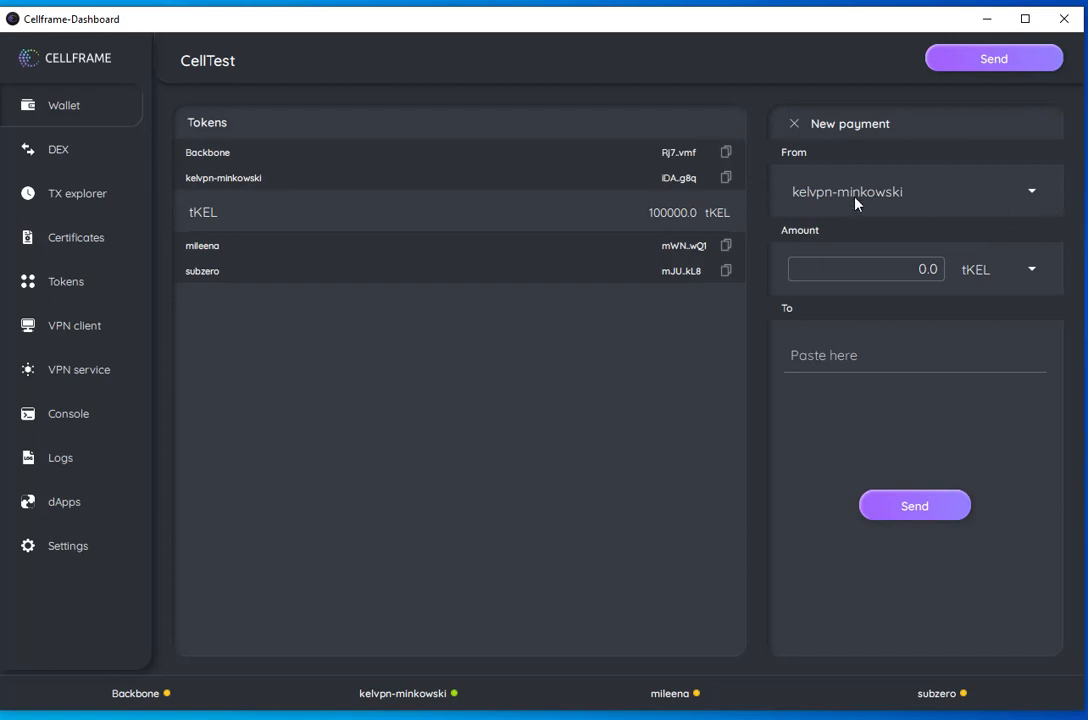
Enter amount 1000 tKEL and paste CellTest2's address ending ...1J1d32vtA as recipient
left_click(864, 268)
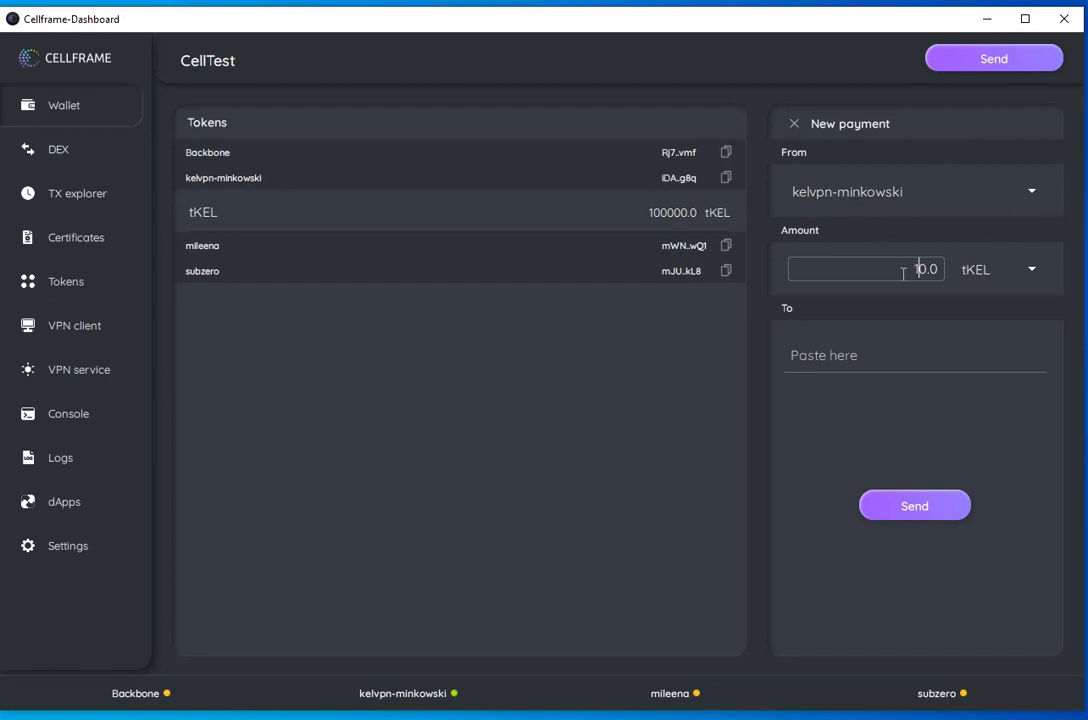
type("1000")
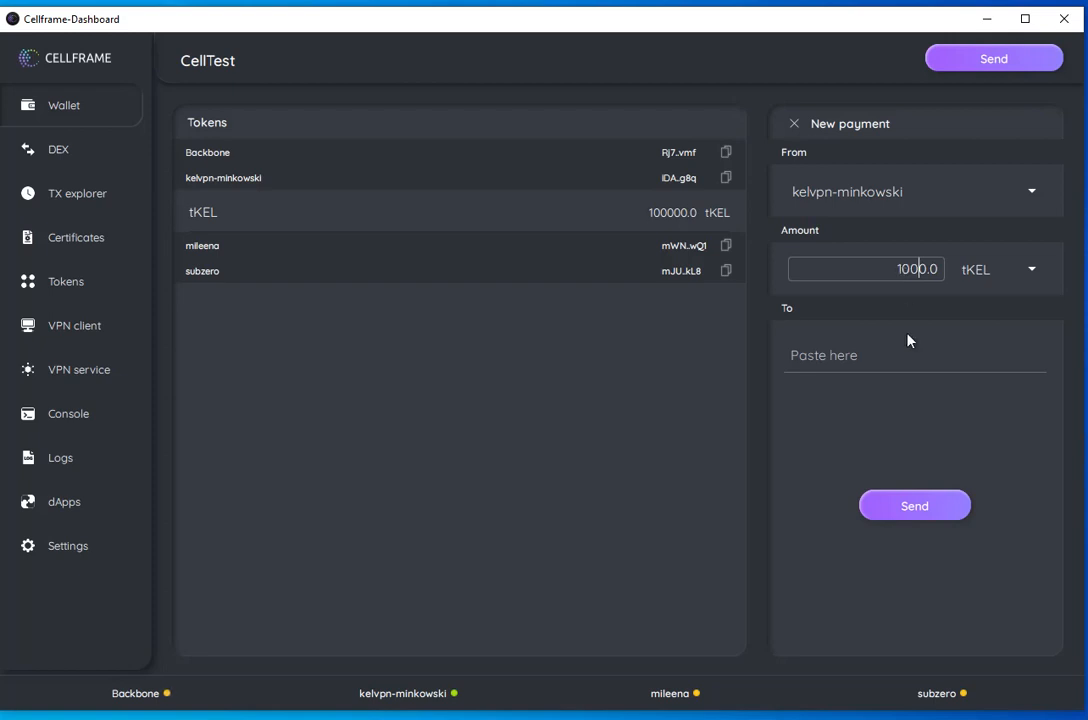
left_click(876, 356)
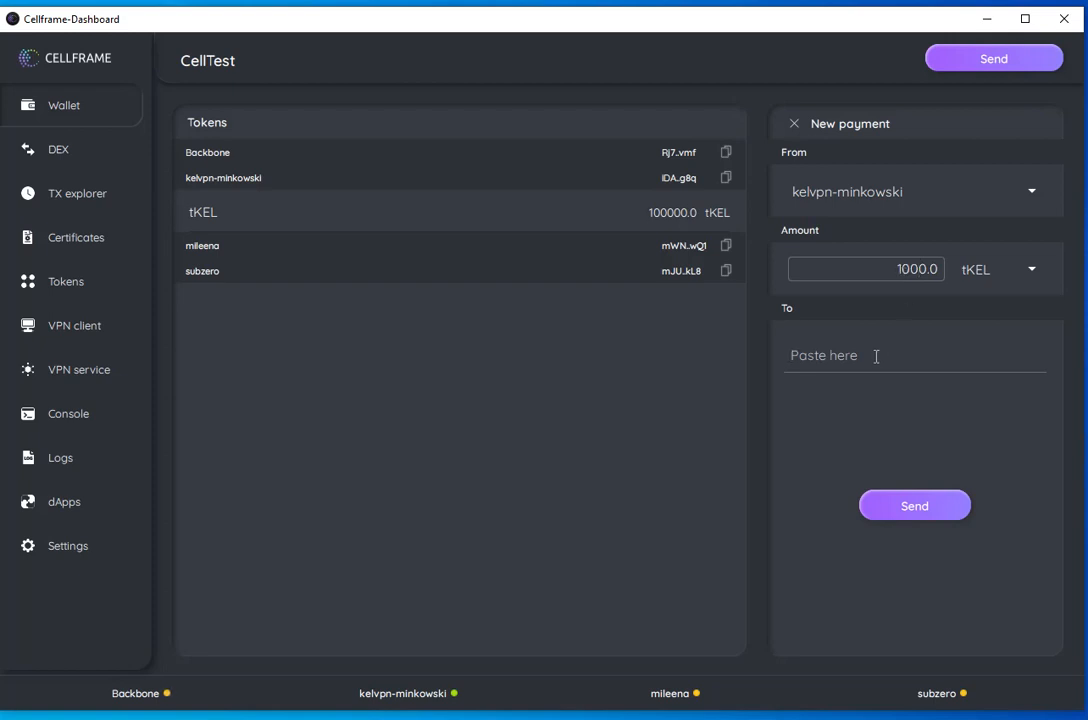
type(".DtHb7bGB8TxCMeydjkmB66z1J1d32vtA")
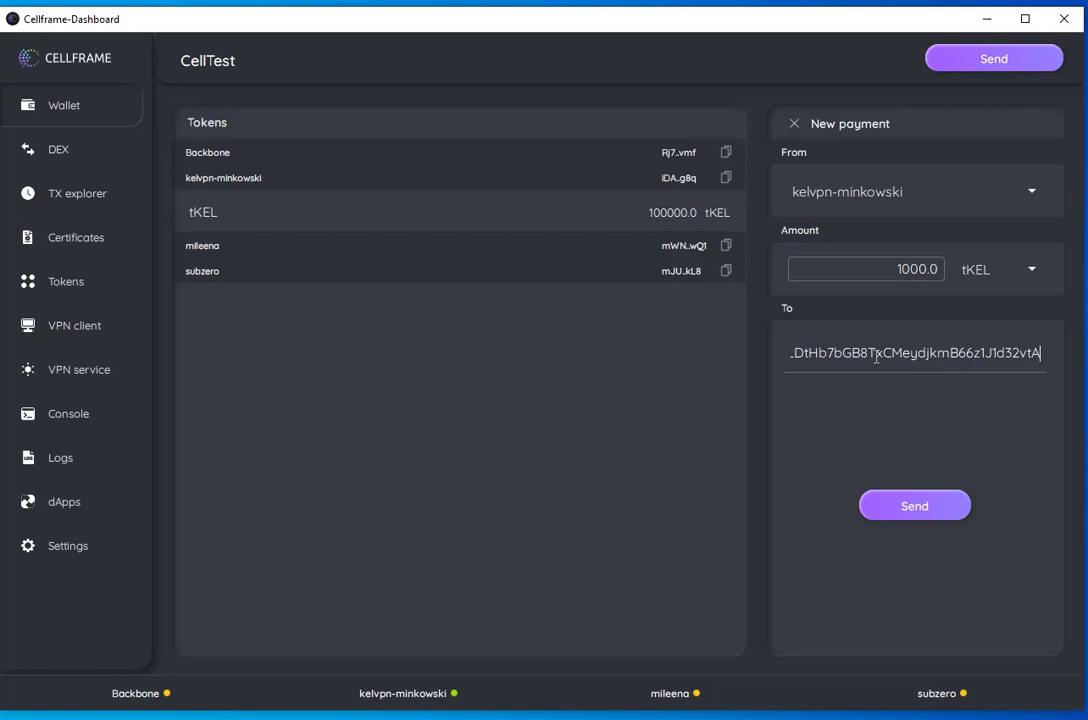
Send the 1000.0 tKEL payment, accepting the 0.1 tKEL fee; status Pending in mempool
left_click(914, 504)
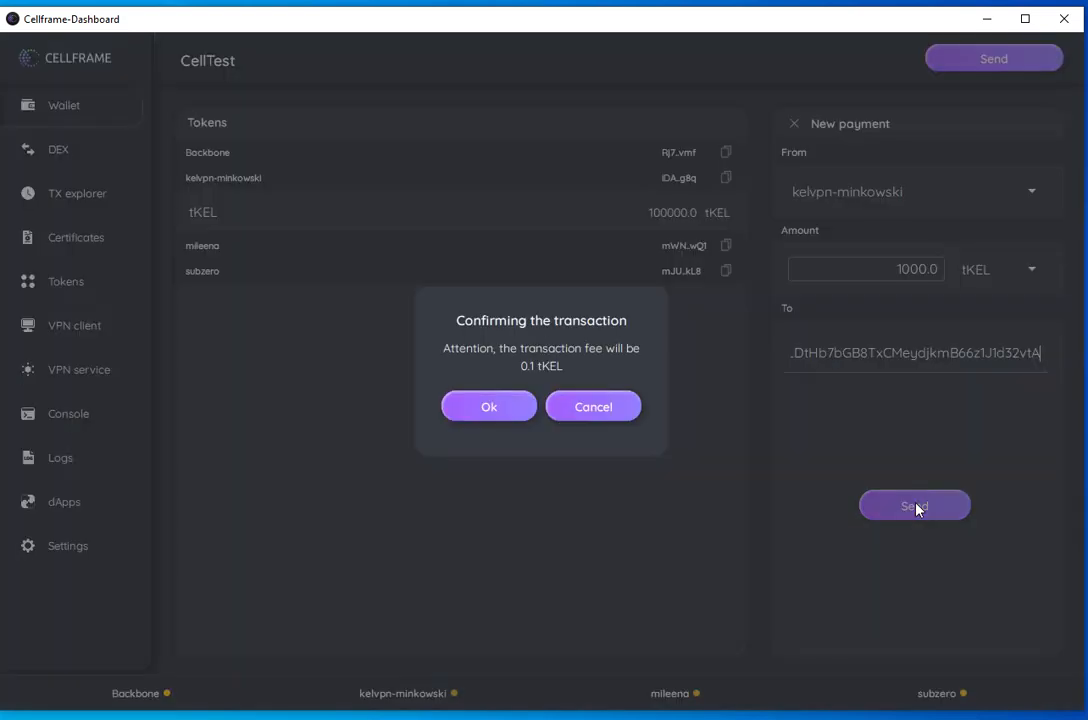
mouse_move(630, 470)
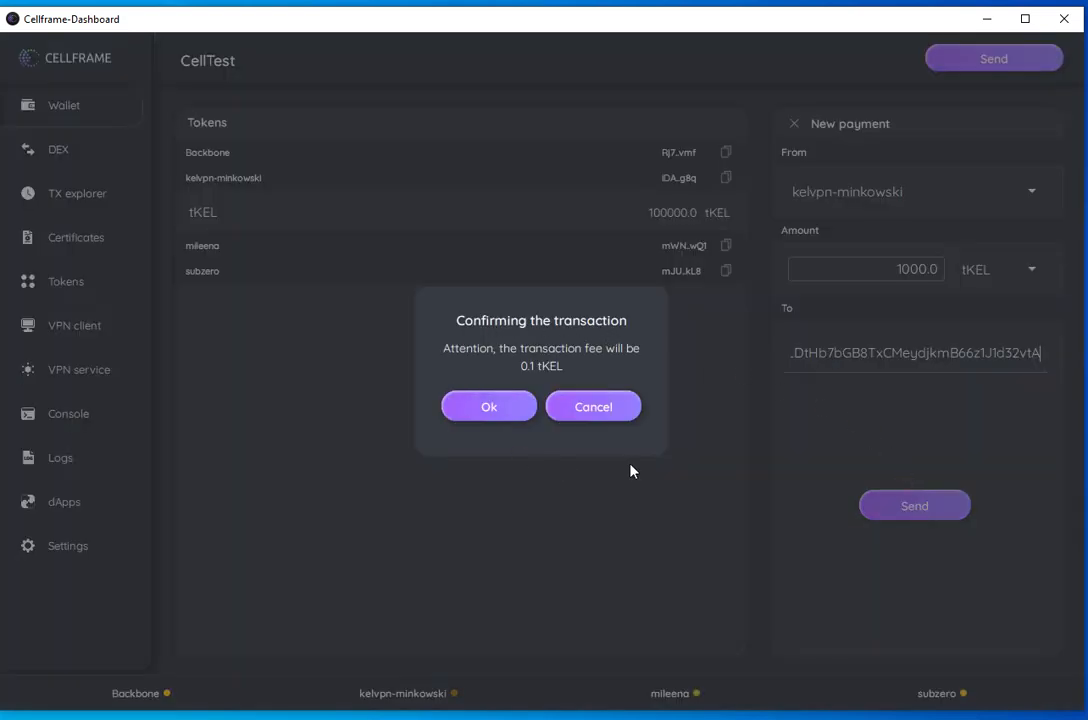
left_click(488, 406)
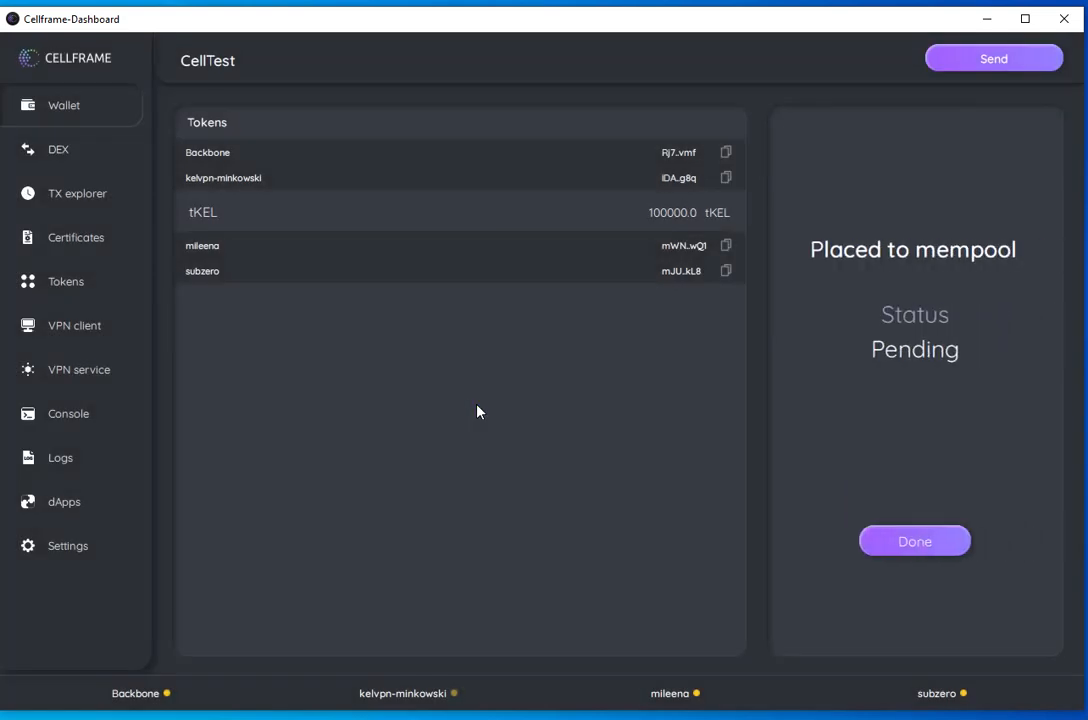
mouse_move(912, 204)
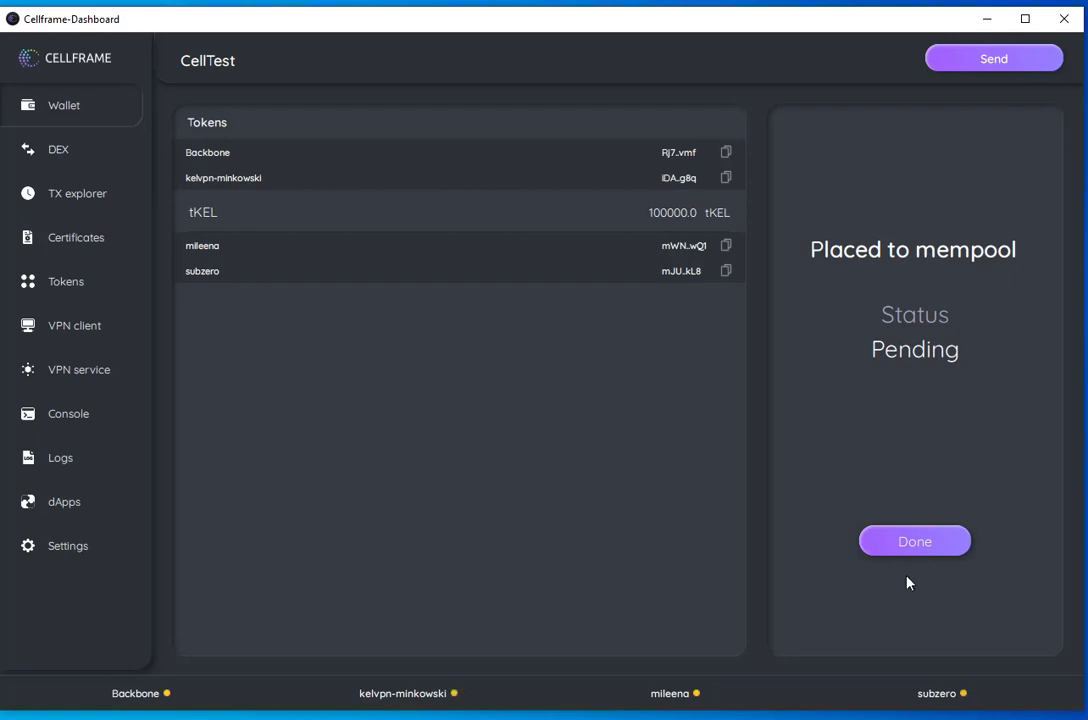
mouse_move(914, 540)
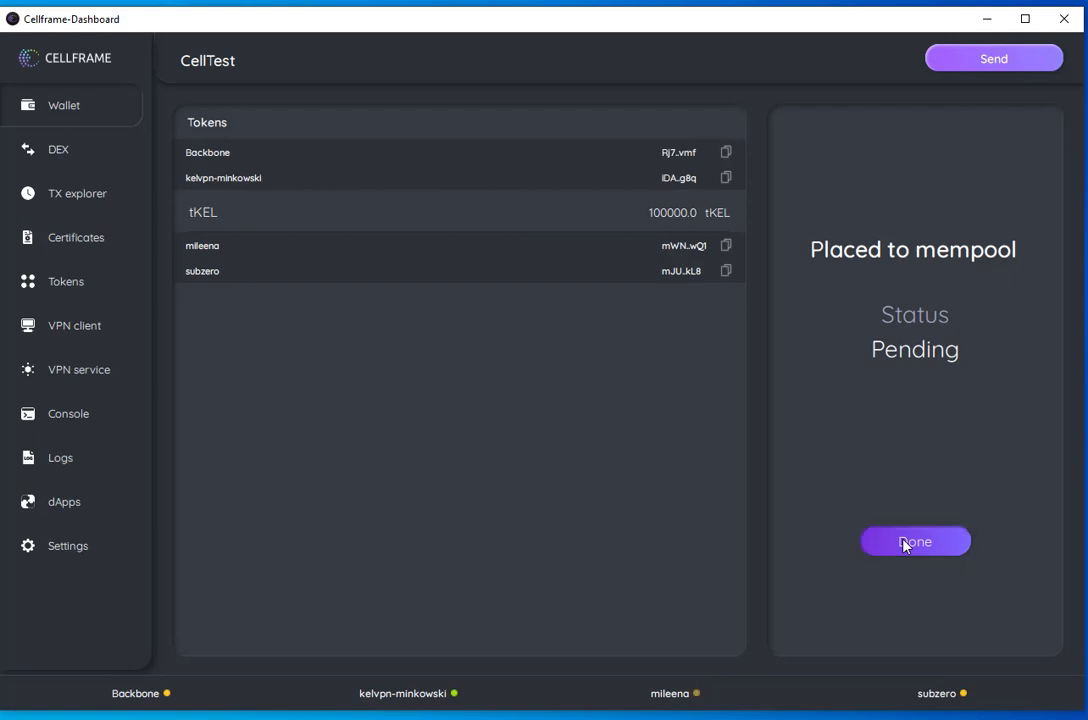
Dismiss the mempool confirmation with Done, returning to CellTest's balances and last actions
left_click(914, 540)
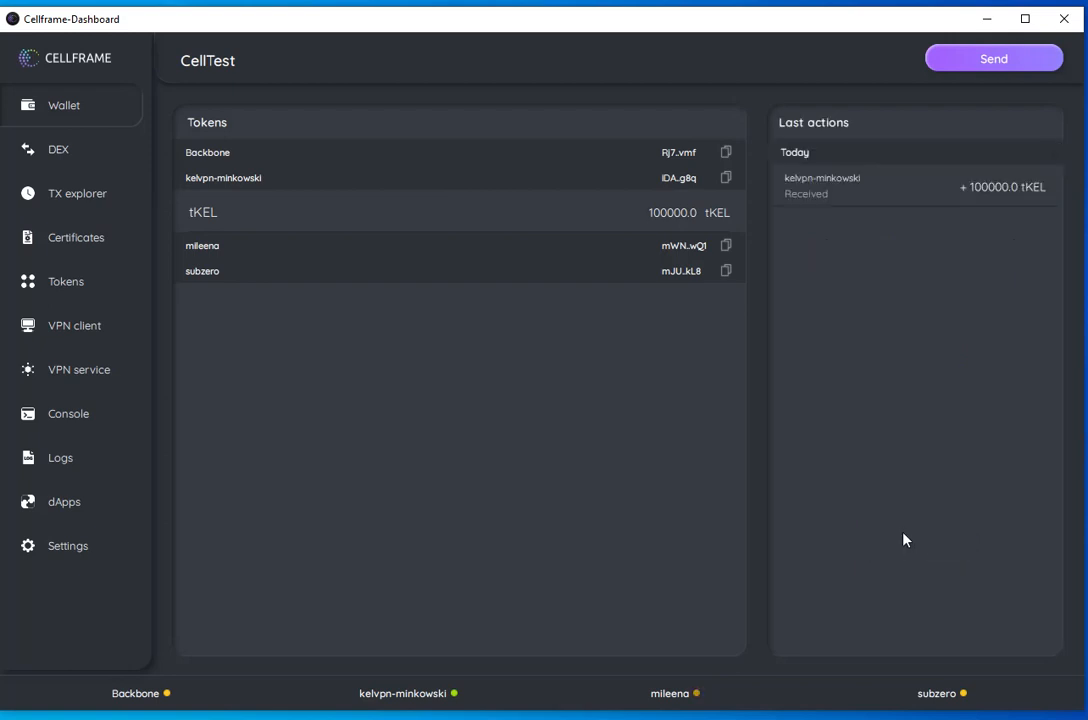
mouse_move(888, 252)
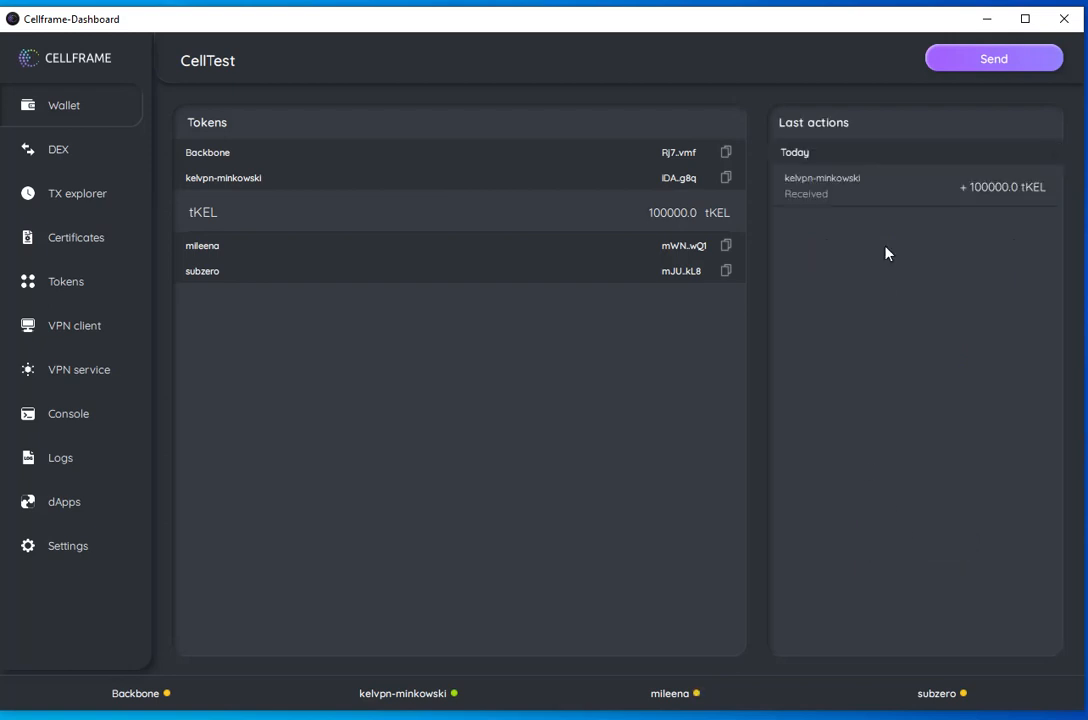
mouse_move(976, 396)
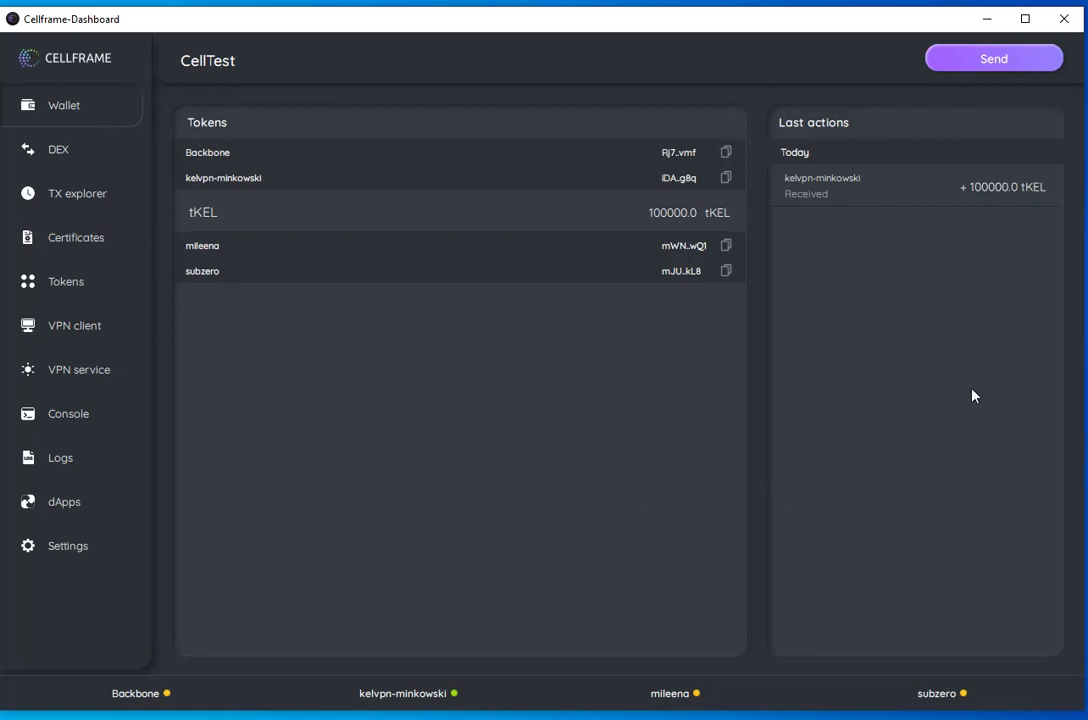
mouse_move(896, 136)
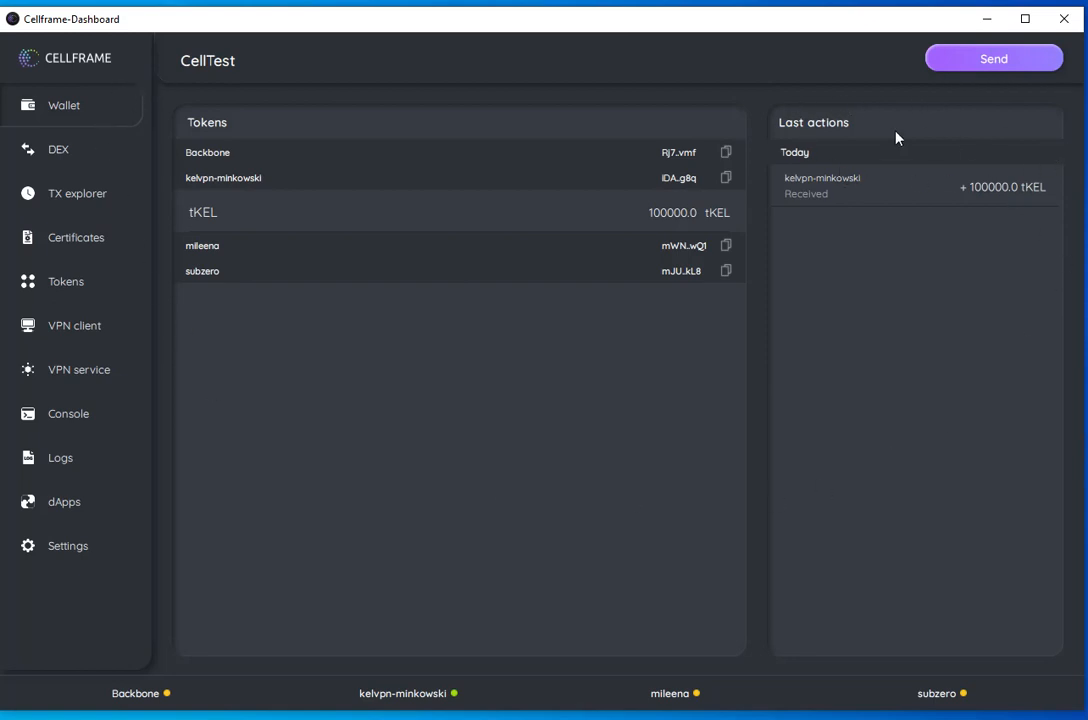
mouse_move(838, 200)
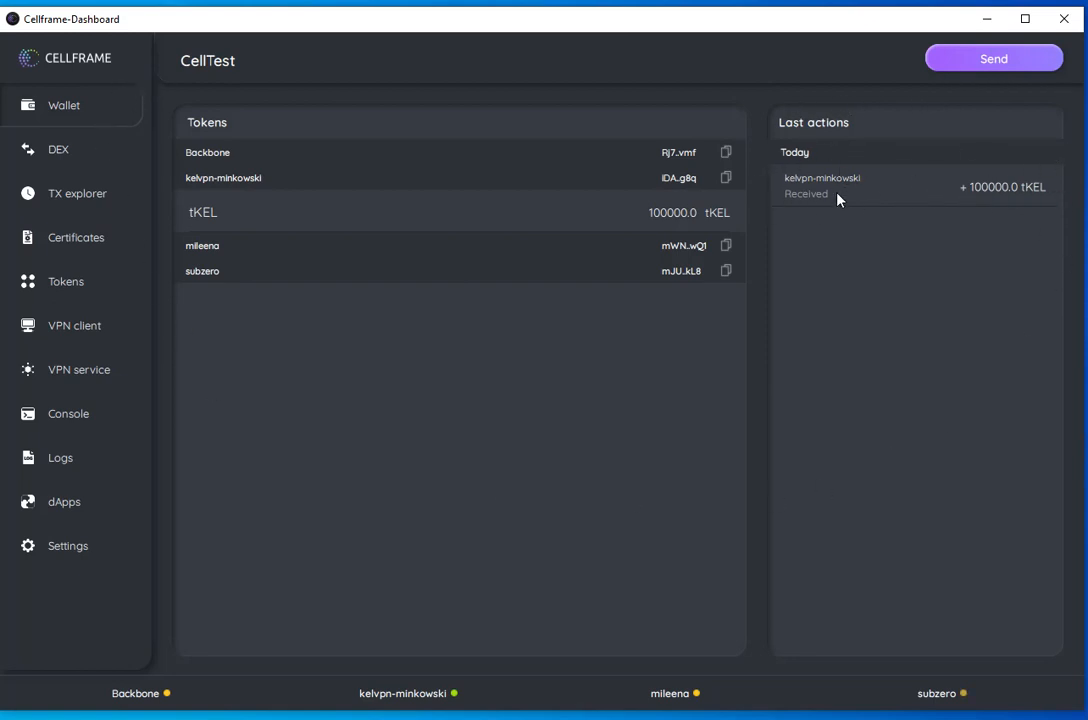
mouse_move(938, 188)
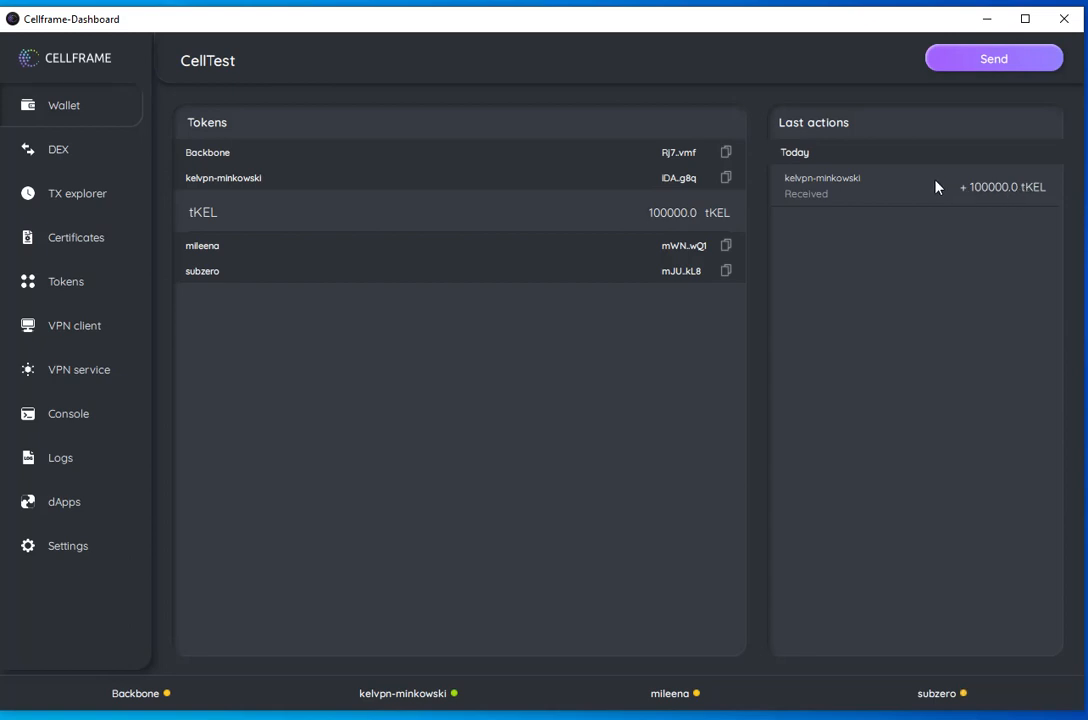
mouse_move(212, 414)
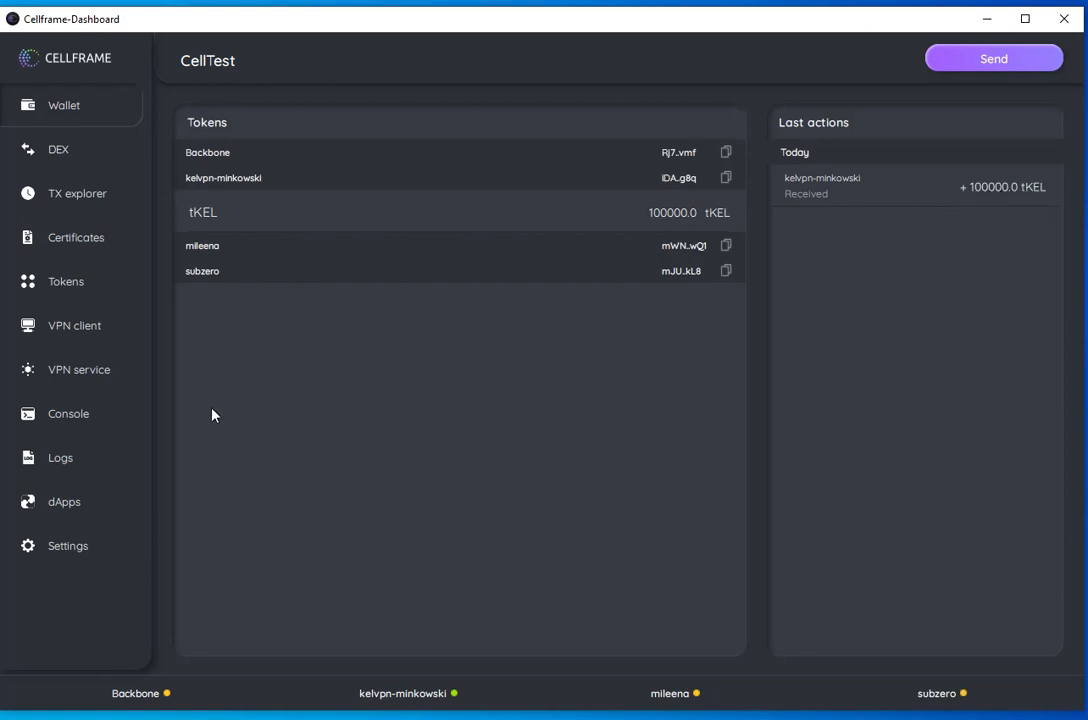
Make CellTest2 active and show kelvpn-minkowski status: online, 3 of 3 links
left_click(68, 544)
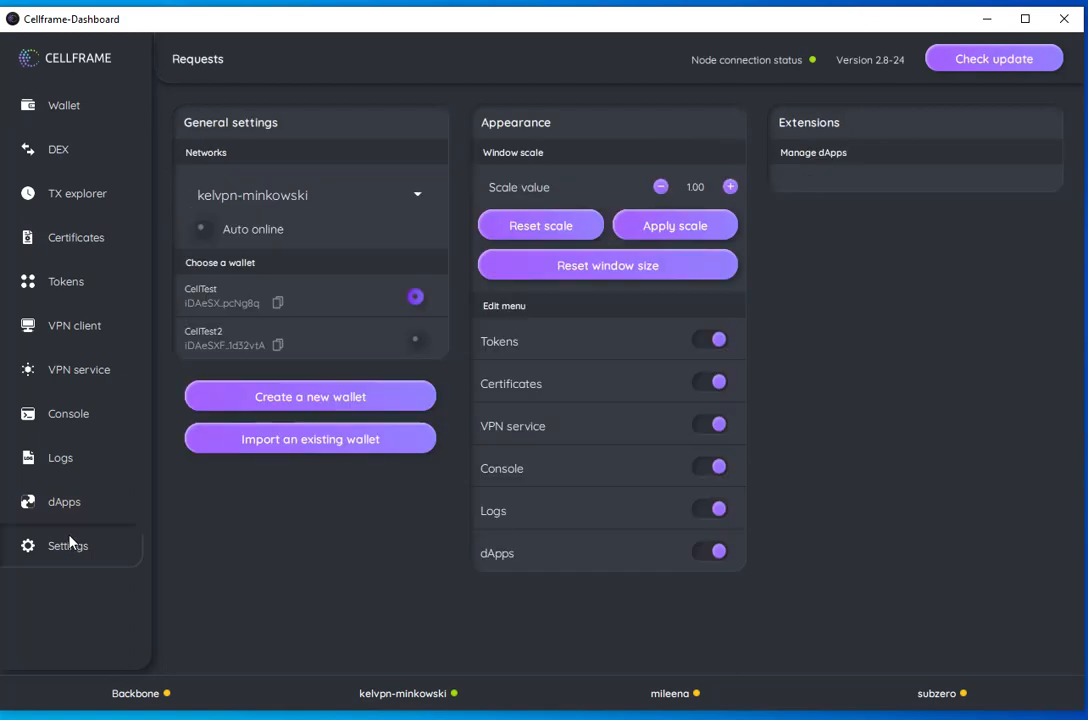
left_click(416, 340)
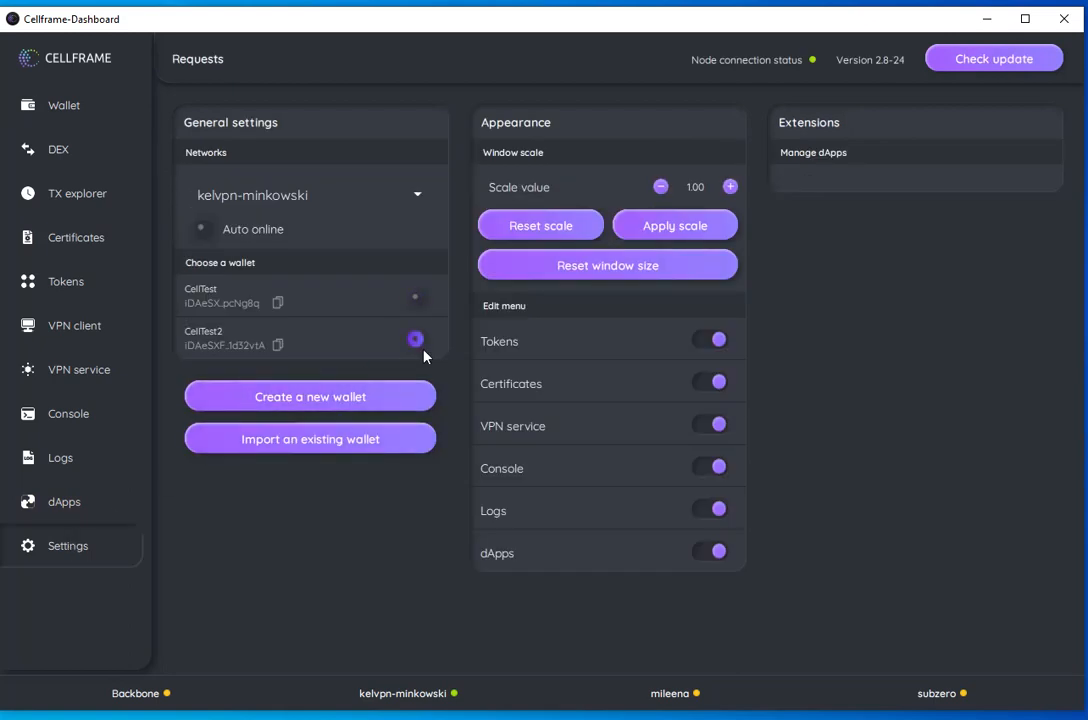
mouse_move(64, 104)
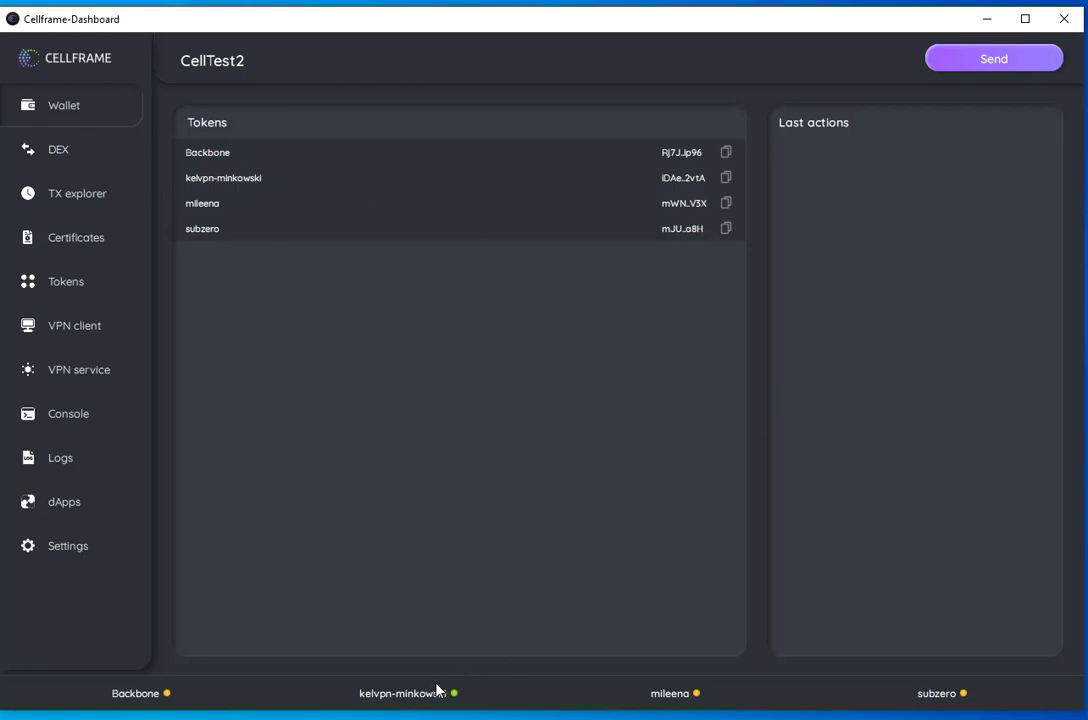
left_click(404, 692)
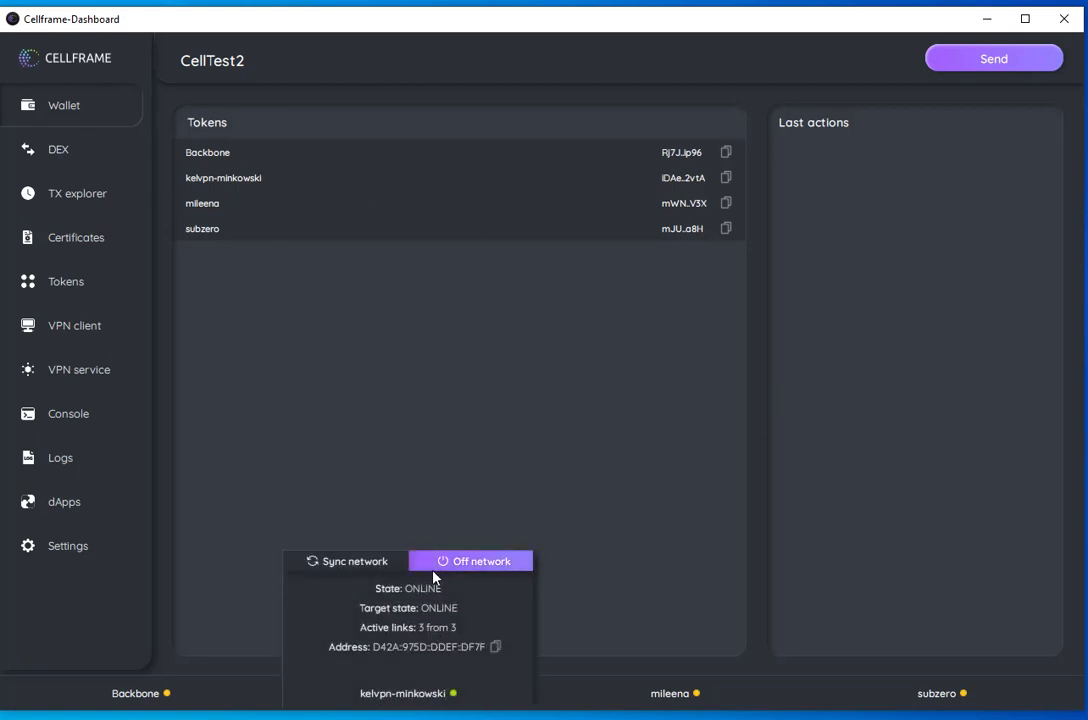
left_click(344, 560)
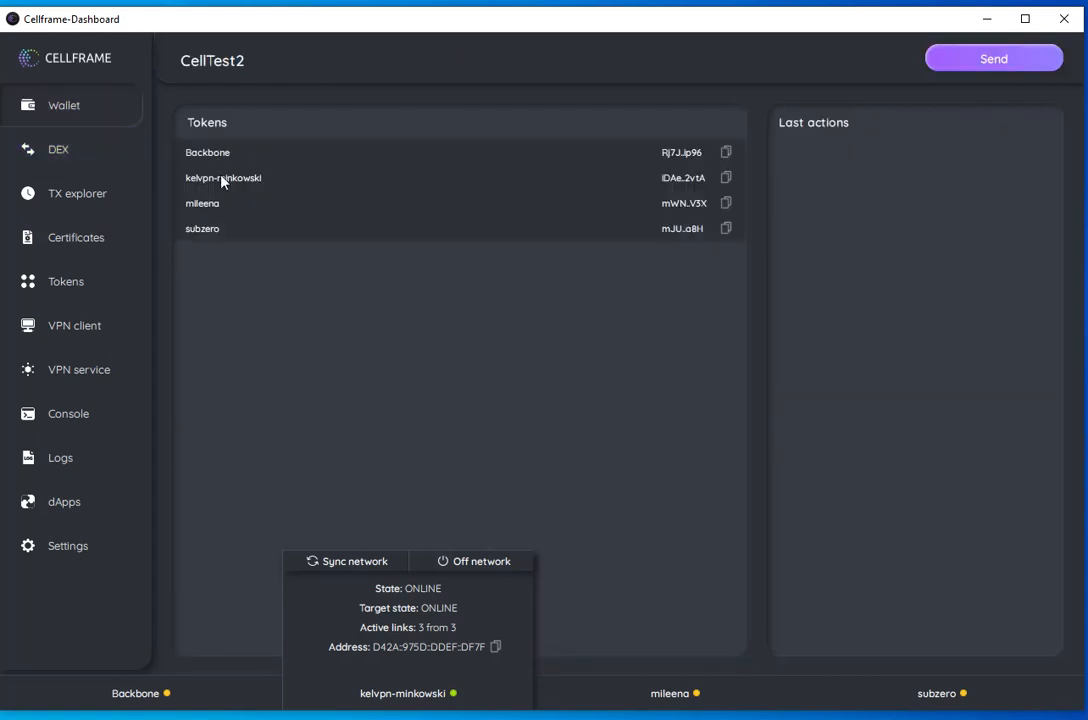
mouse_move(86, 464)
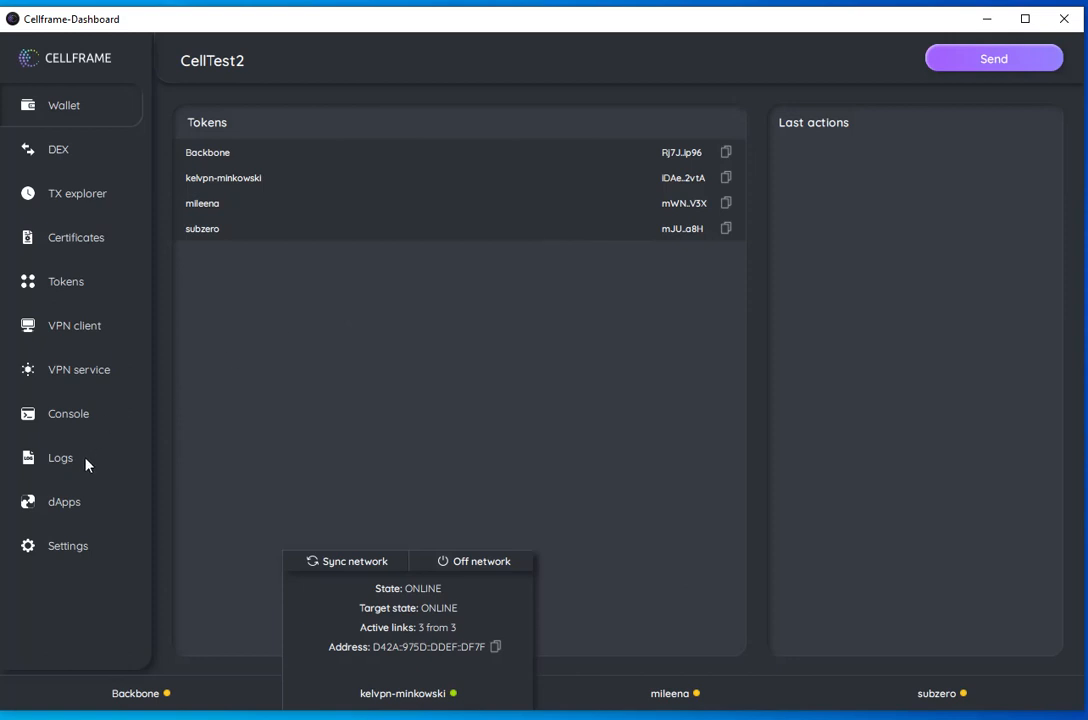
left_click(68, 546)
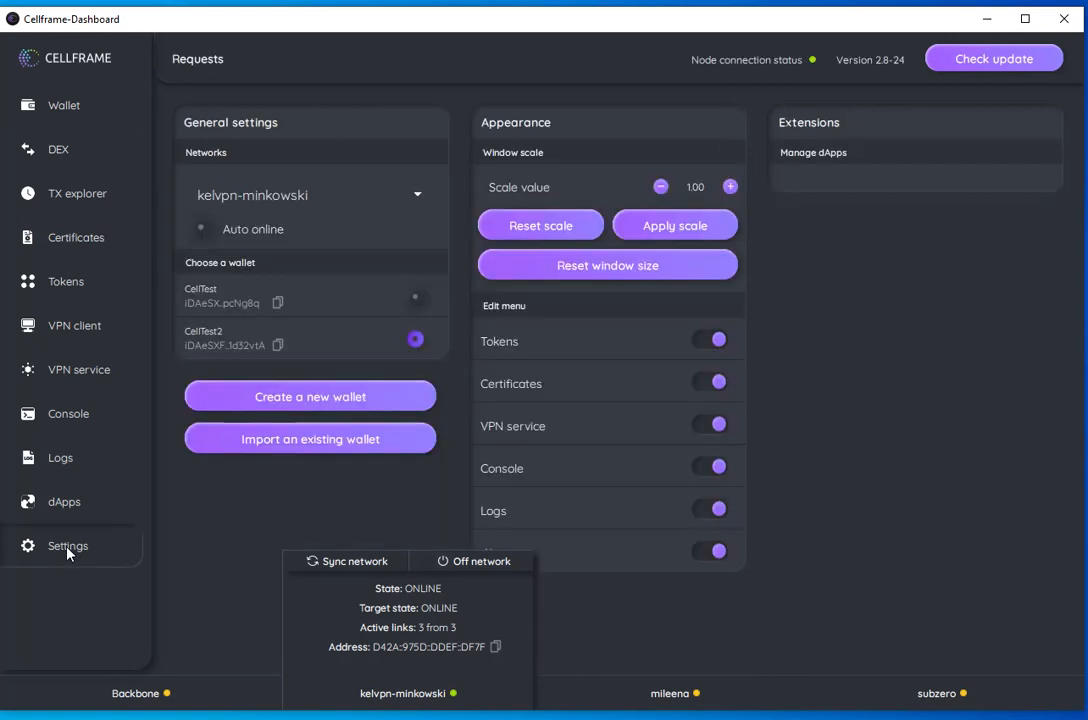
left_click(416, 296)
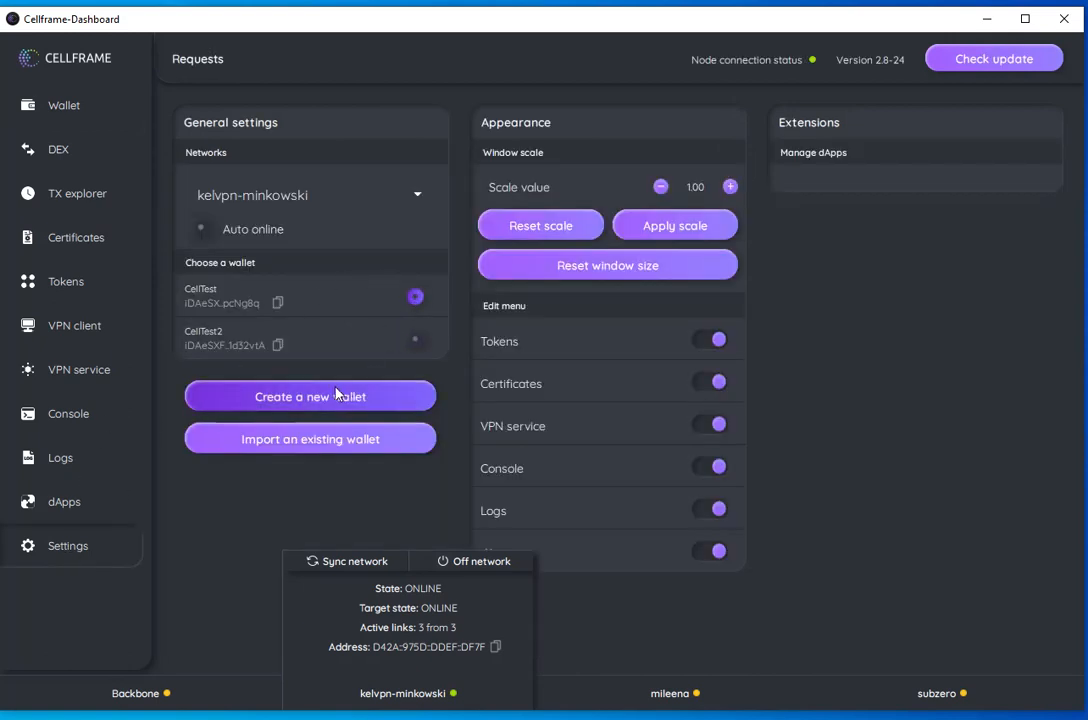
left_click(64, 104)
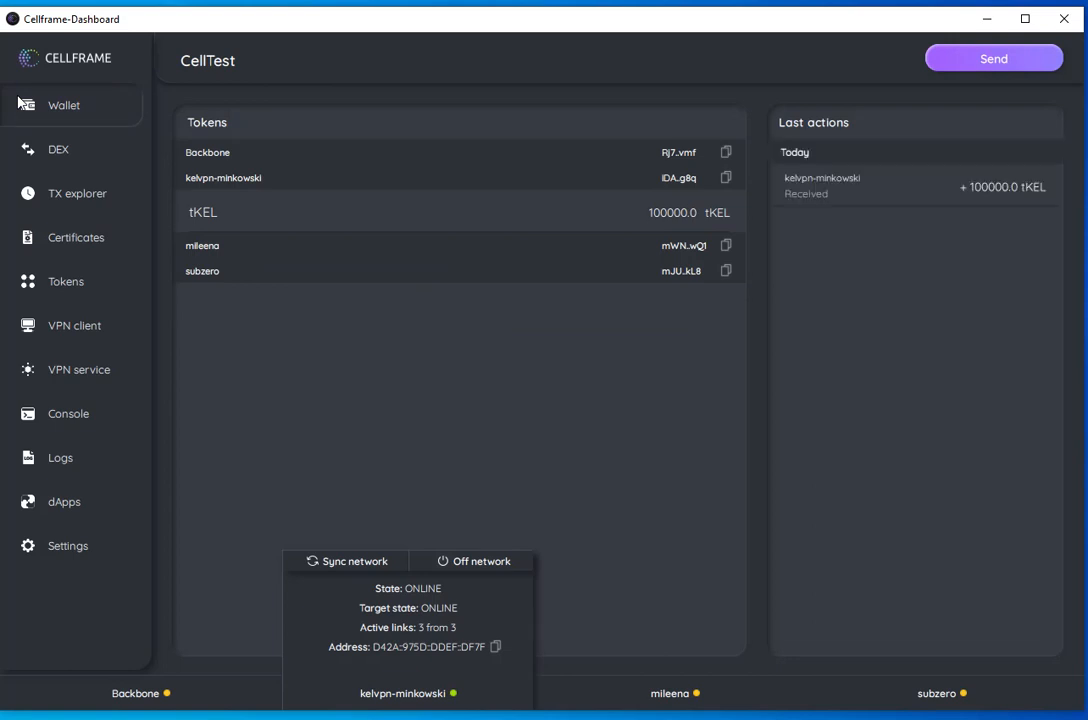
mouse_move(104, 532)
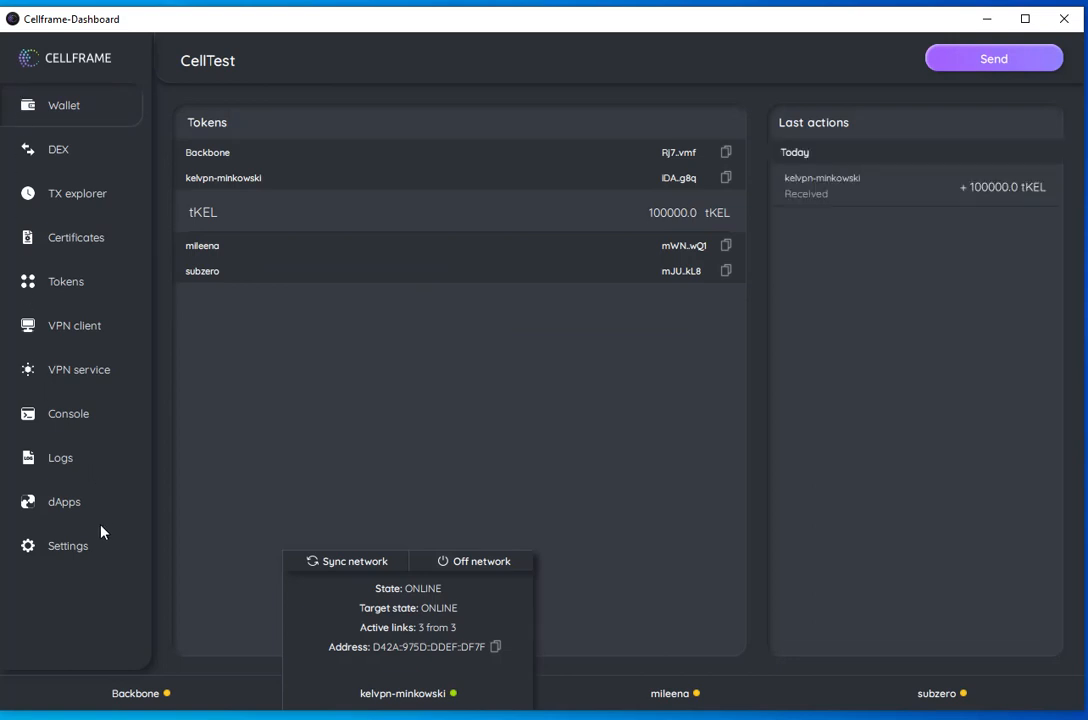
mouse_move(80, 518)
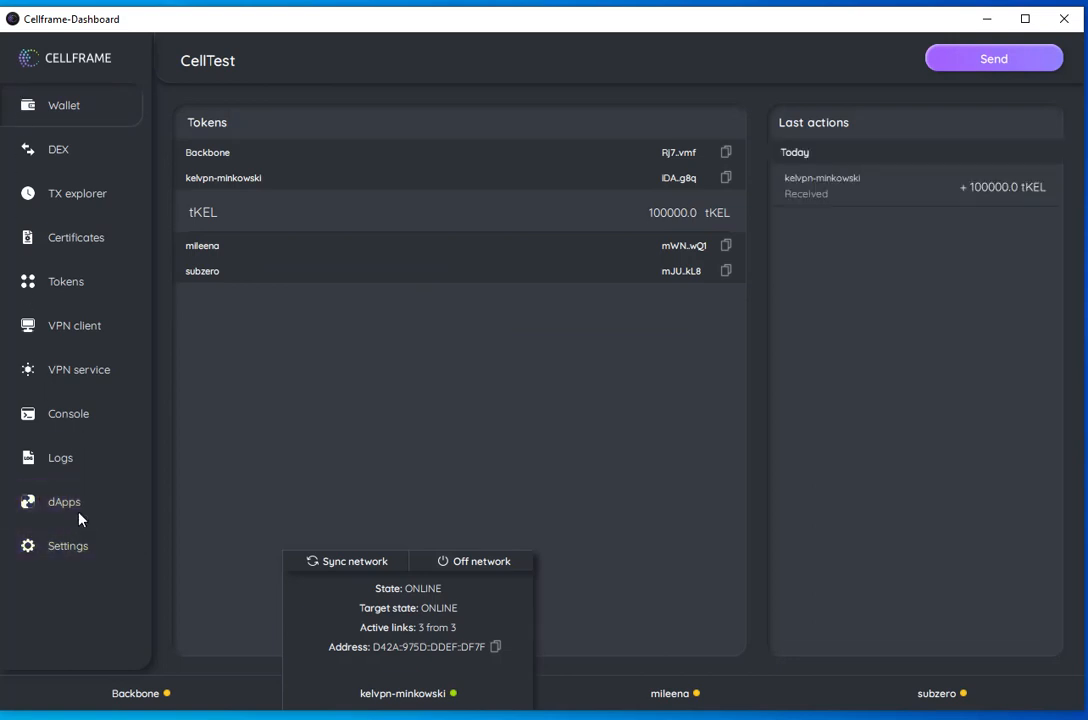
left_click(68, 544)
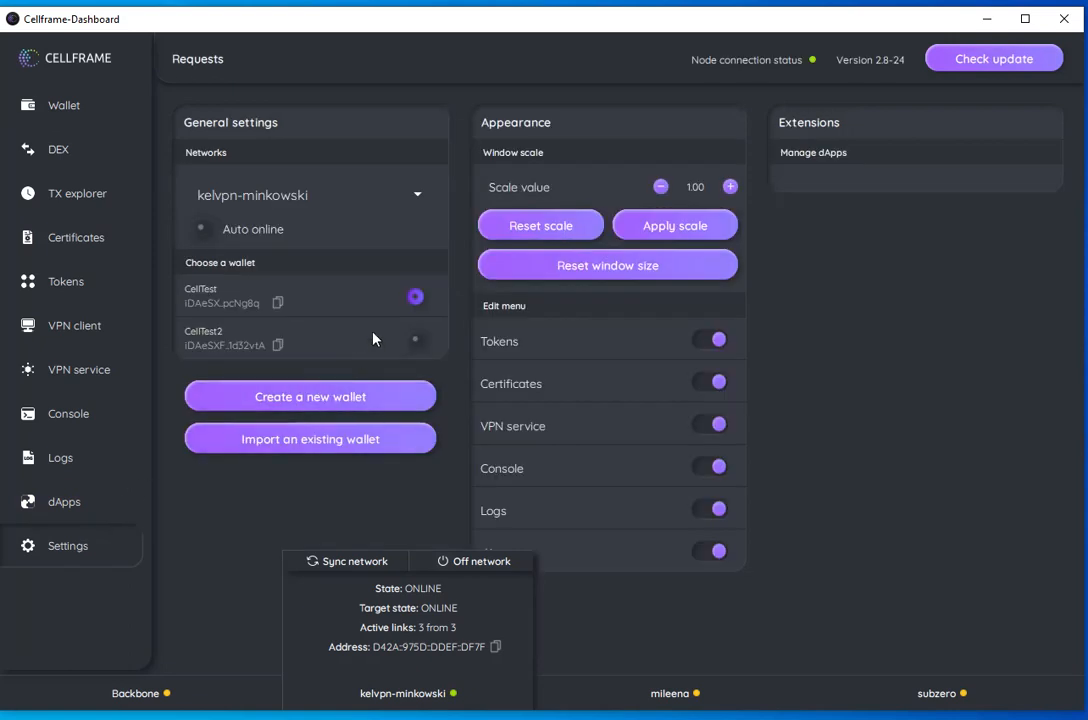
left_click(416, 340)
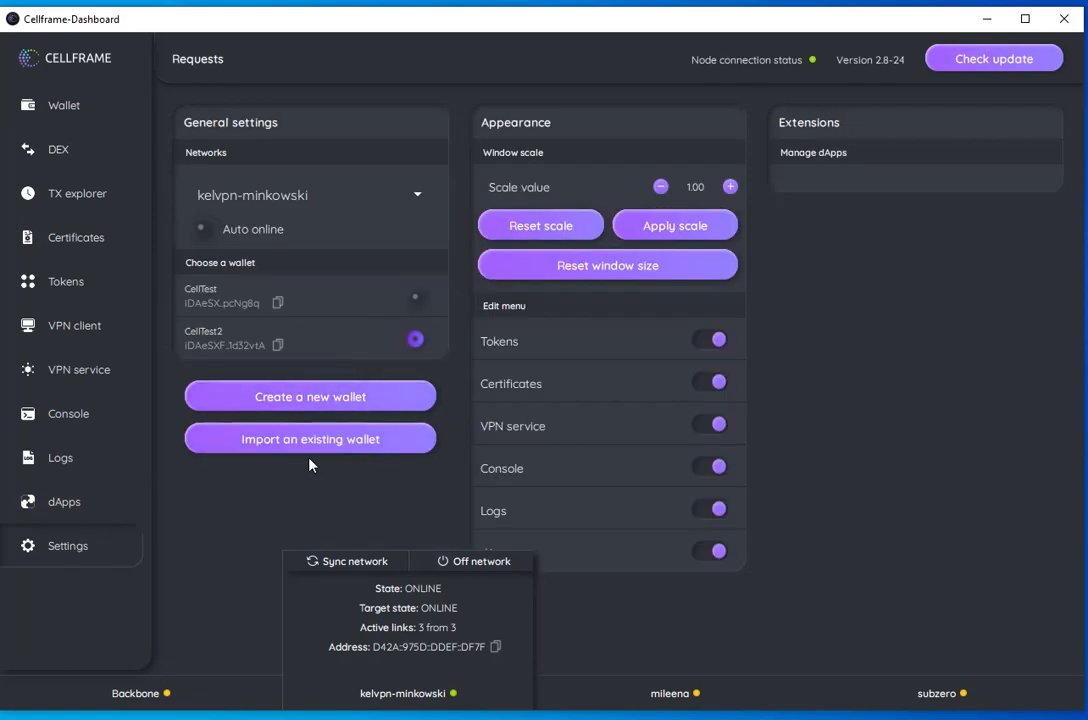
mouse_move(296, 452)
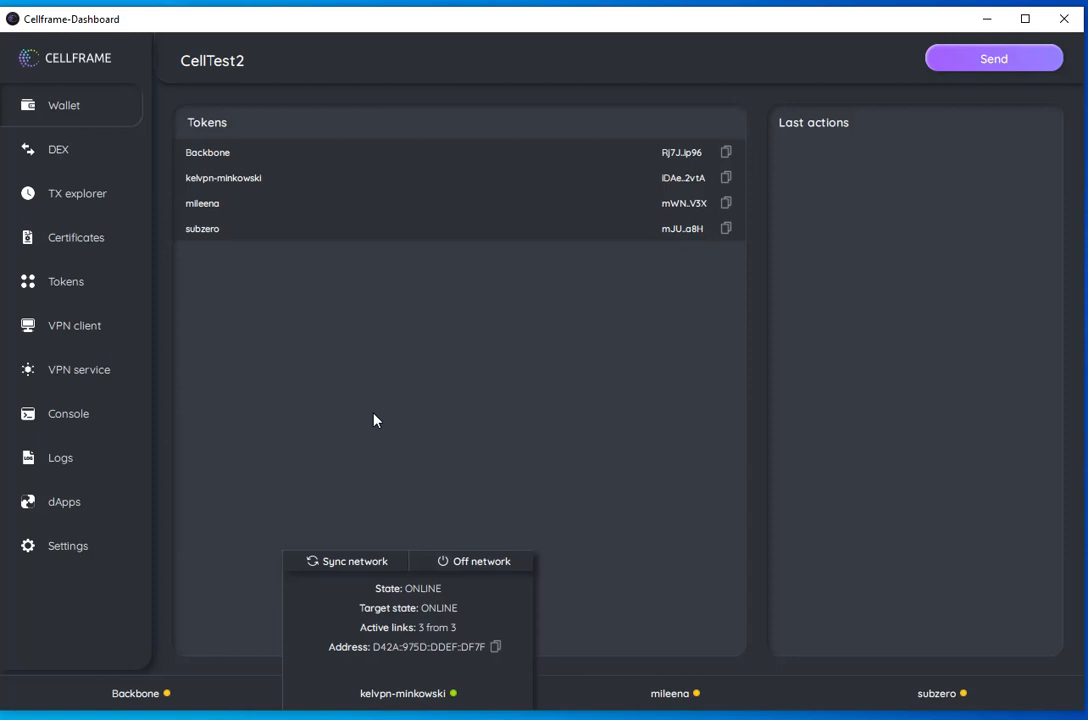
mouse_move(372, 368)
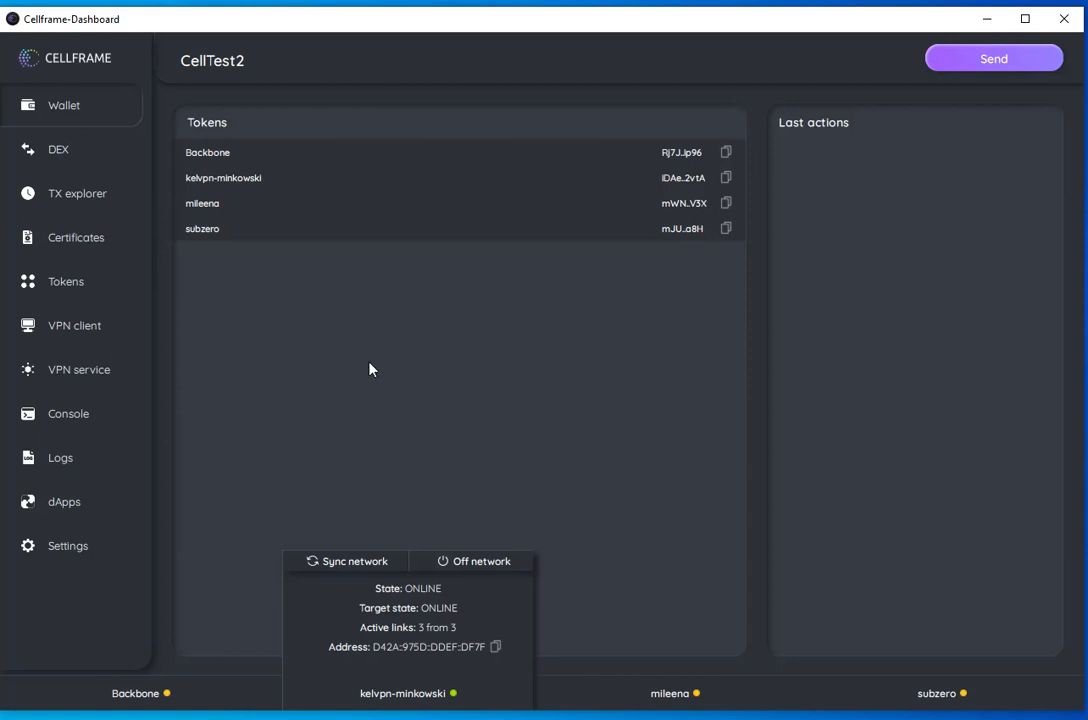
mouse_move(368, 332)
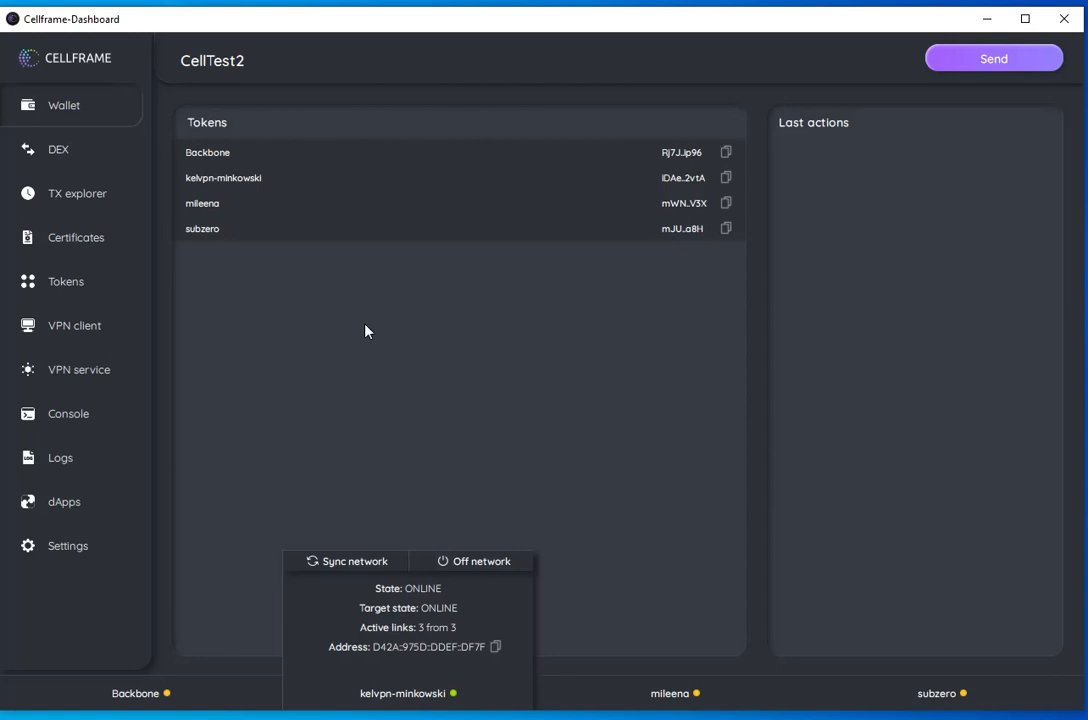
mouse_move(568, 446)
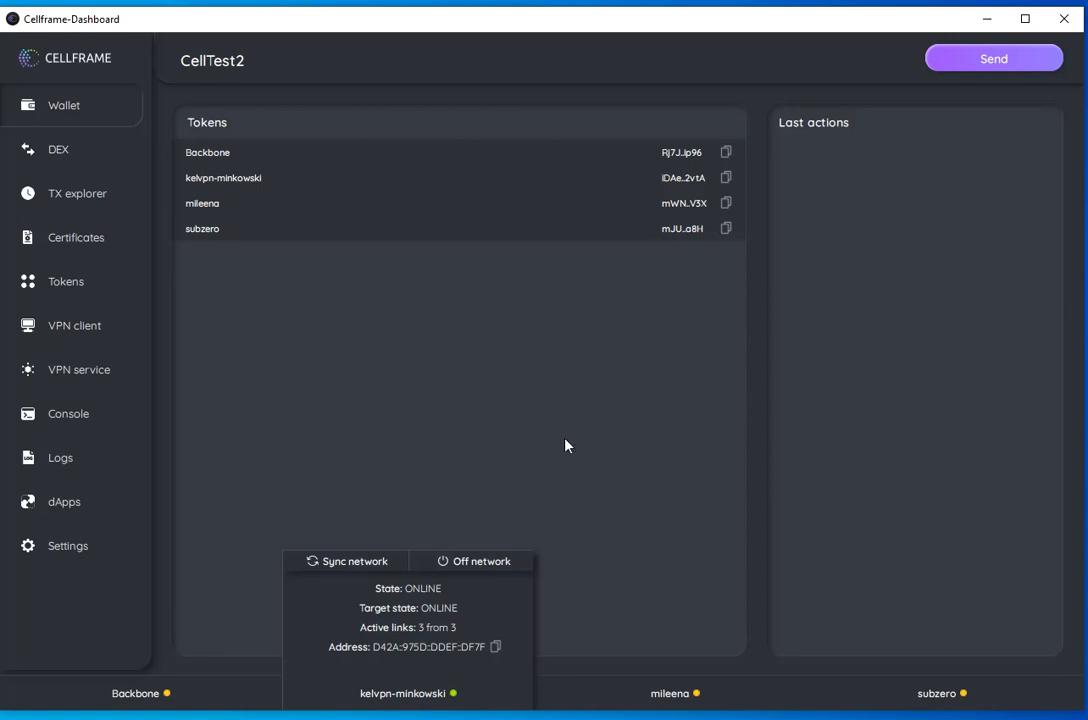
mouse_move(396, 528)
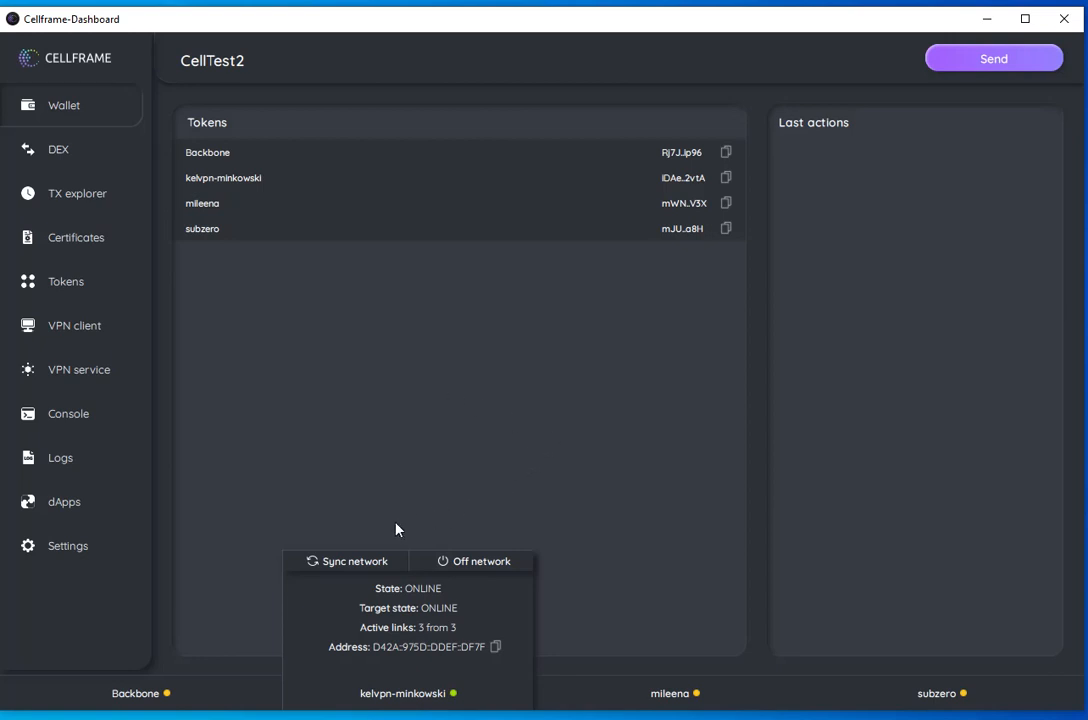
mouse_move(410, 514)
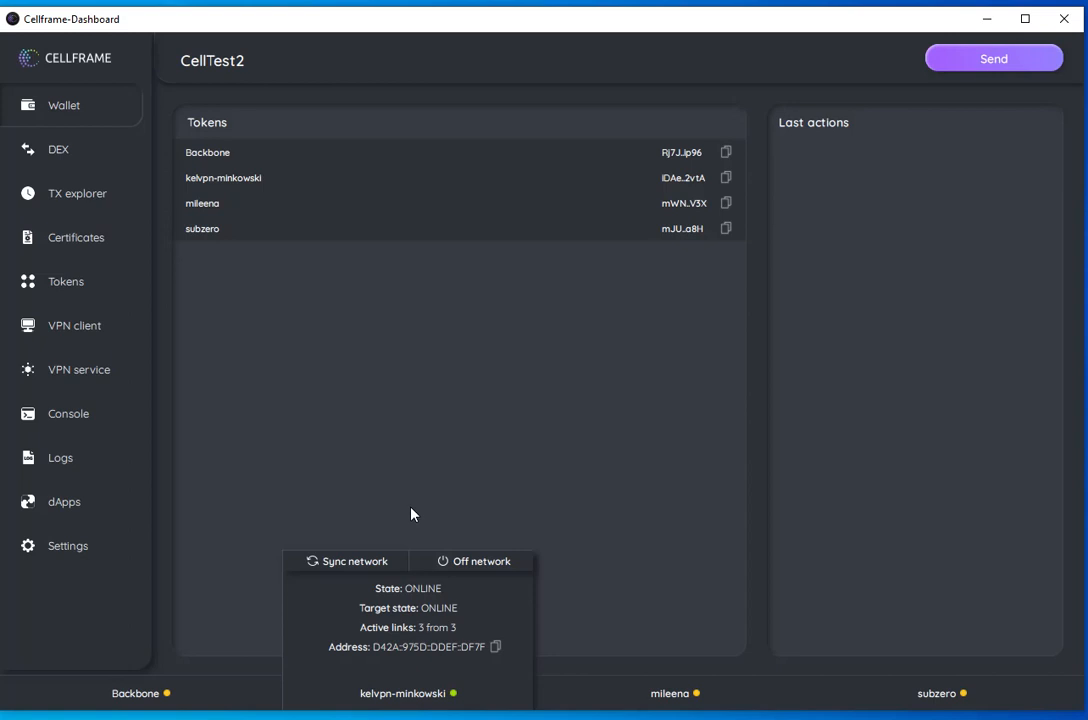
mouse_move(446, 496)
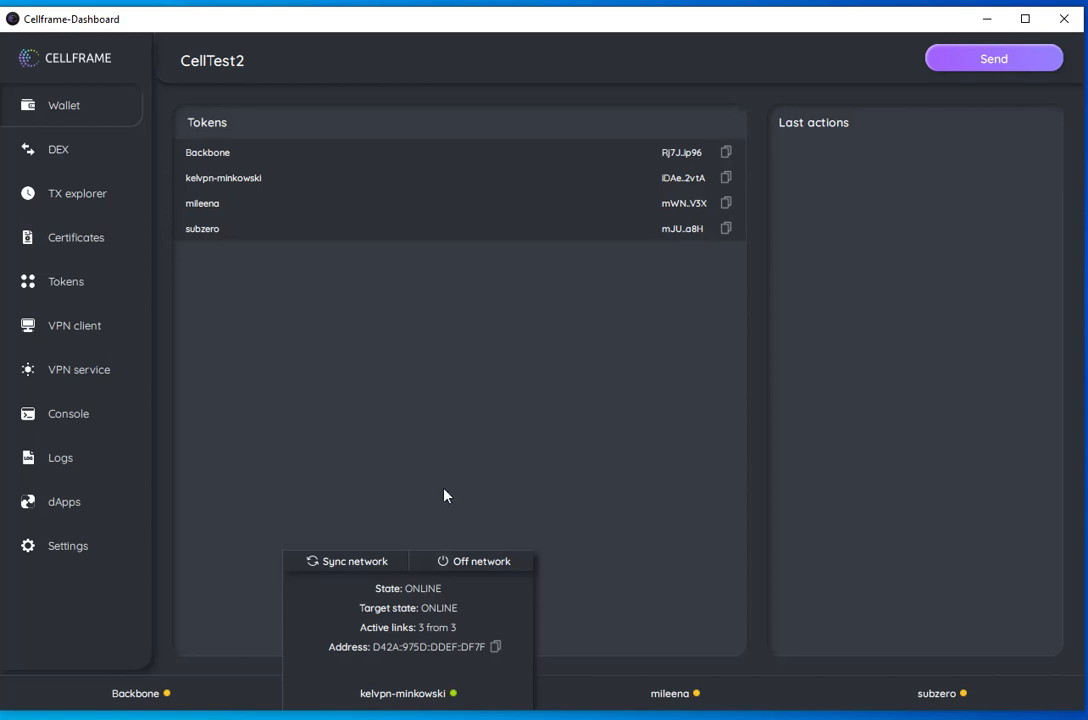
Switch kelvpn-minkowski to Off network so it reports OFFLINE with 0 of 0 links
left_click(472, 560)
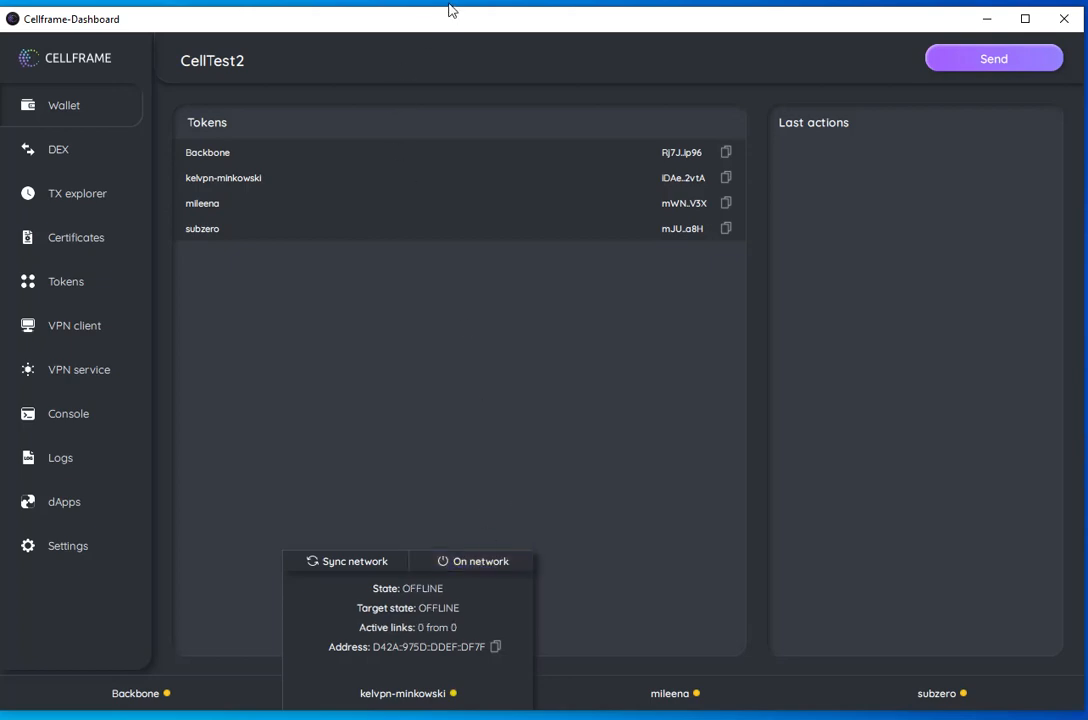